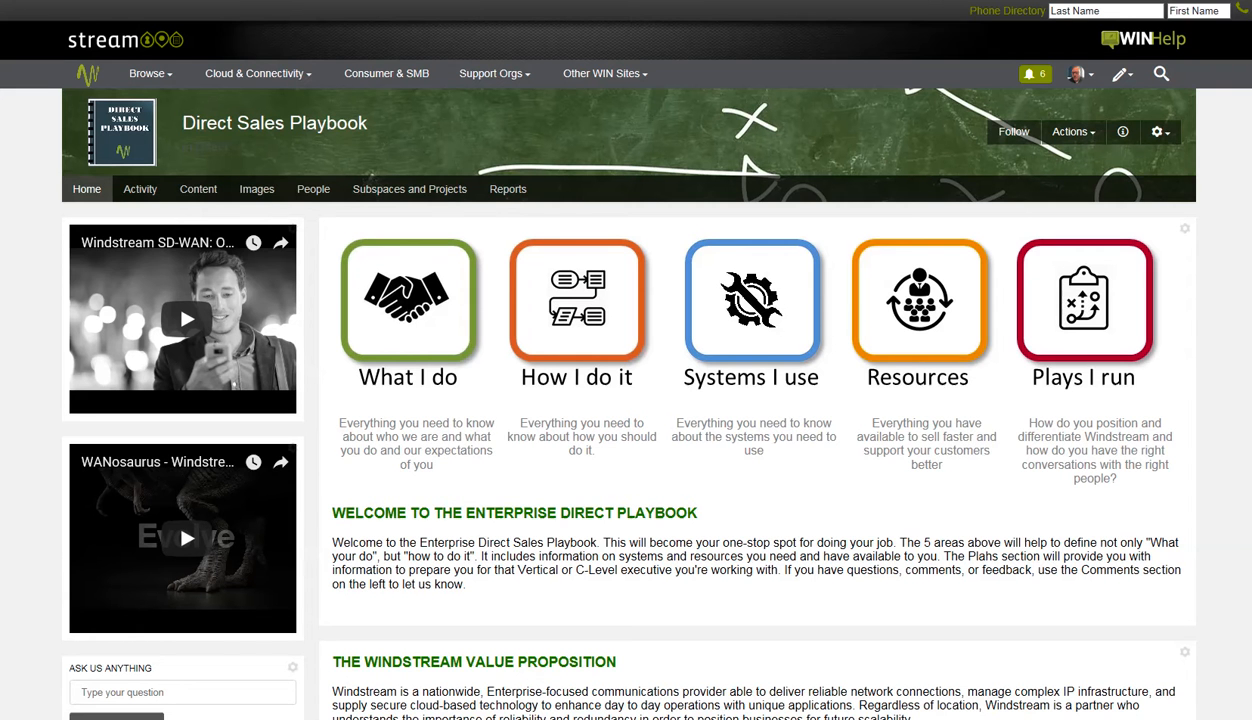
mouse_move(176, 511)
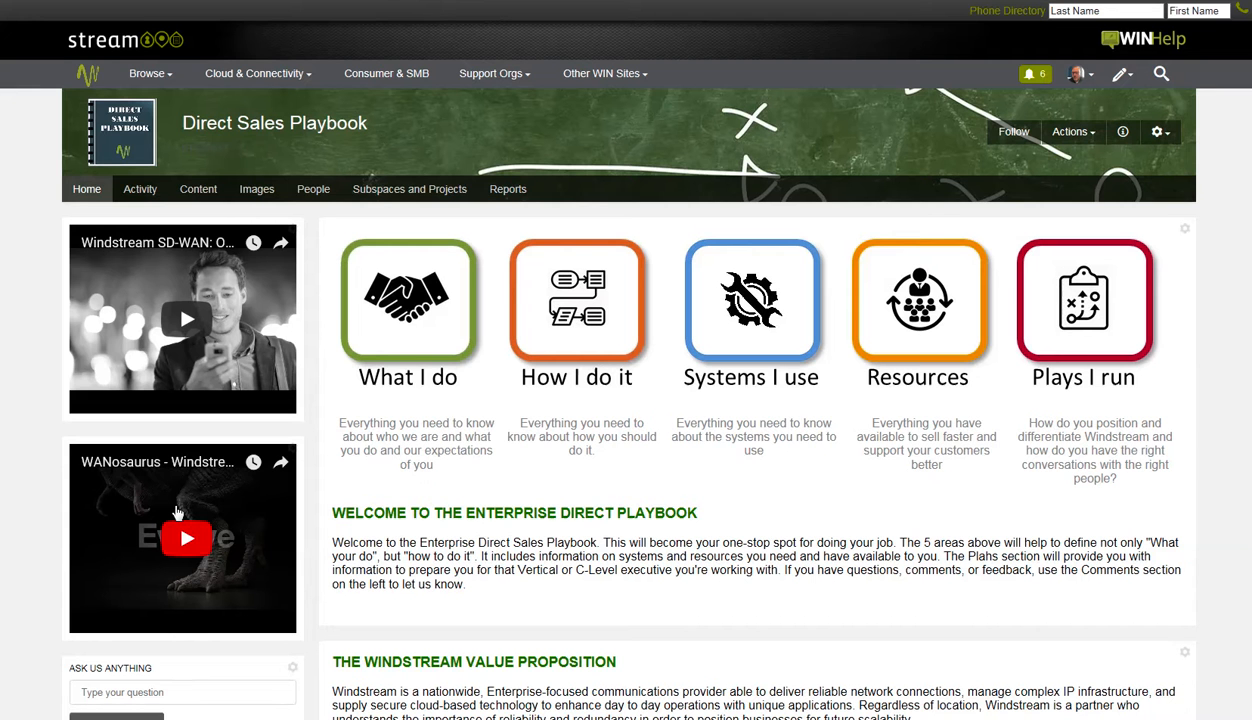
mouse_move(259, 508)
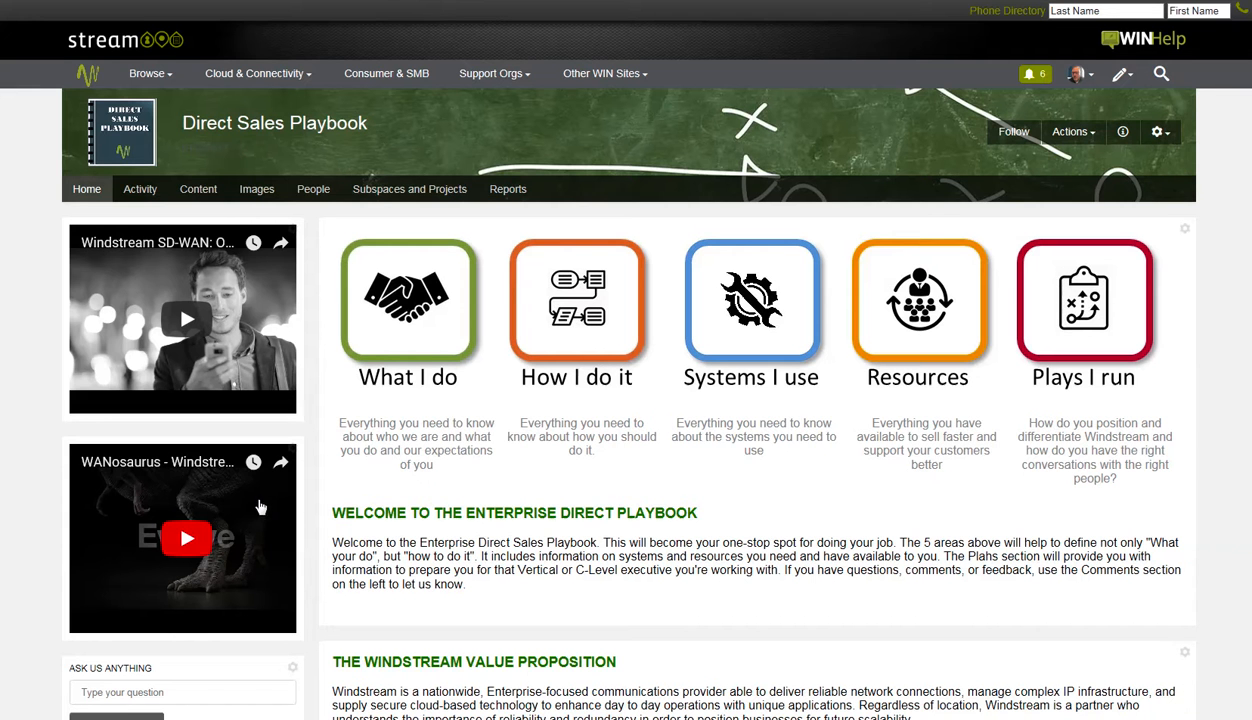
mouse_move(491, 466)
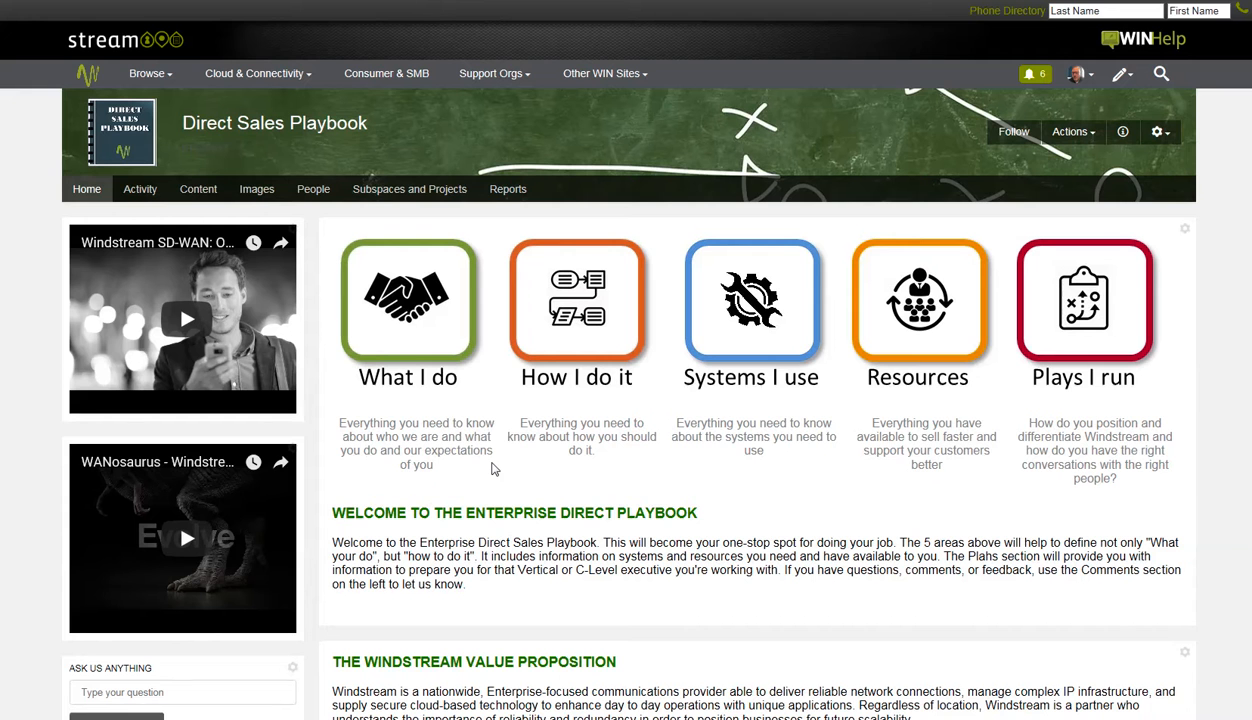
Step: Open the What I Do section showing the Account Executive belief system and link lists
scroll(down, 3)
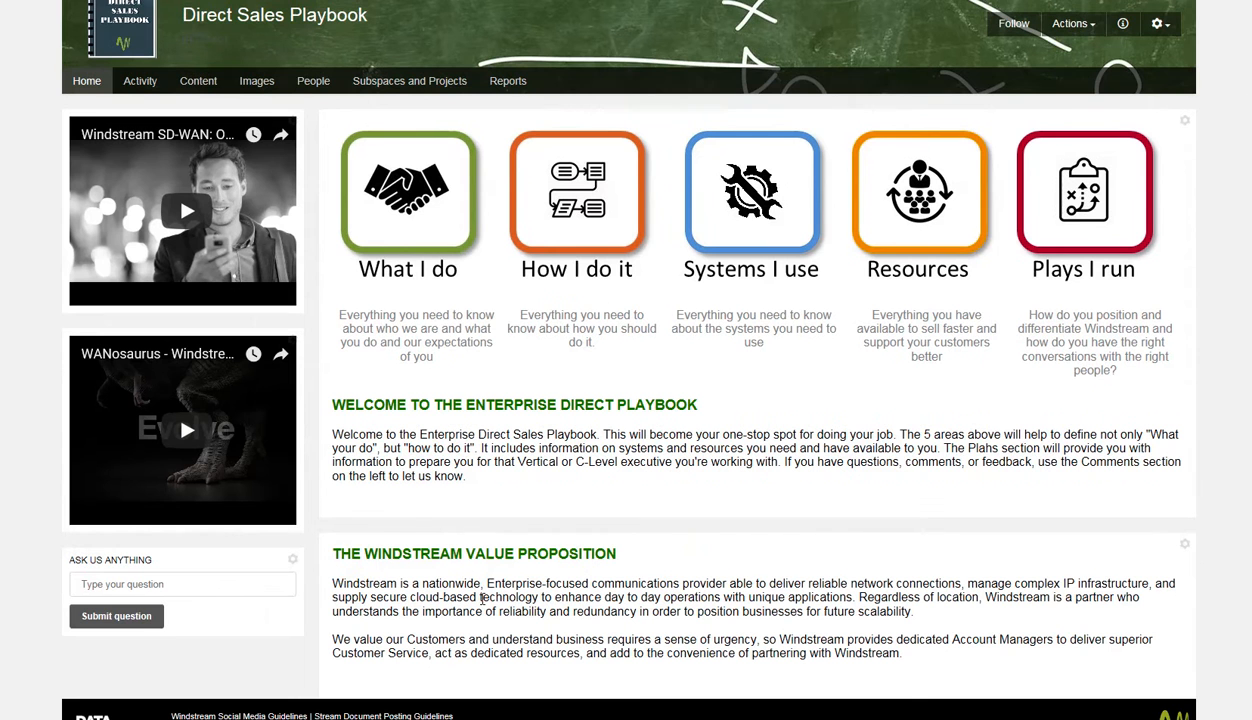
mouse_move(203, 609)
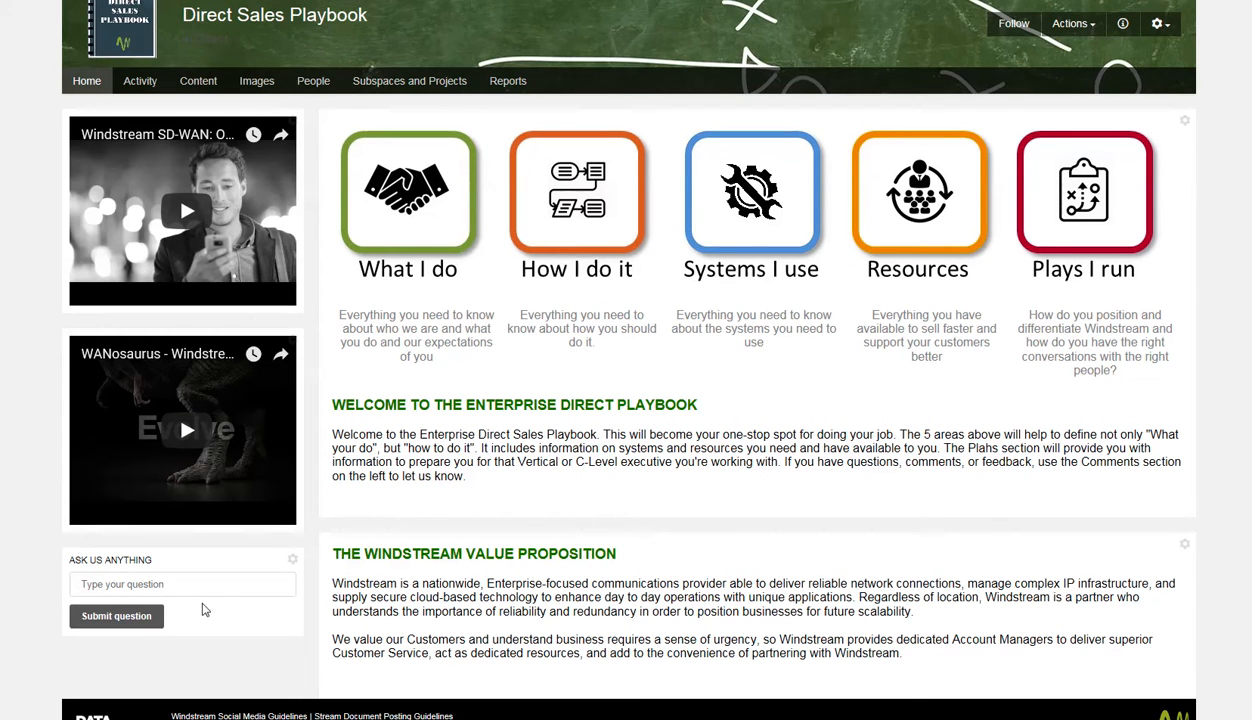
mouse_move(168, 602)
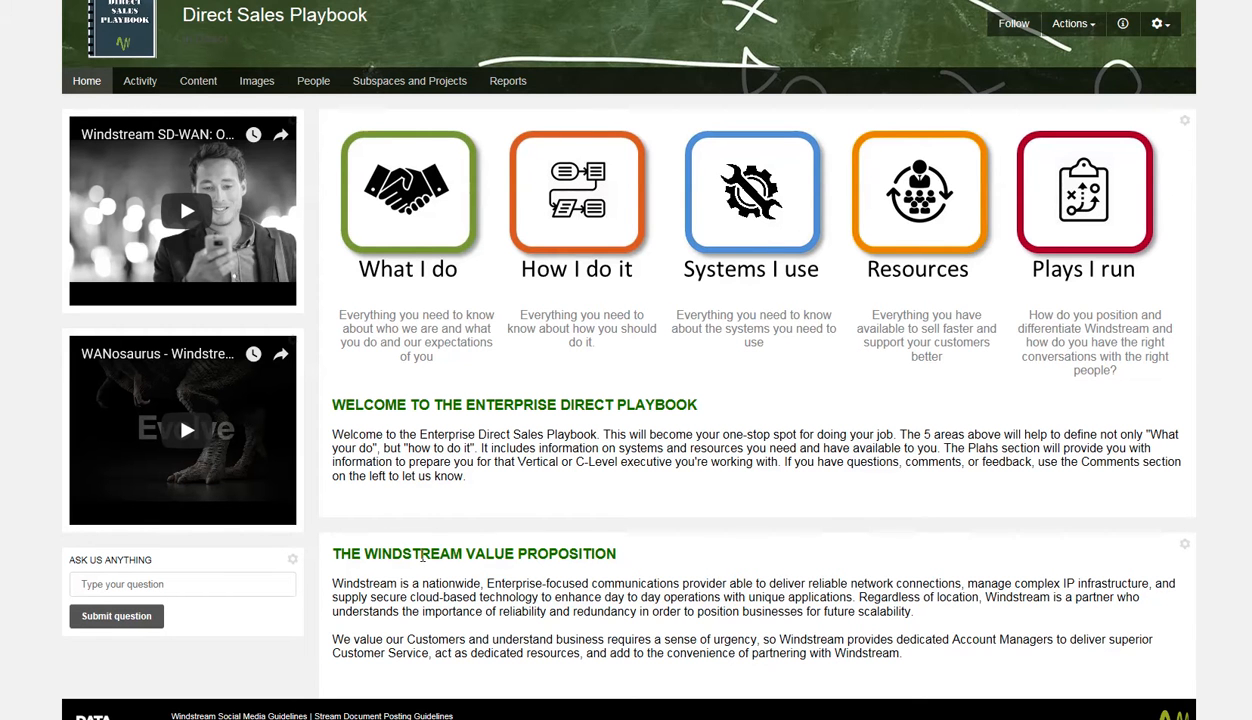
mouse_move(424, 568)
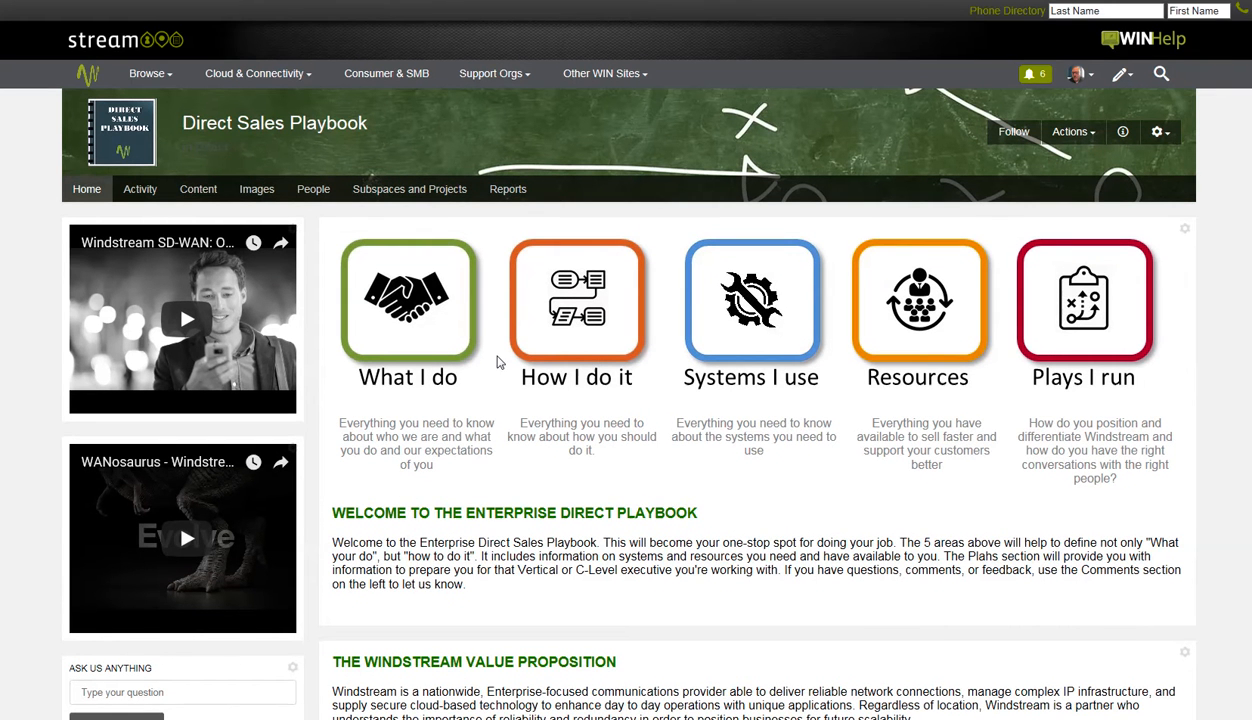
mouse_move(549, 349)
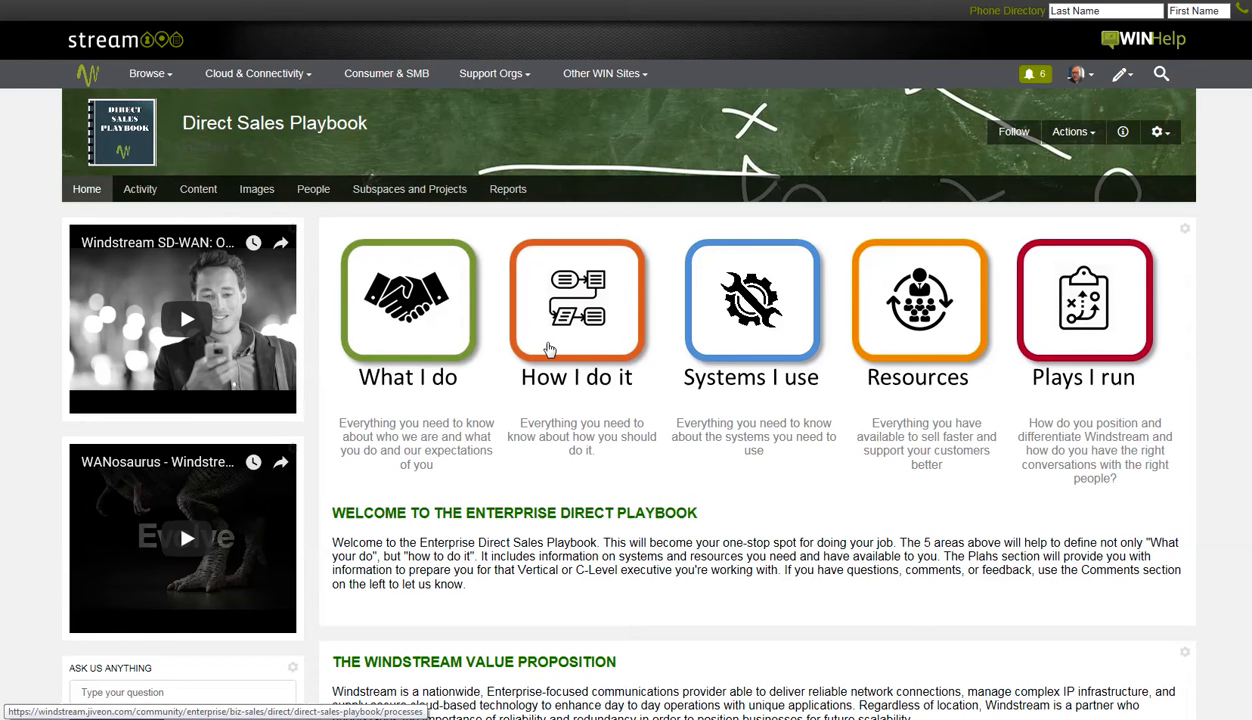
mouse_move(919, 336)
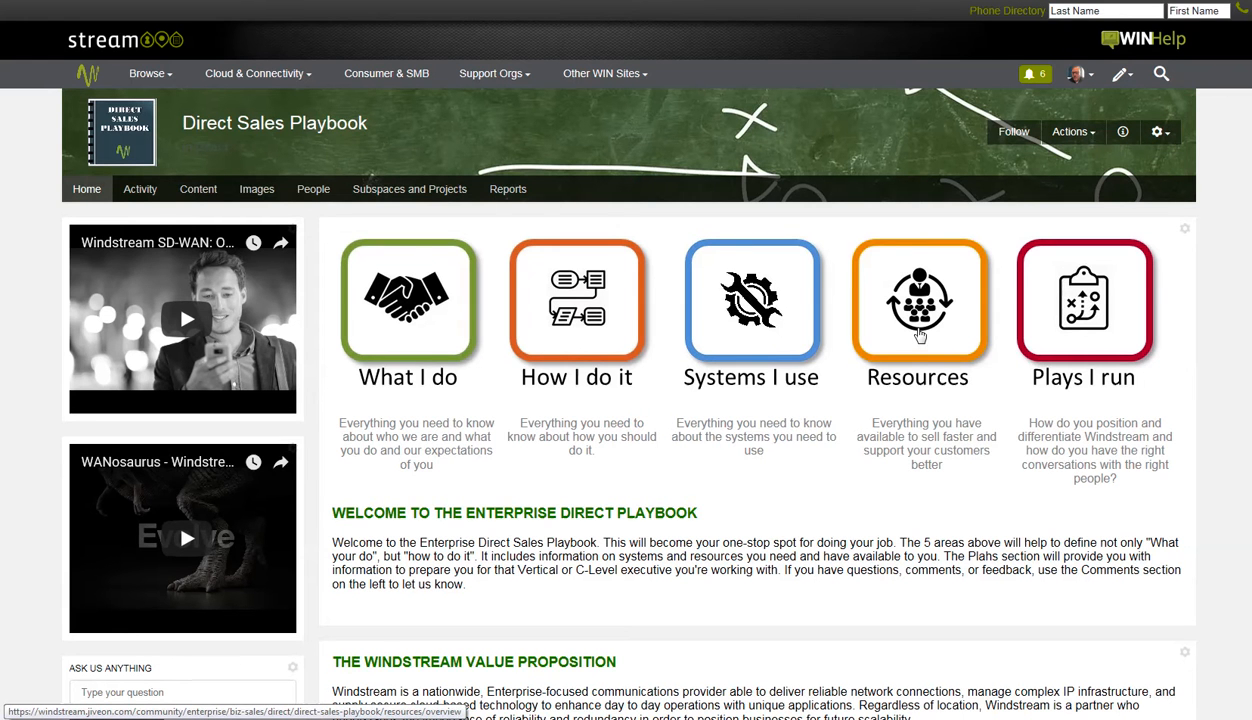
mouse_move(1060, 303)
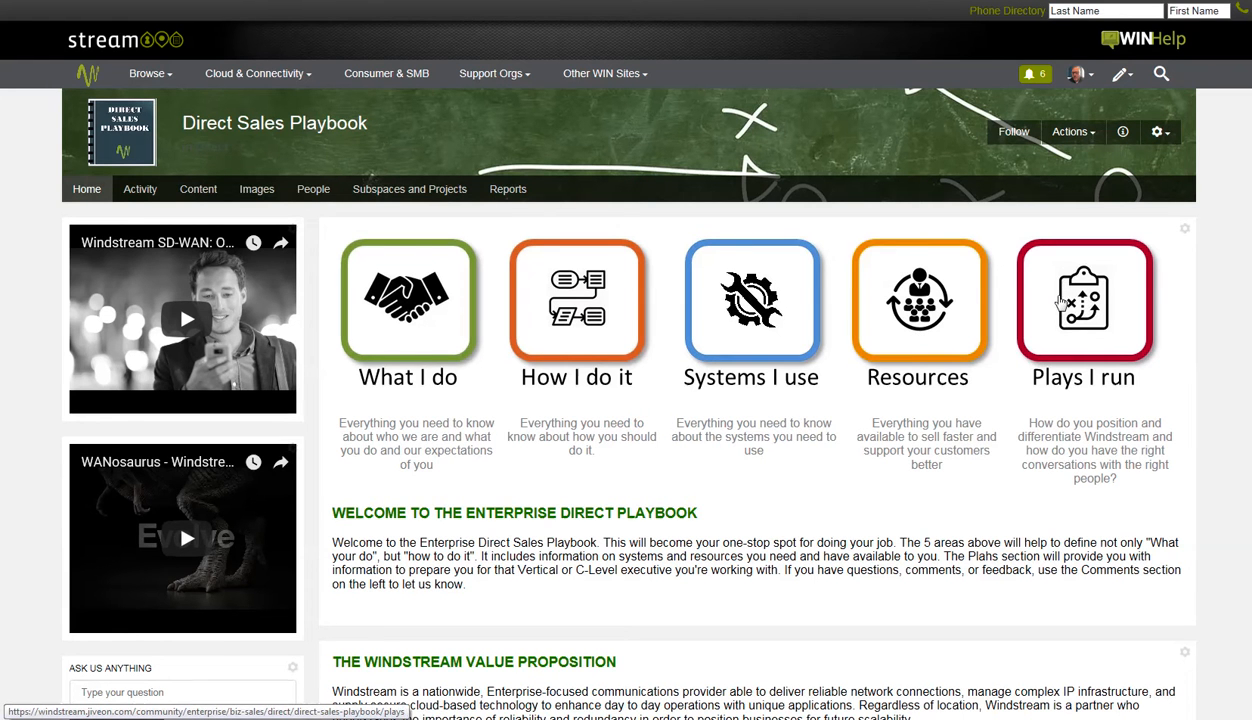
mouse_move(484, 479)
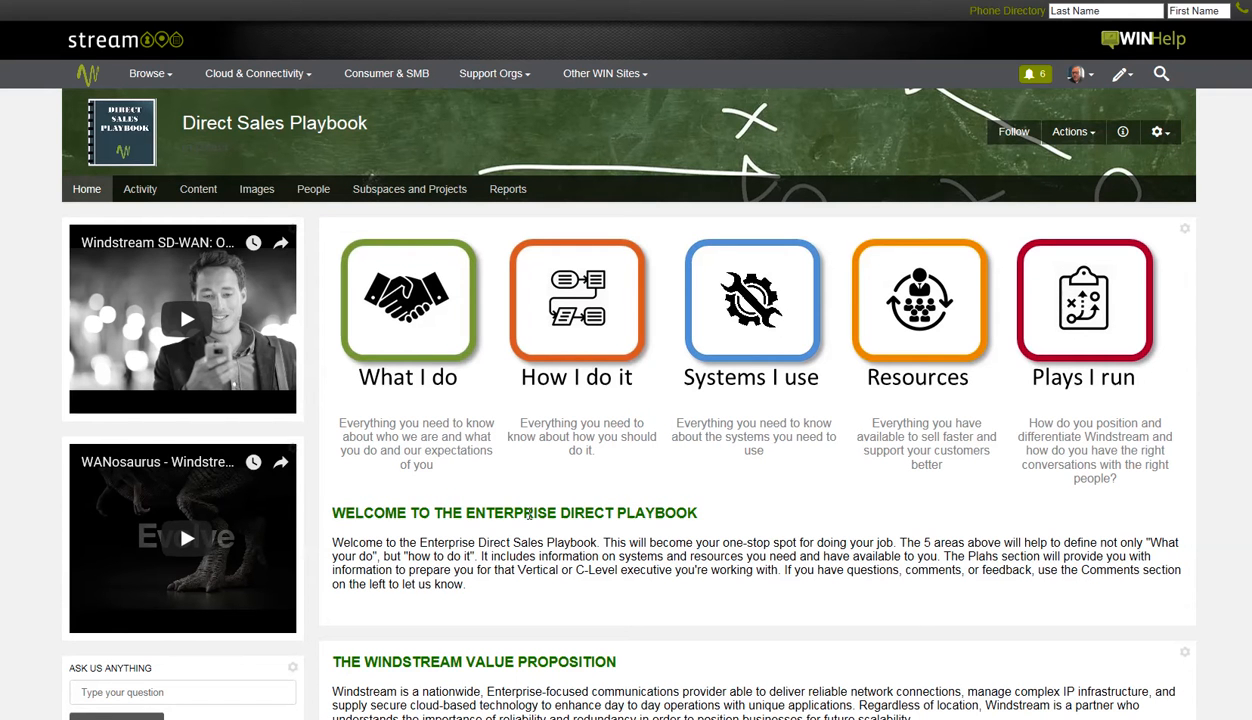
mouse_move(534, 509)
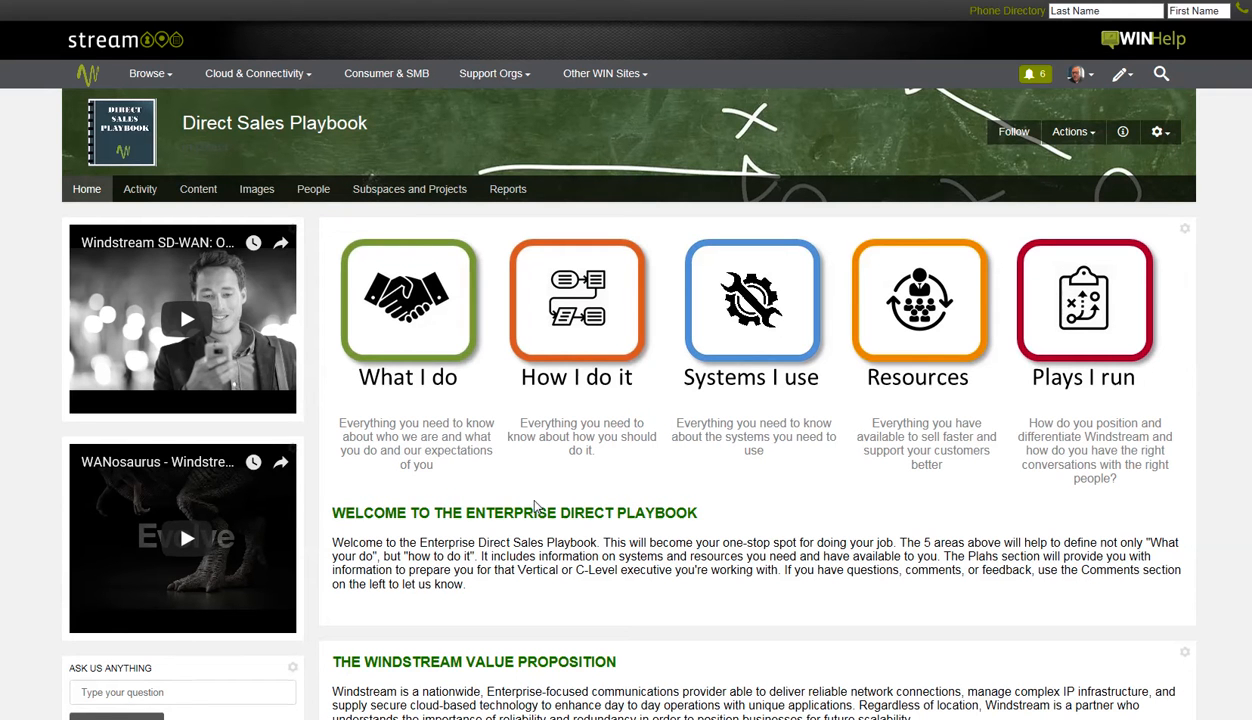
mouse_move(518, 434)
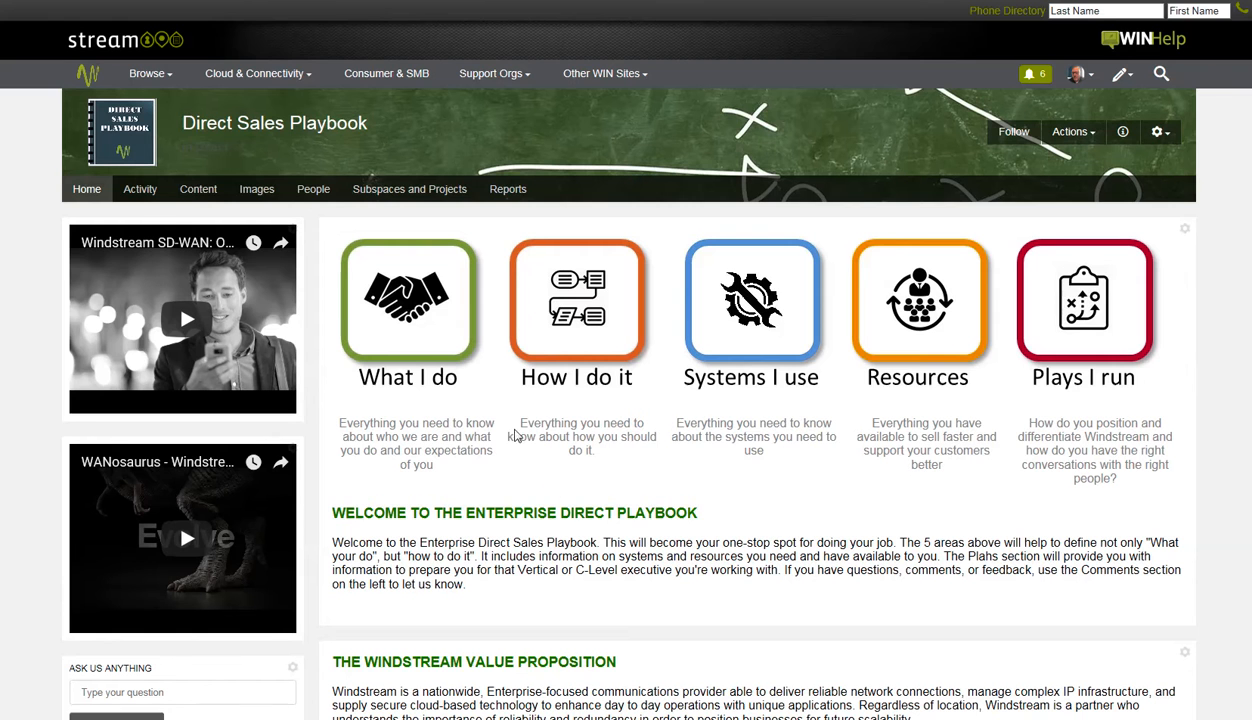
click(407, 313)
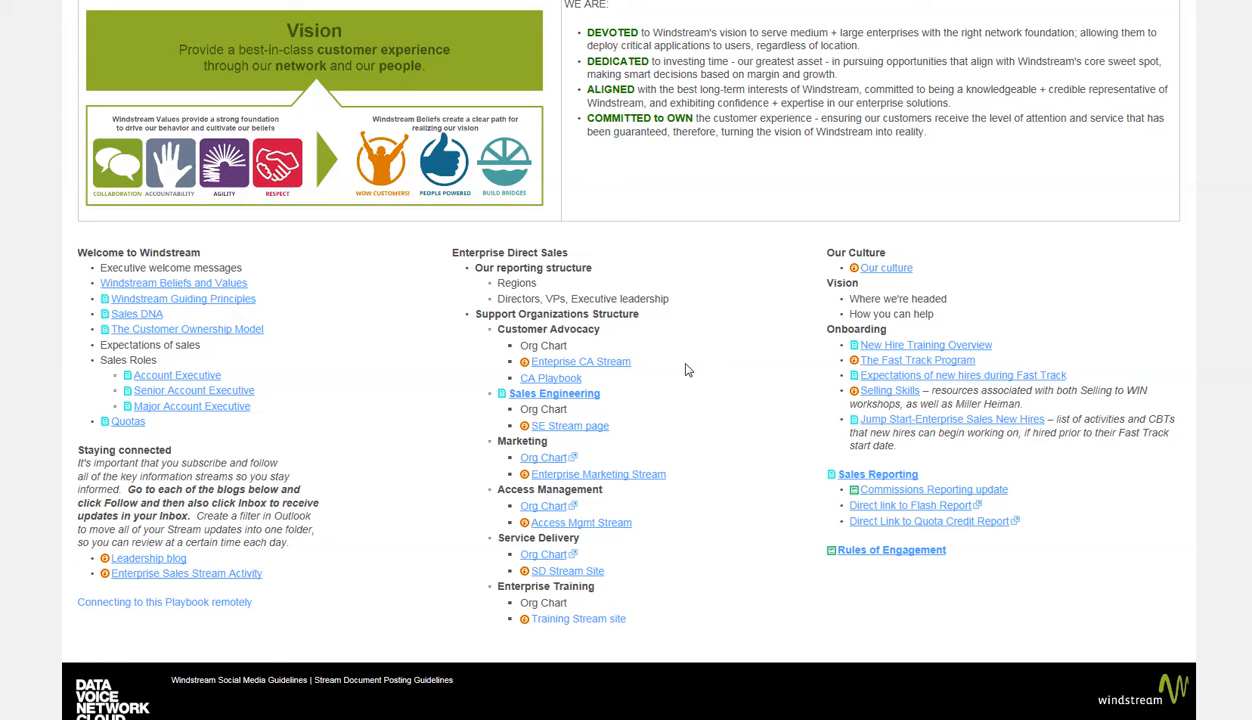
mouse_move(940, 480)
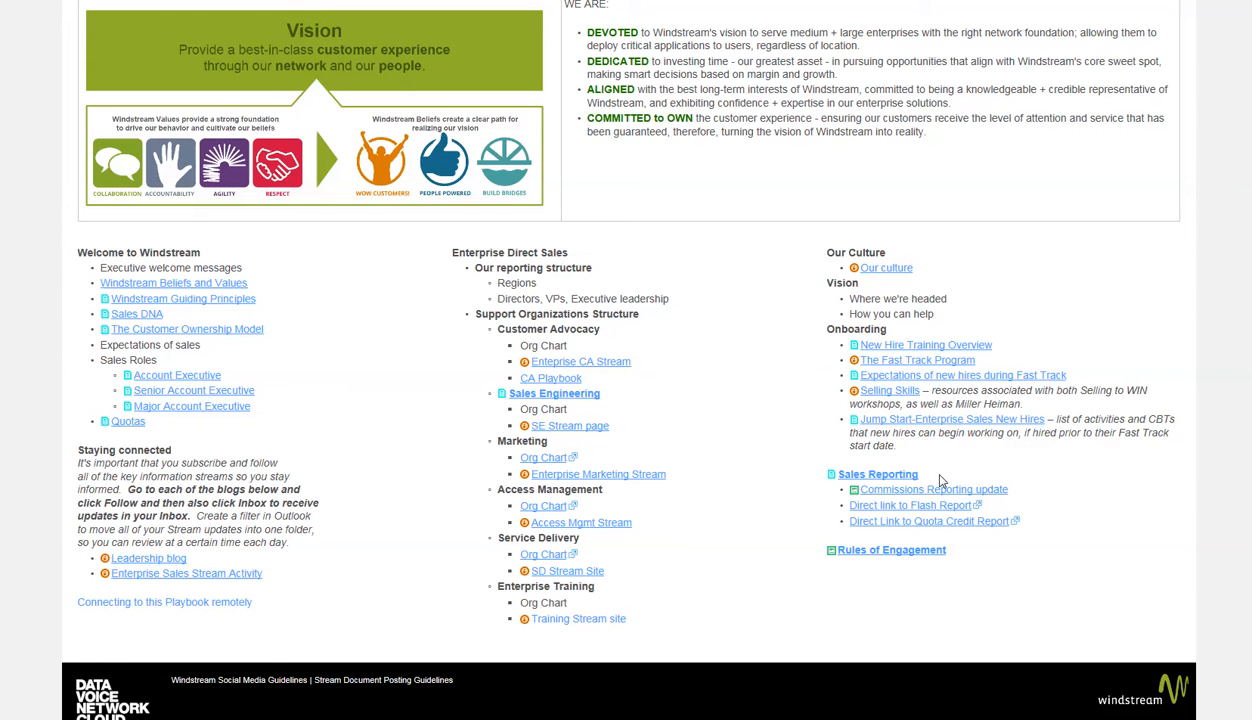
mouse_move(1050, 487)
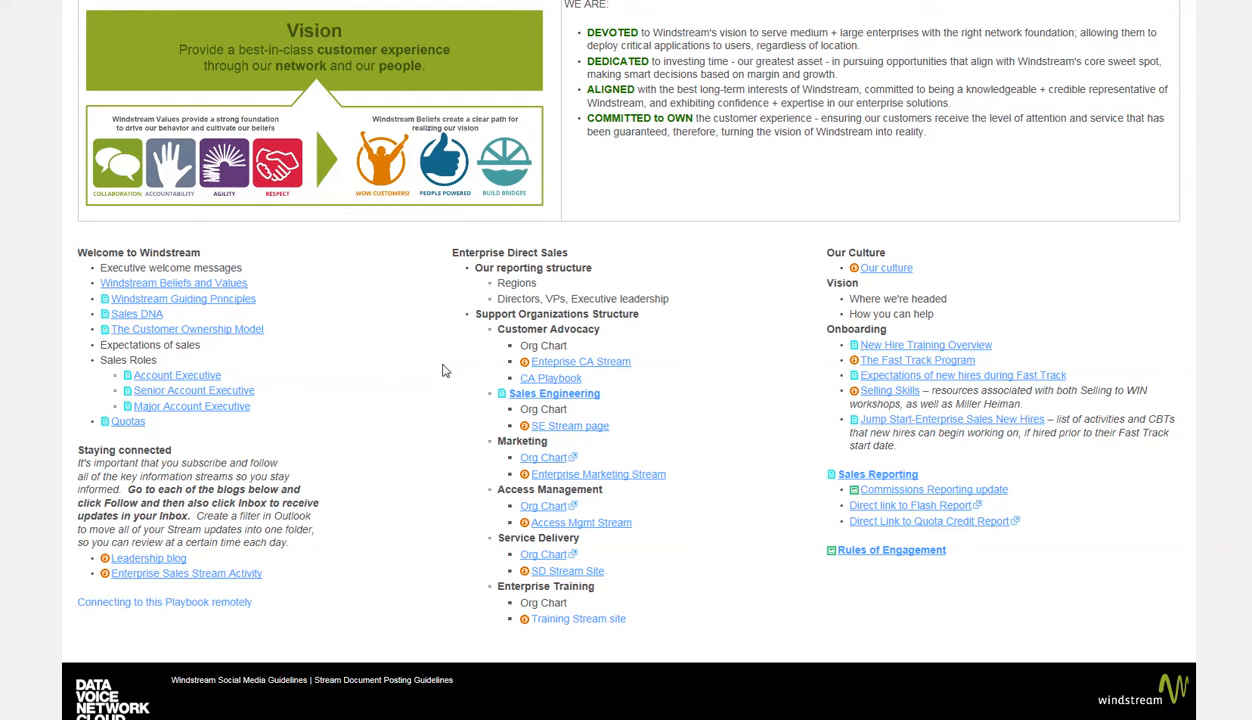
mouse_move(311, 395)
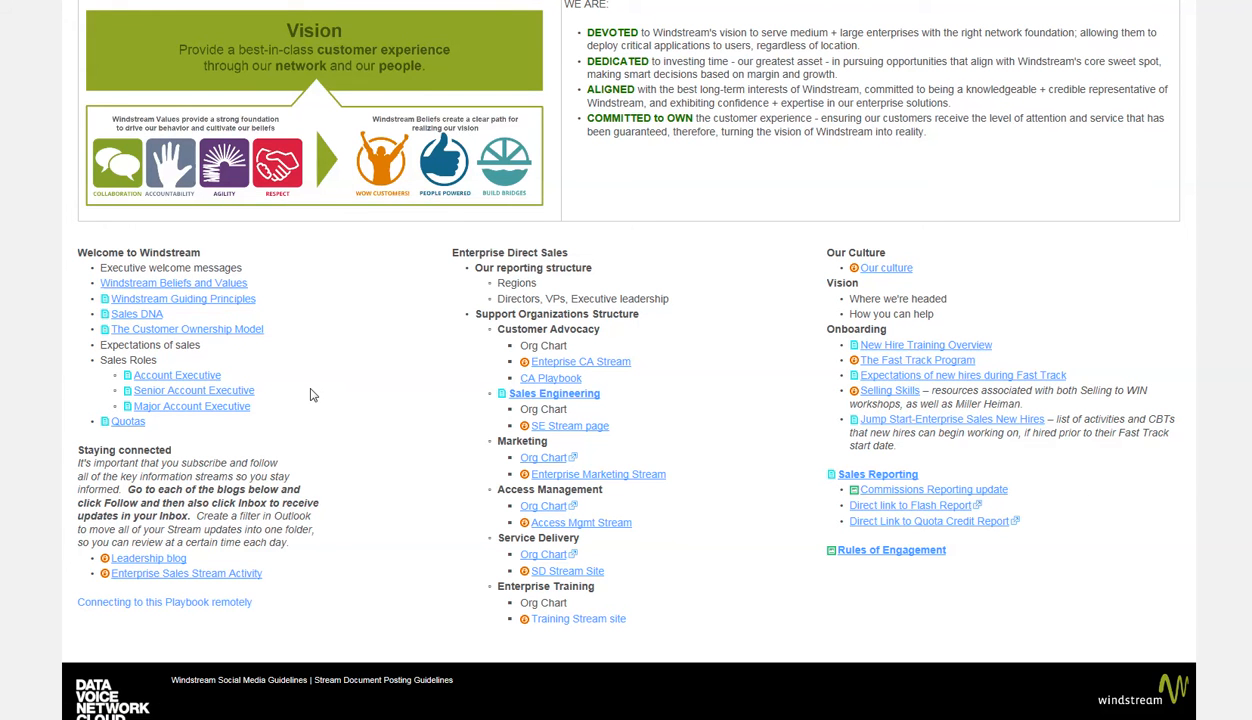
click(137, 313)
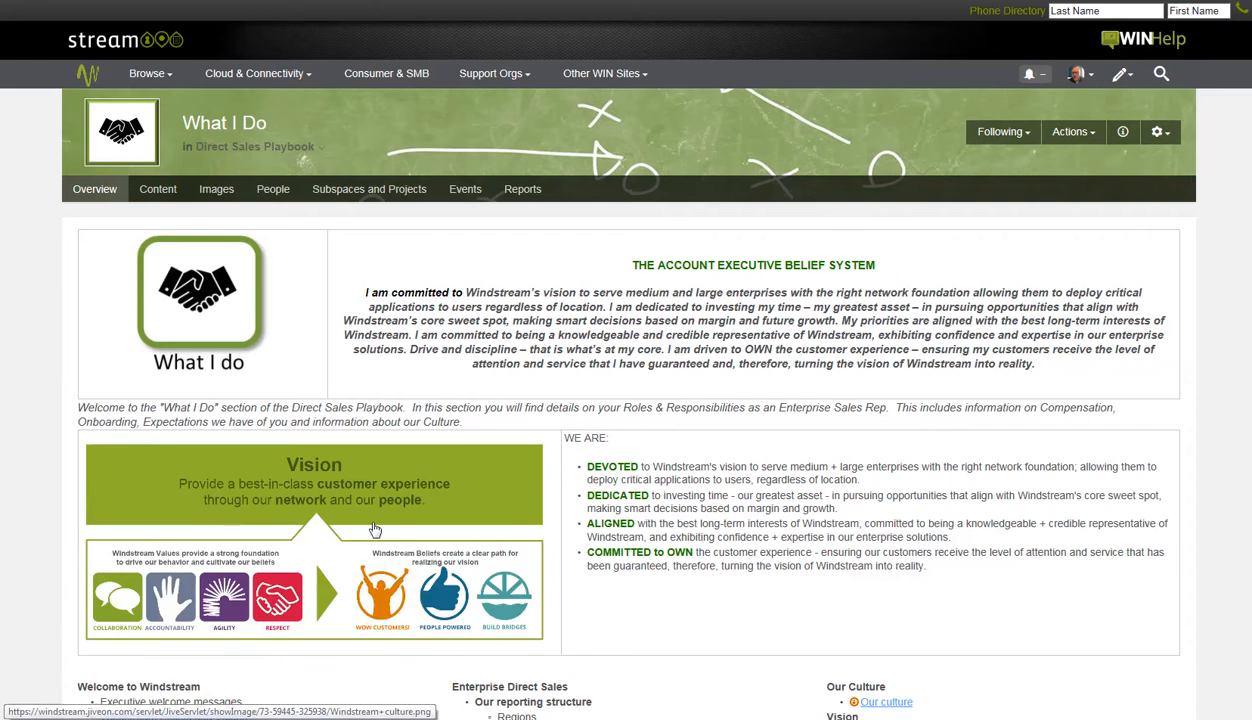
scroll(down, 3)
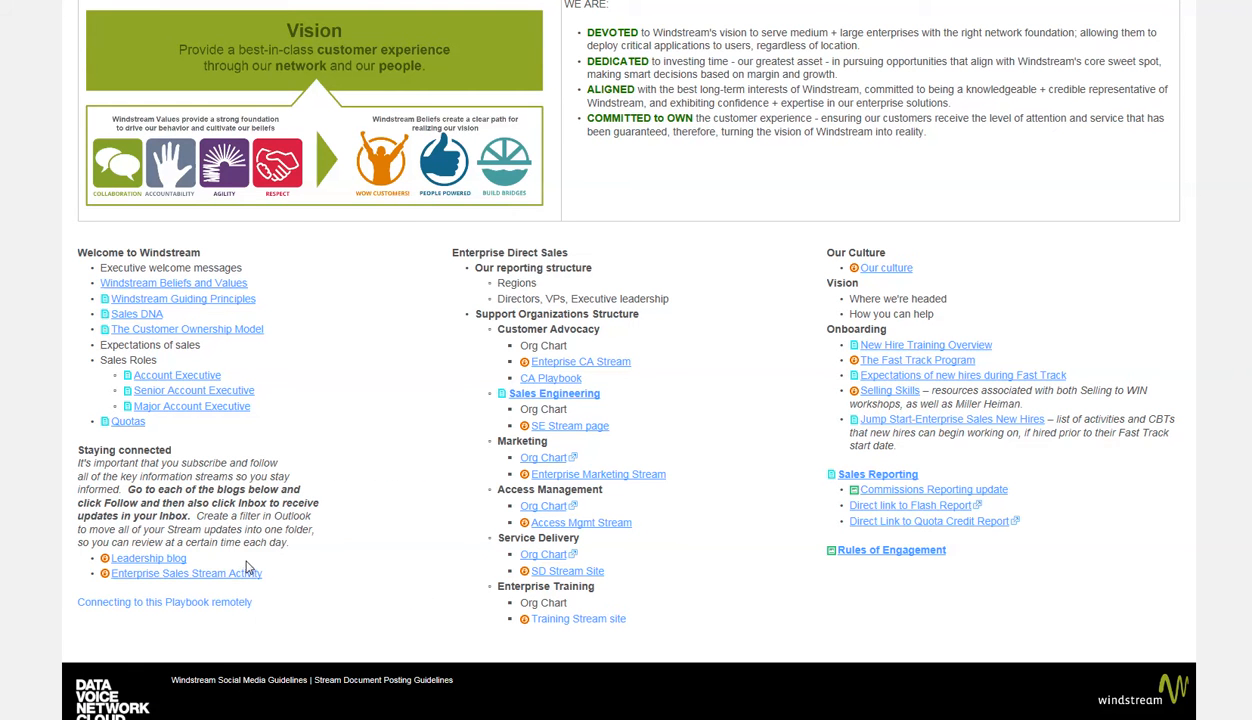
mouse_move(232, 530)
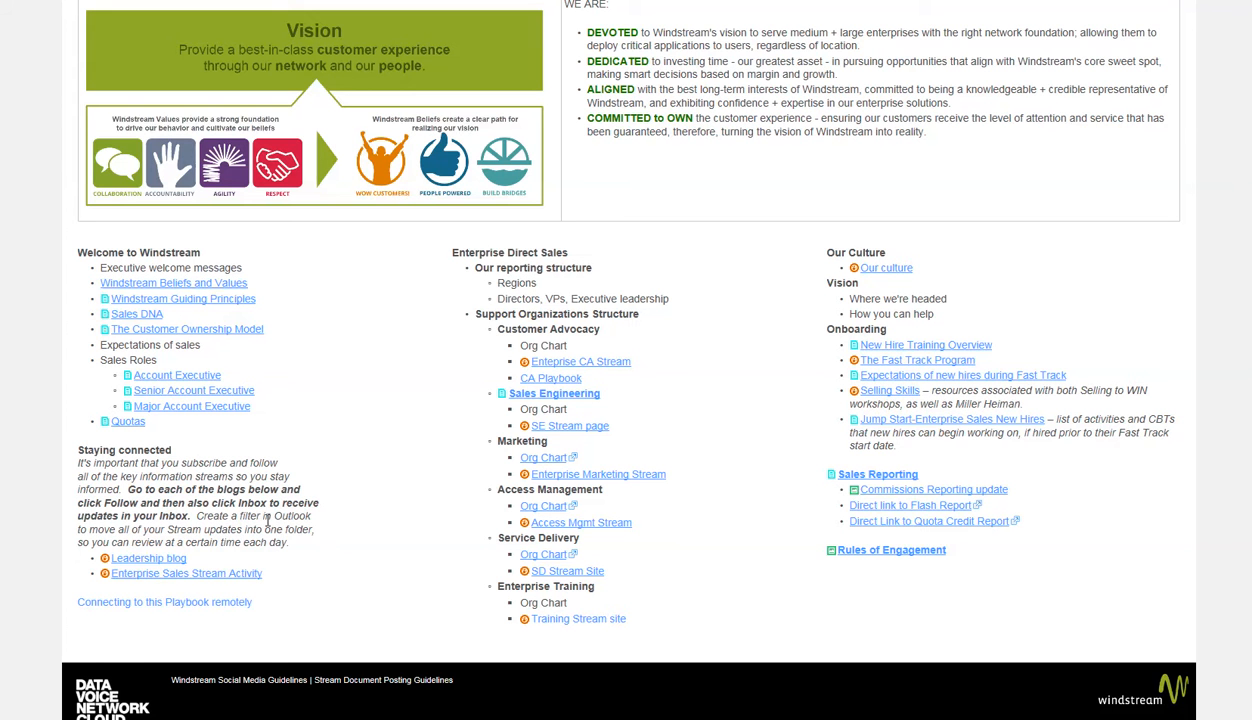
mouse_move(281, 585)
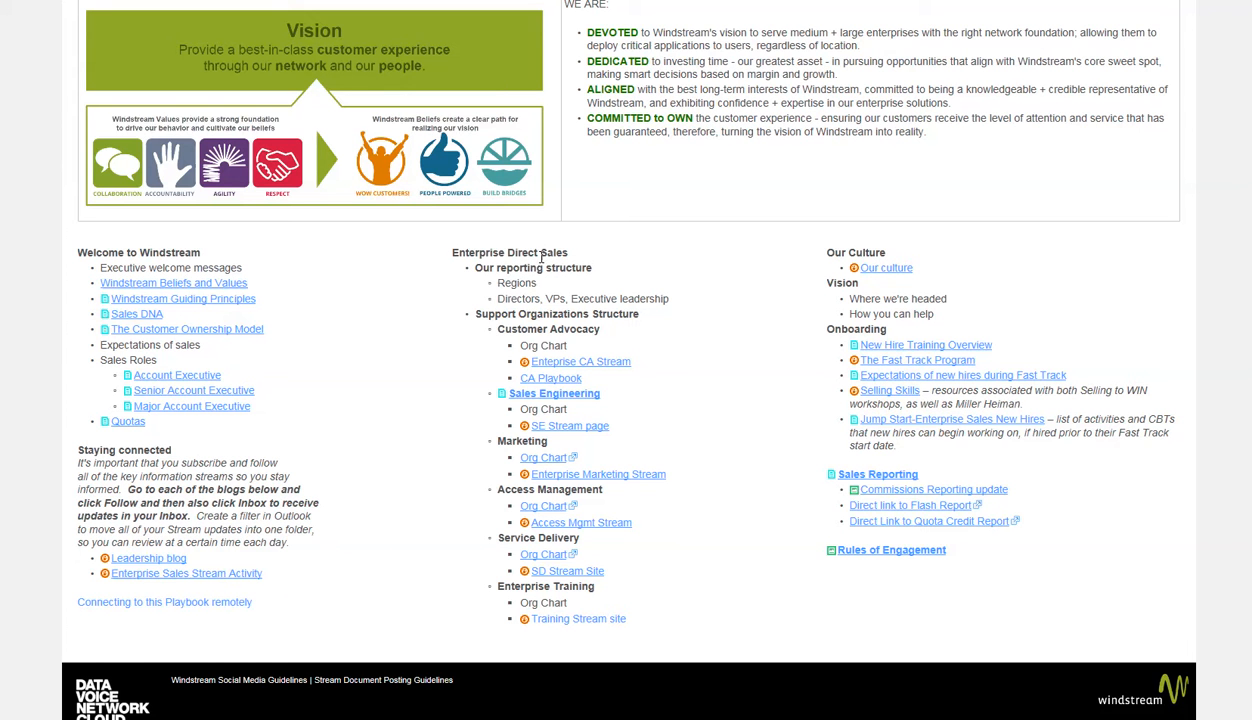
mouse_move(662, 312)
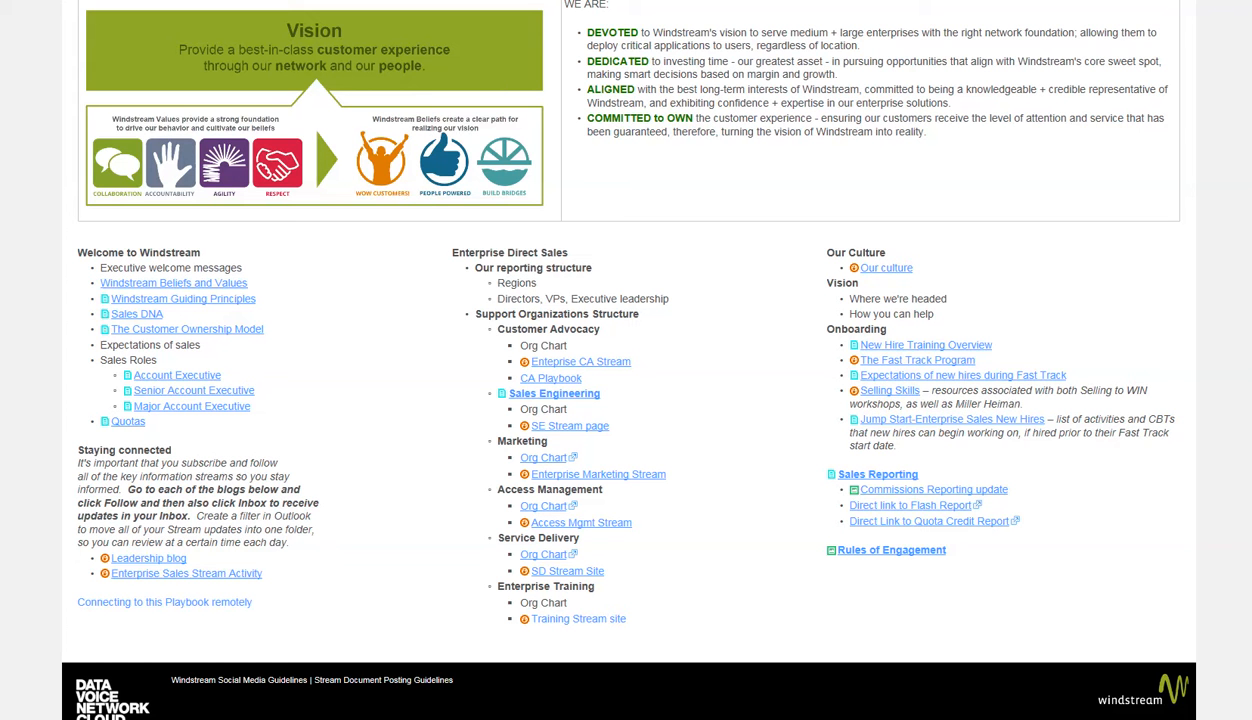
mouse_move(1180, 443)
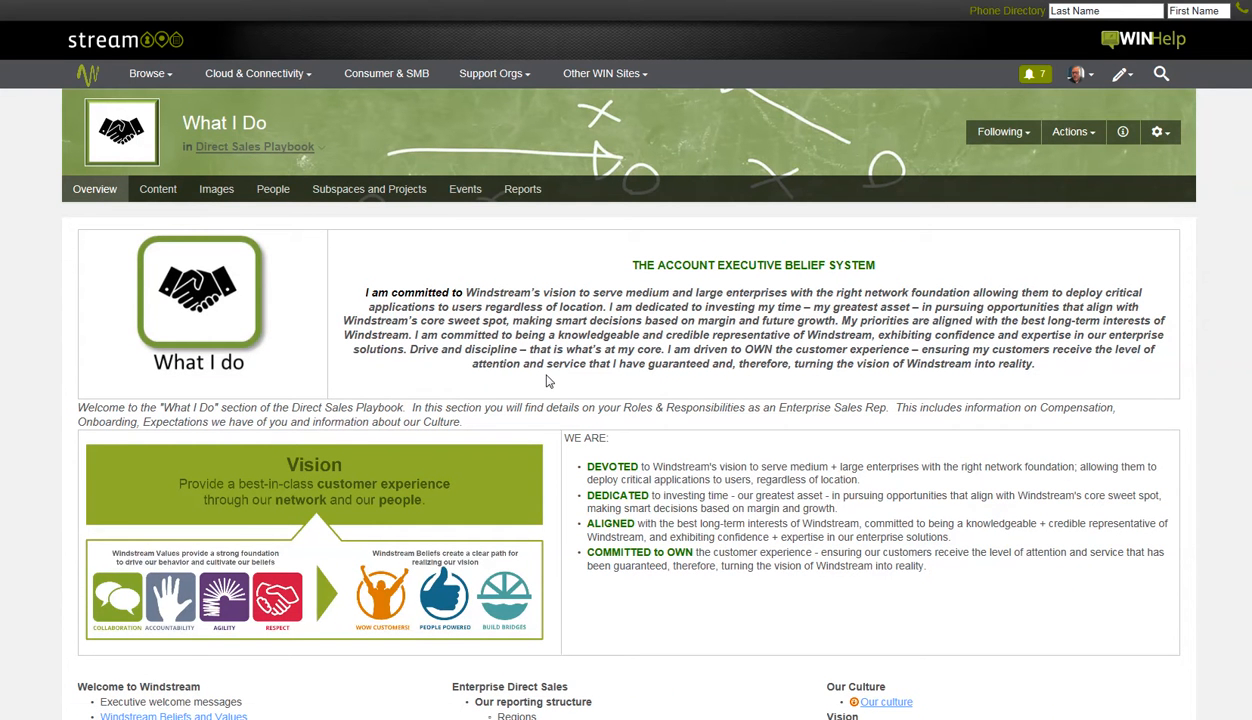
click(253, 147)
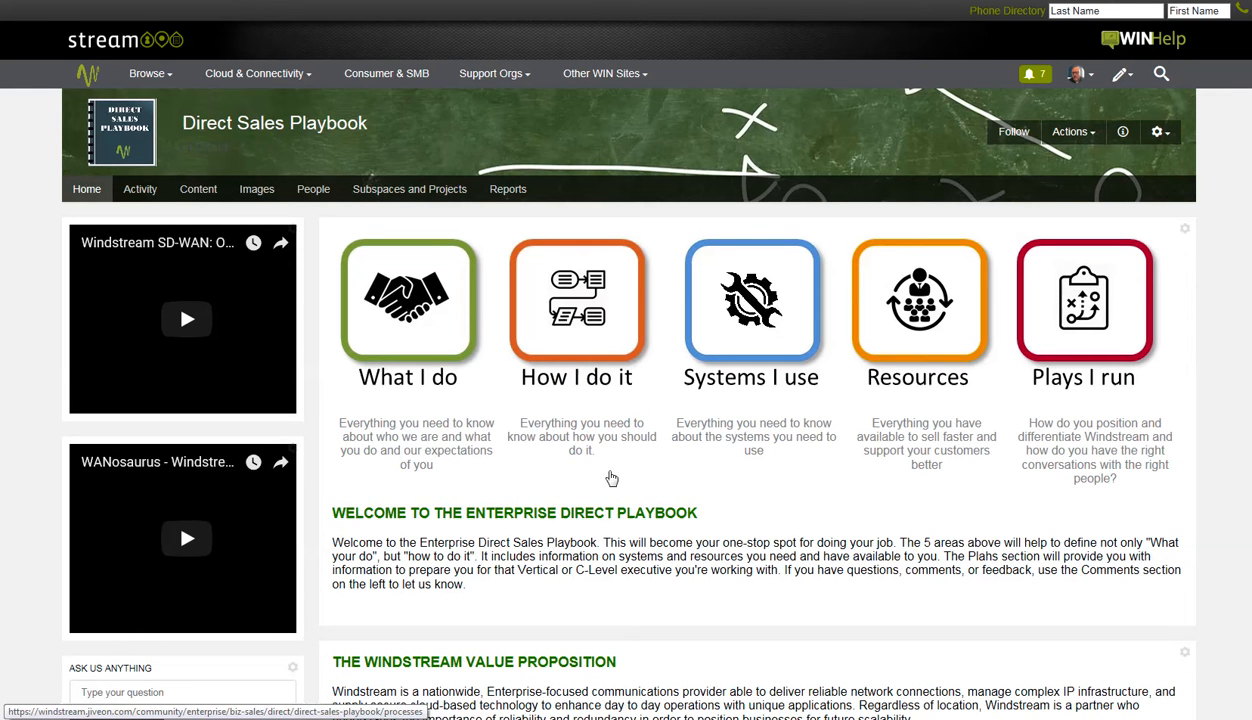
click(576, 310)
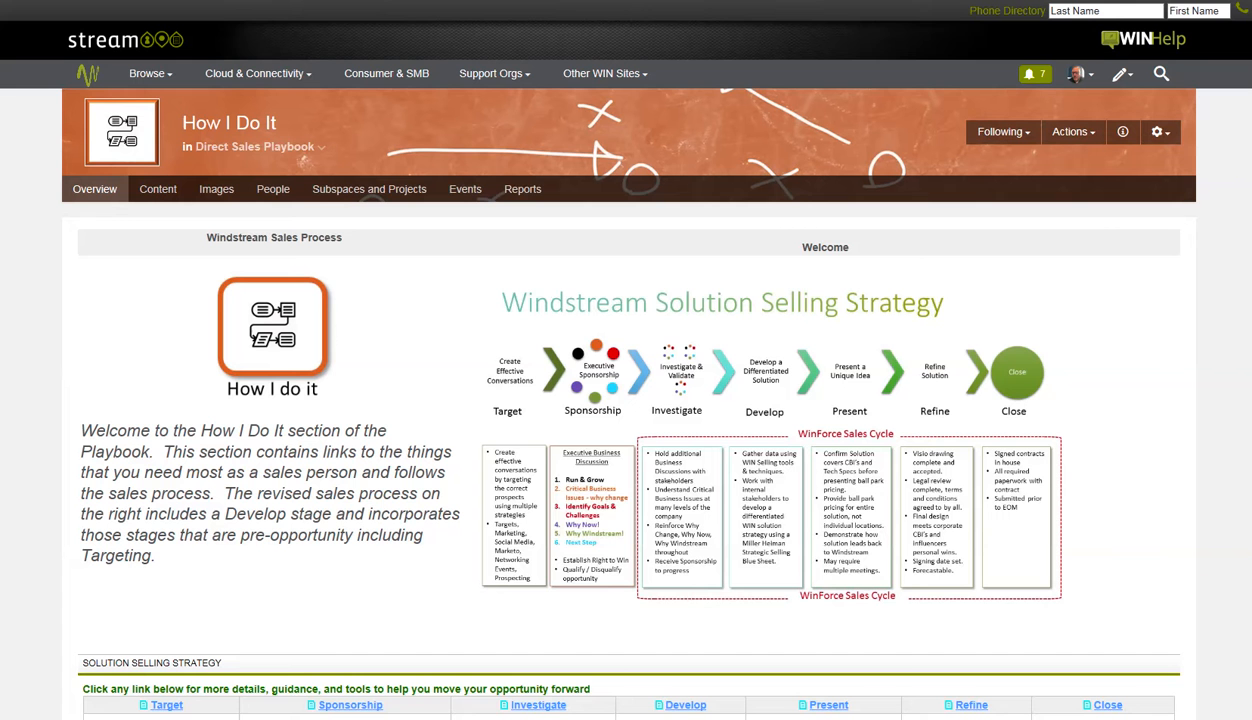
mouse_move(633, 409)
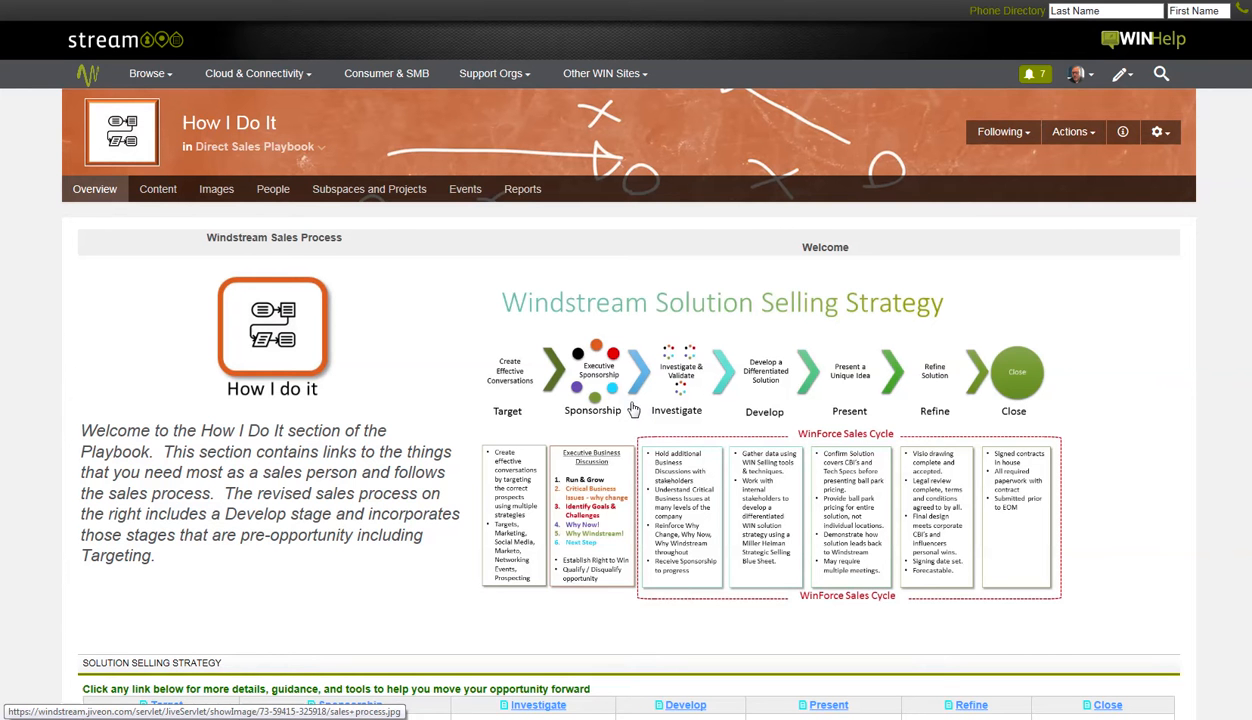
scroll(down, 3)
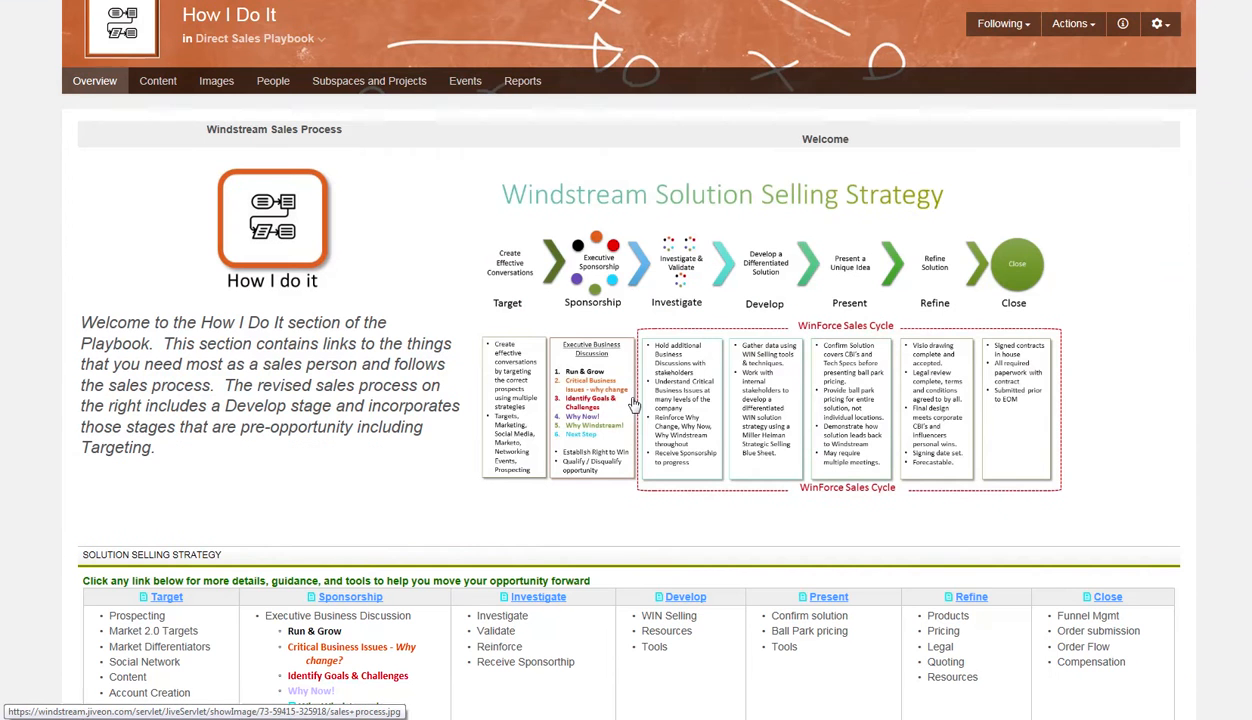
scroll(down, 3)
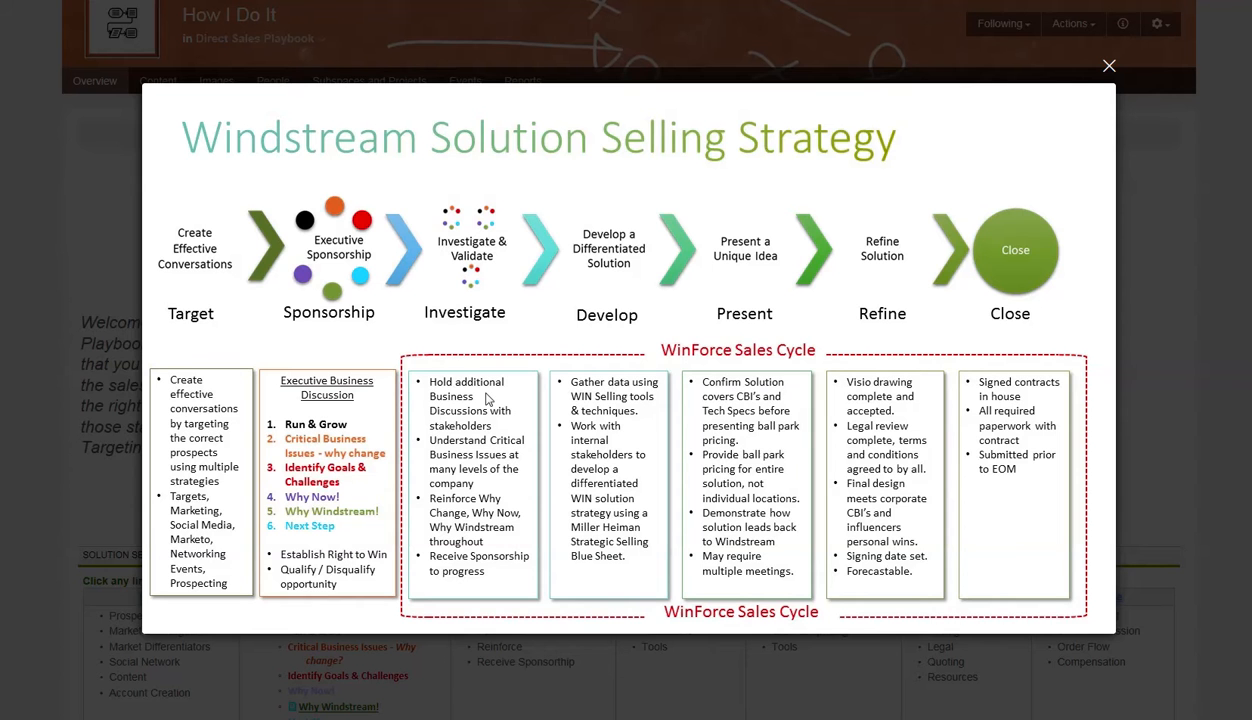
mouse_move(535, 366)
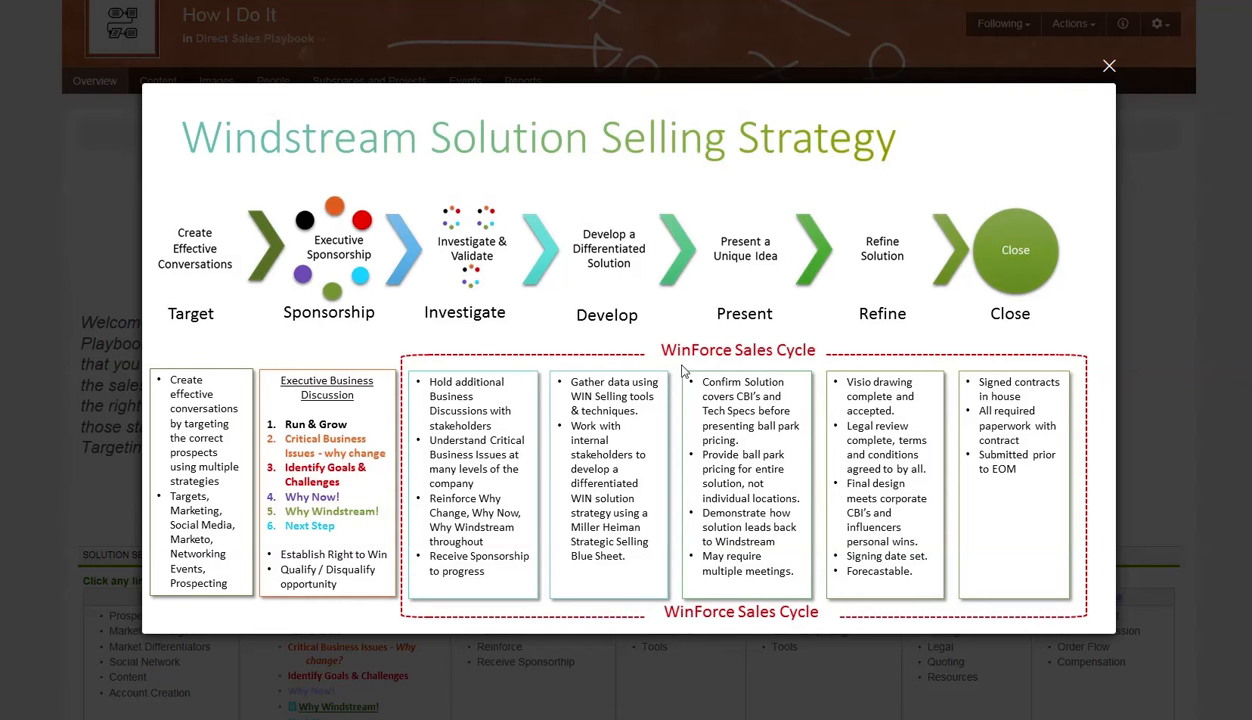
click(1108, 65)
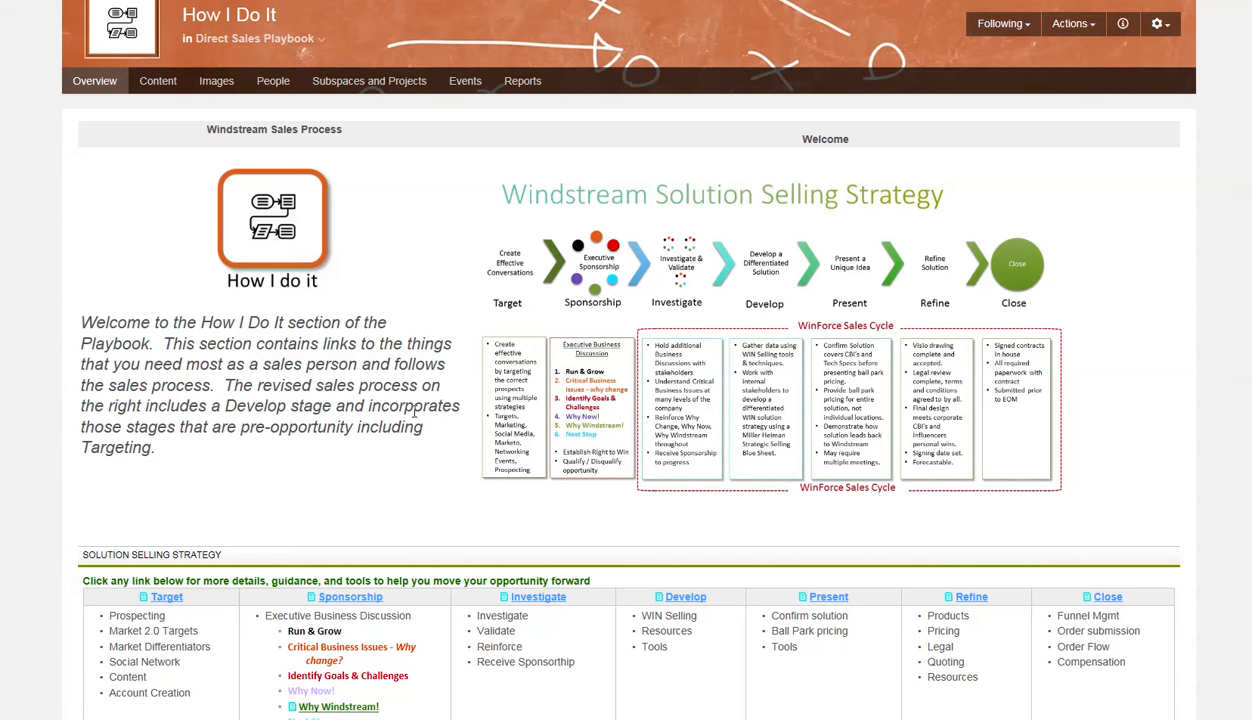
Step: Open the Target stage document from the Solution Selling Strategy table and scroll its resource links
scroll(down, 3)
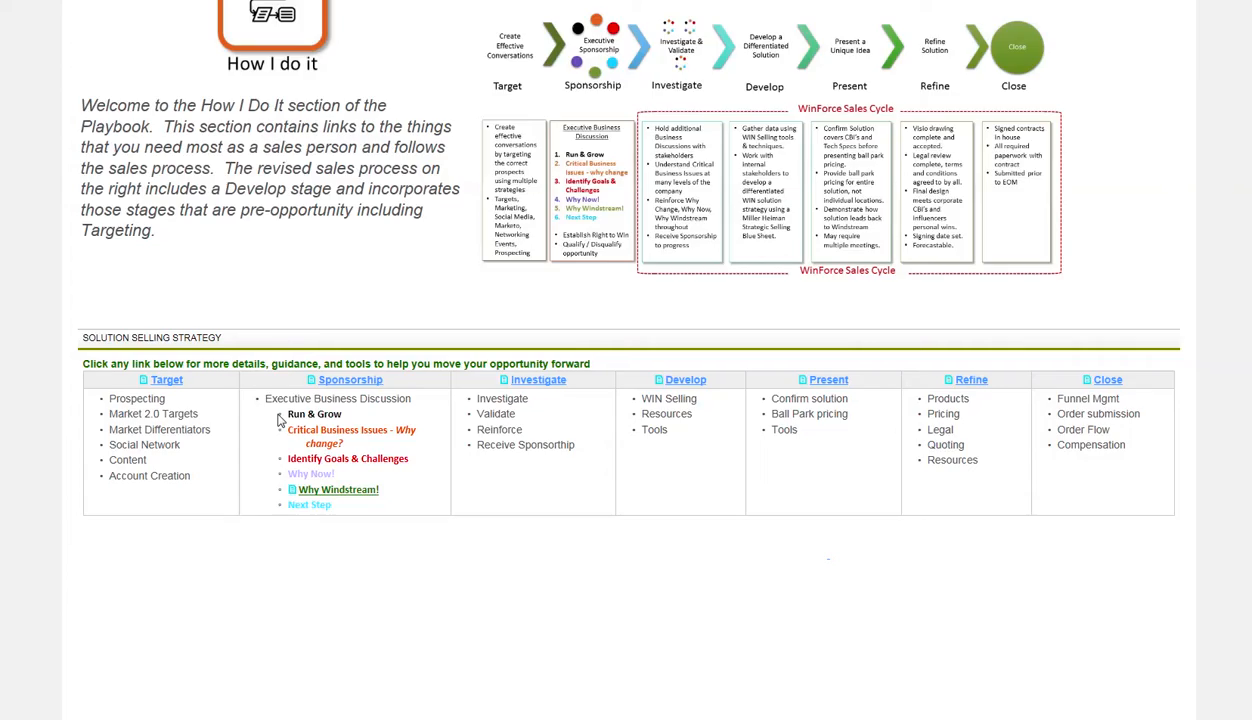
click(166, 379)
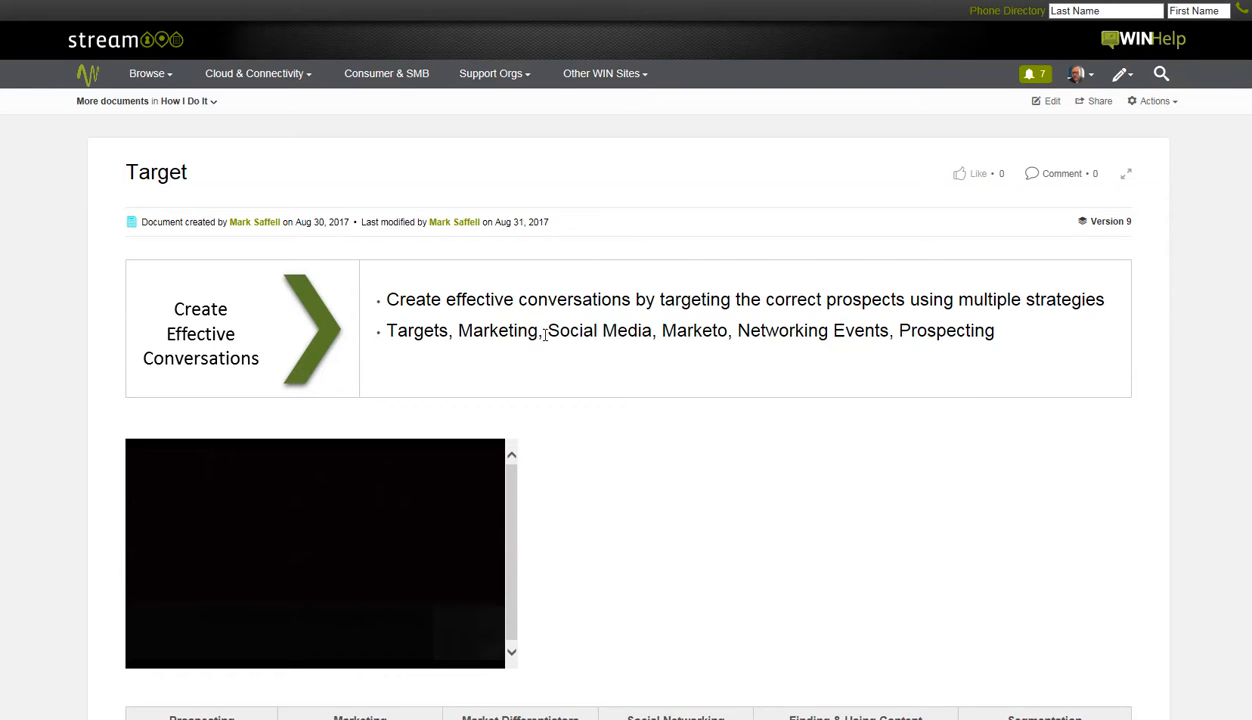
scroll(down, 3)
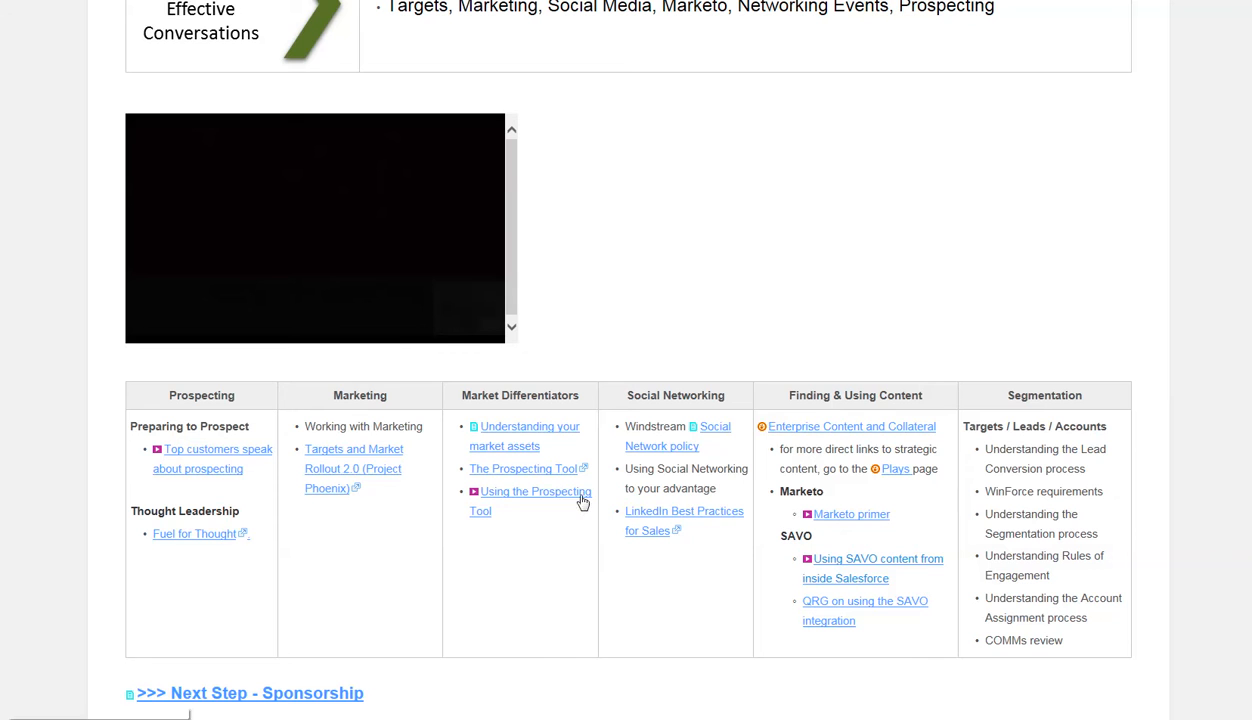
mouse_move(838, 537)
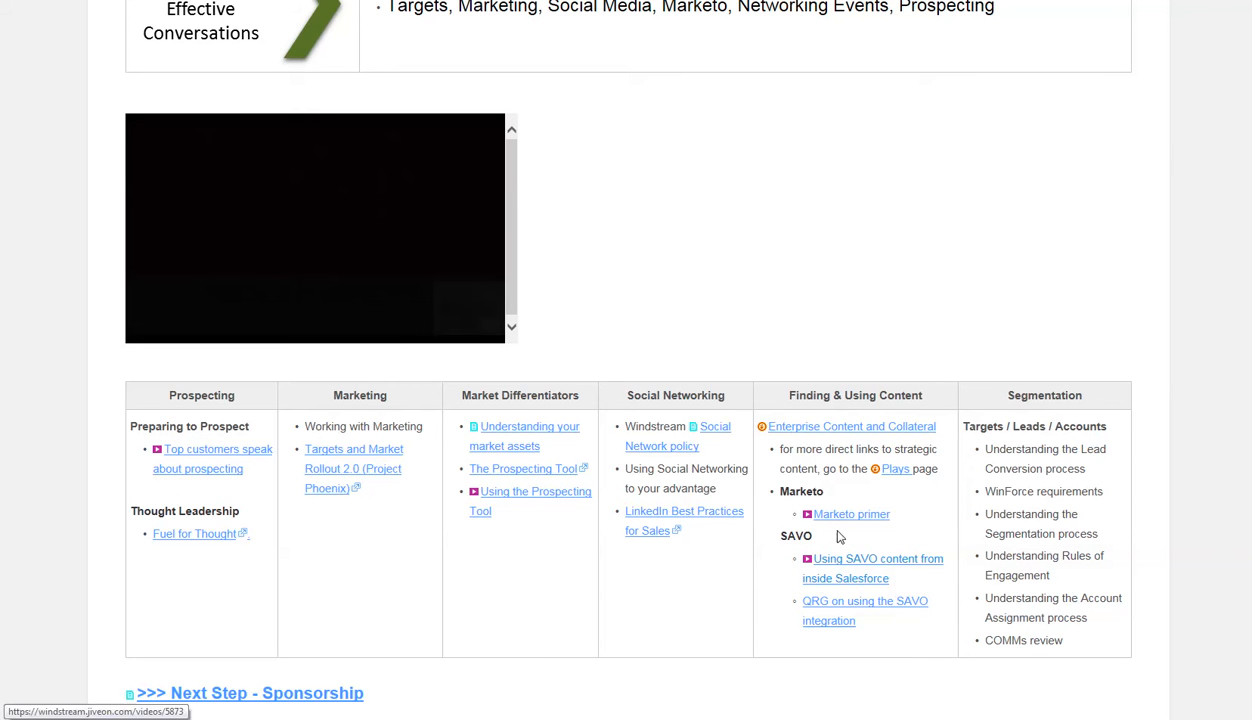
mouse_move(845, 524)
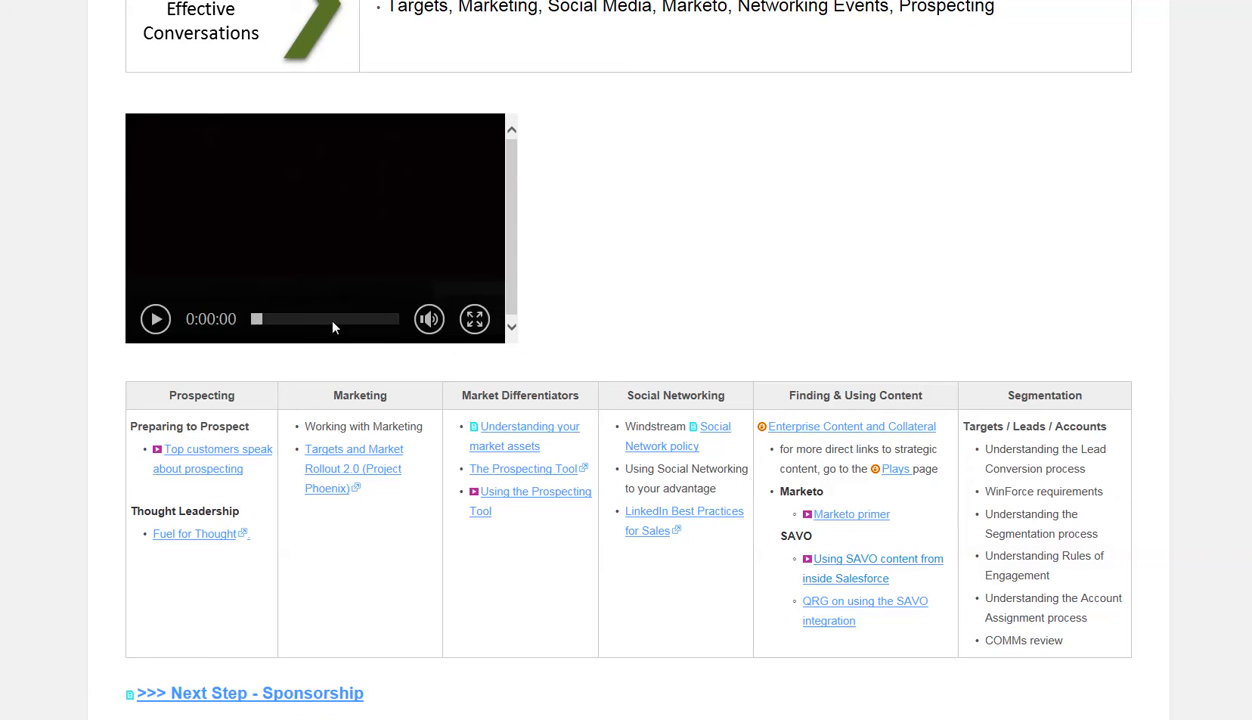
Step: Play the Sales Prospecting video, skip ahead, and pause it around 0:01:08
click(155, 318)
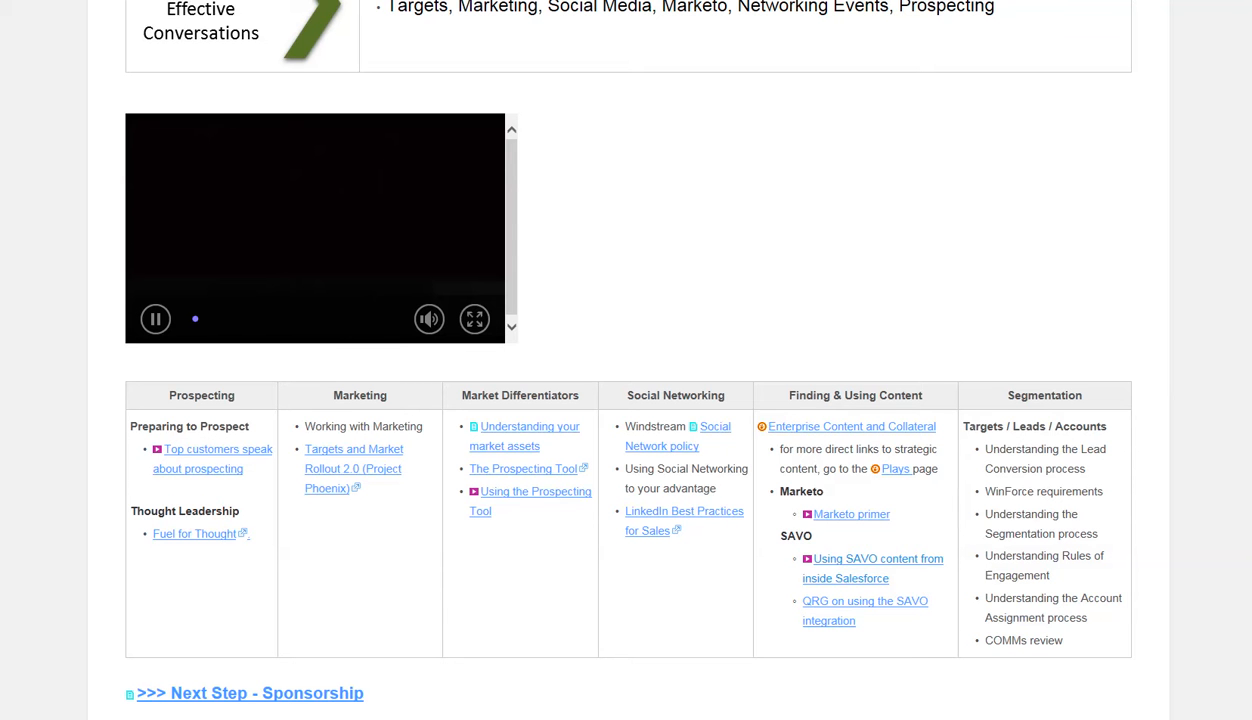
mouse_move(1193, 365)
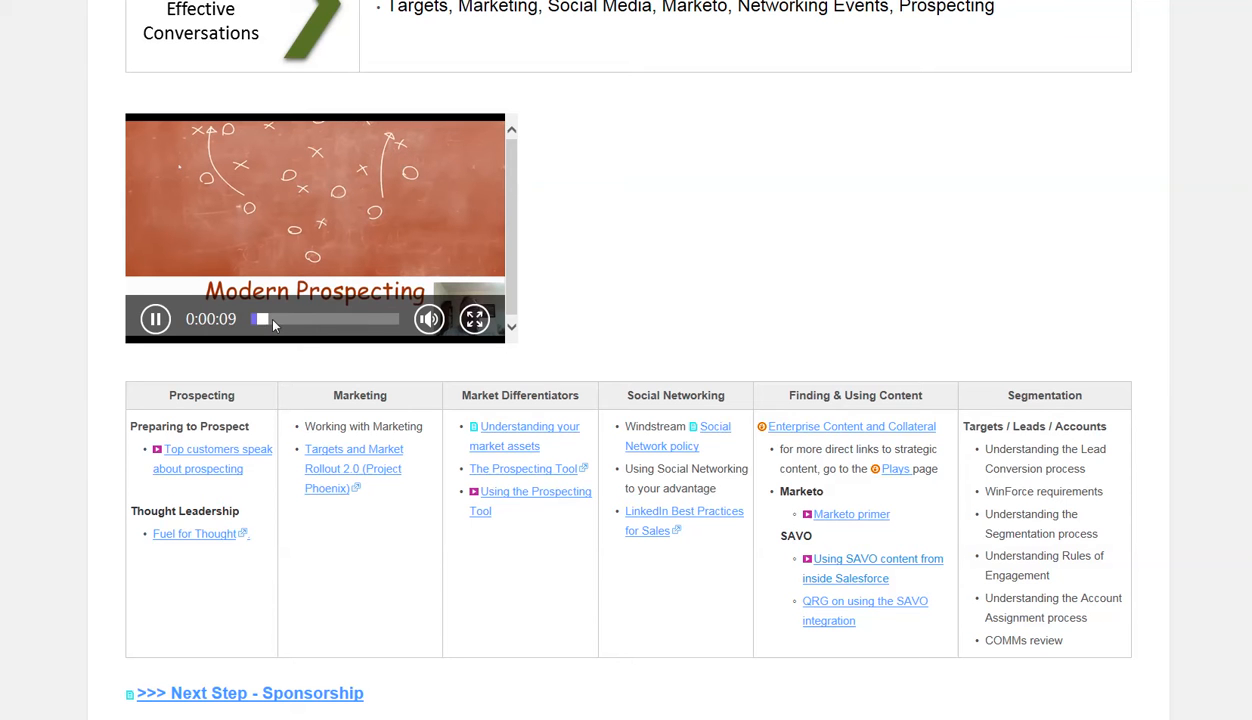
click(155, 318)
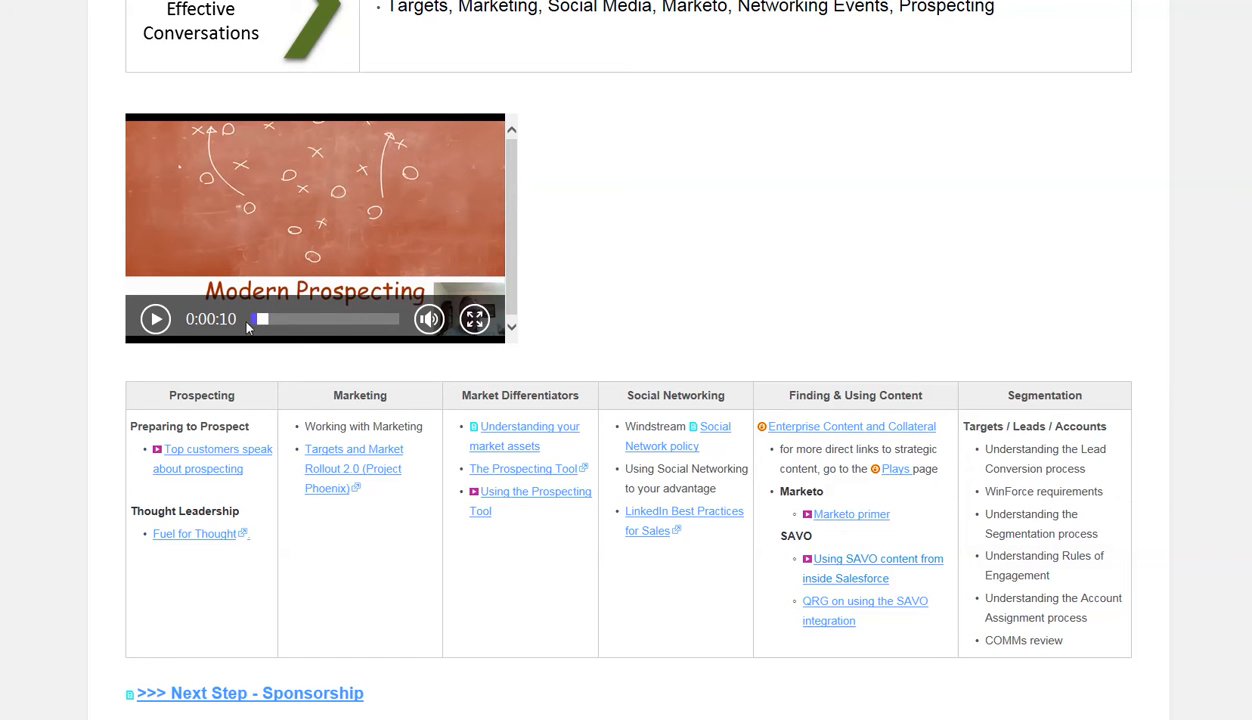
mouse_move(421, 372)
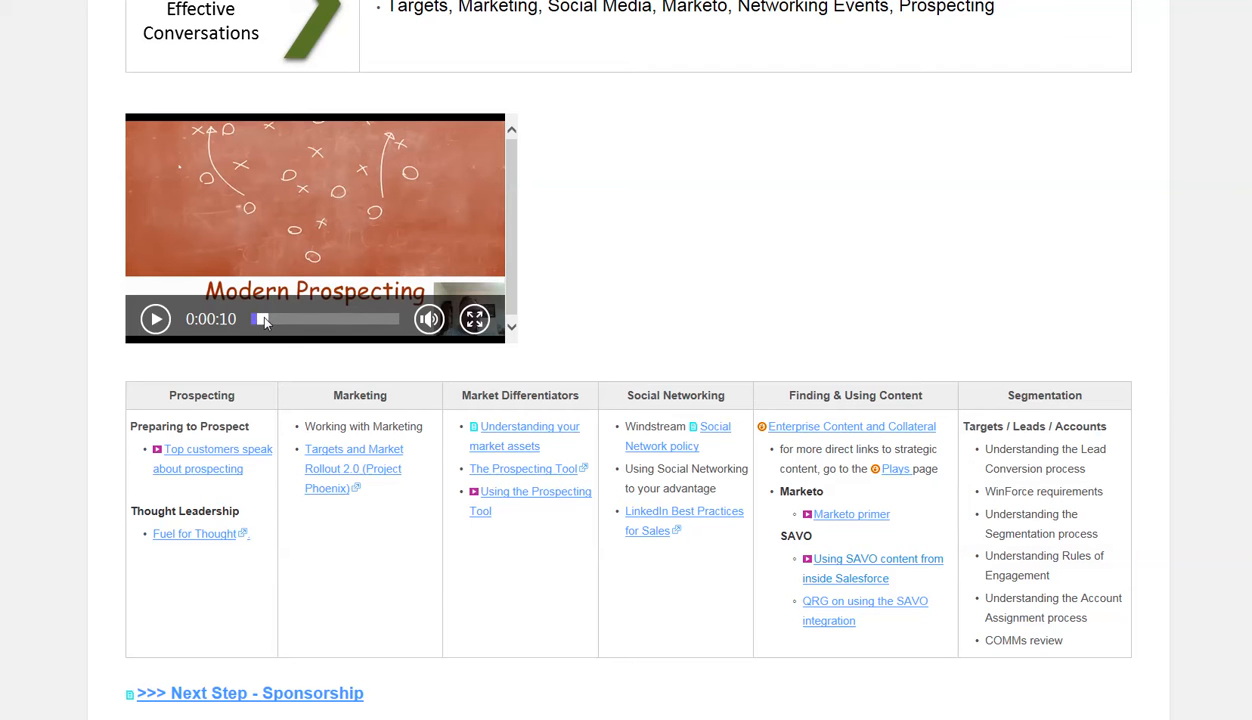
click(155, 318)
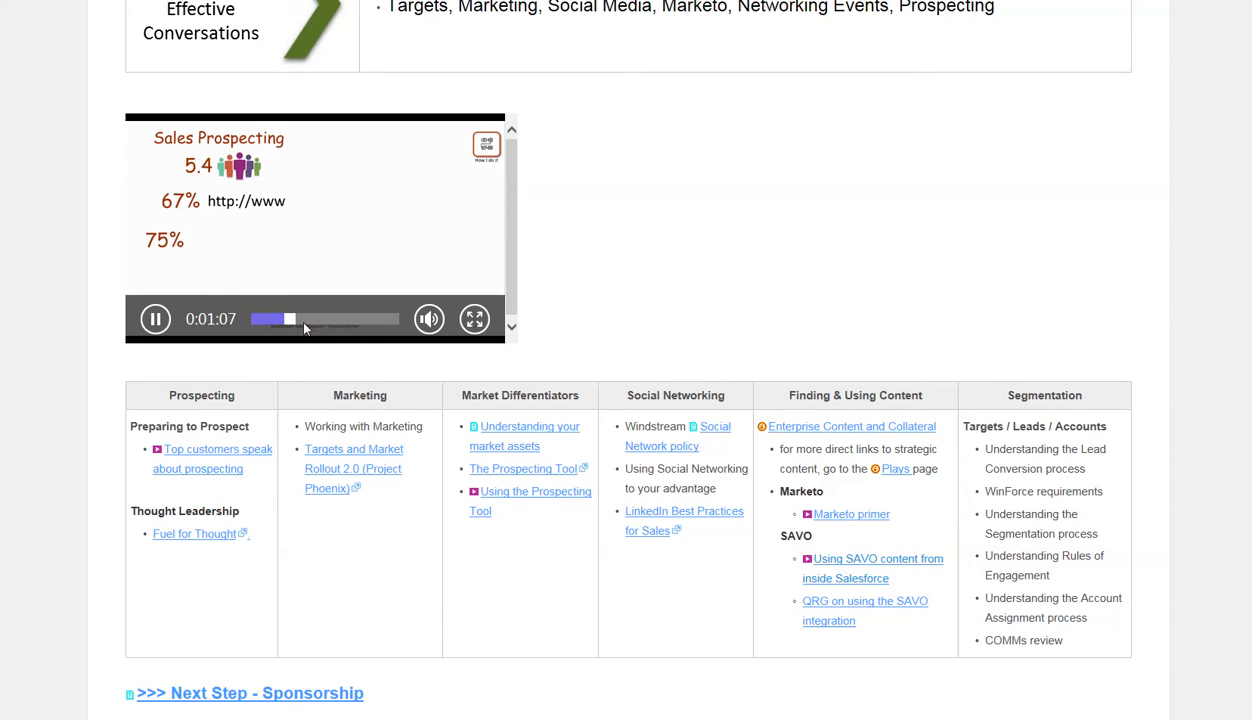
click(155, 318)
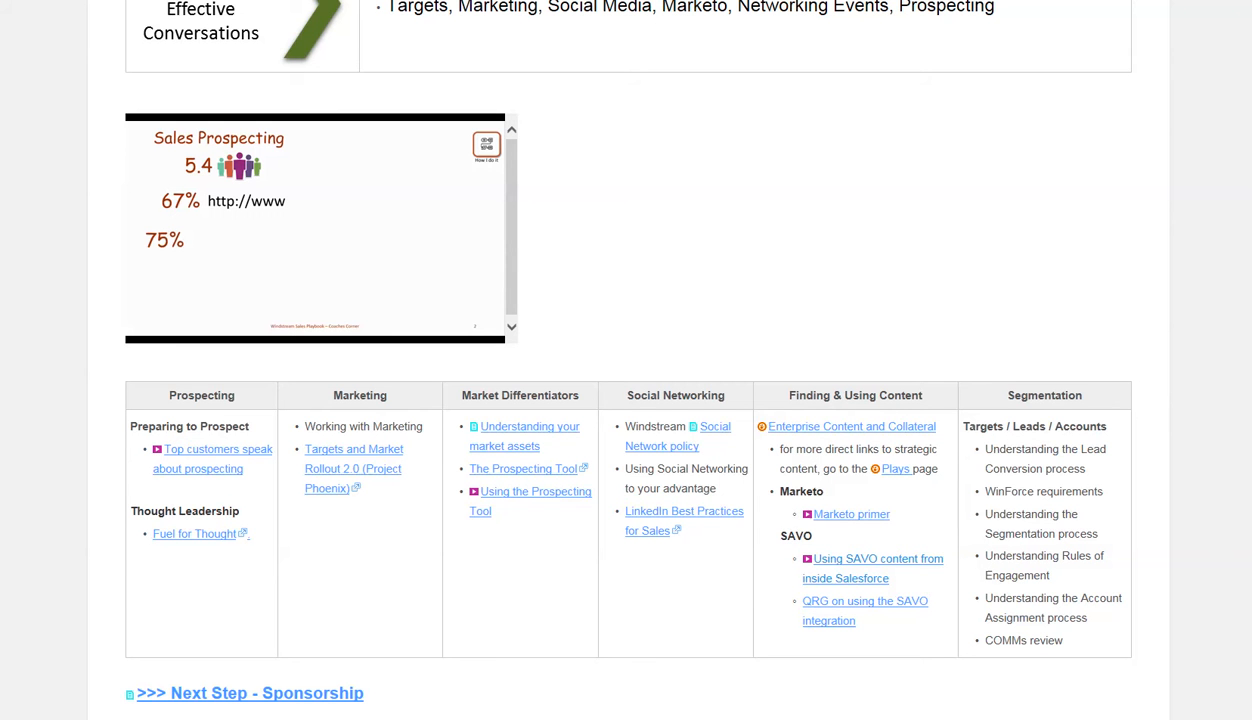
scroll(up, 3)
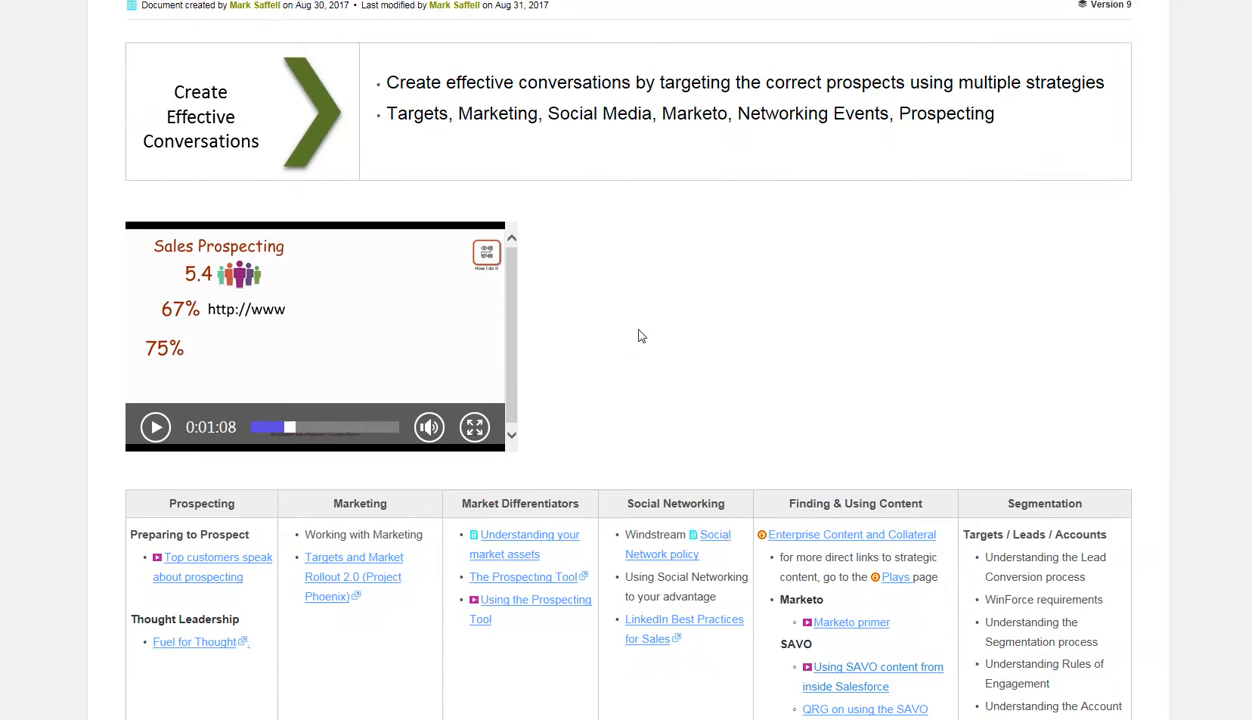
Step: Scroll the Executive Business Discussion document through its Purpose and Goal sections
scroll(down, 3)
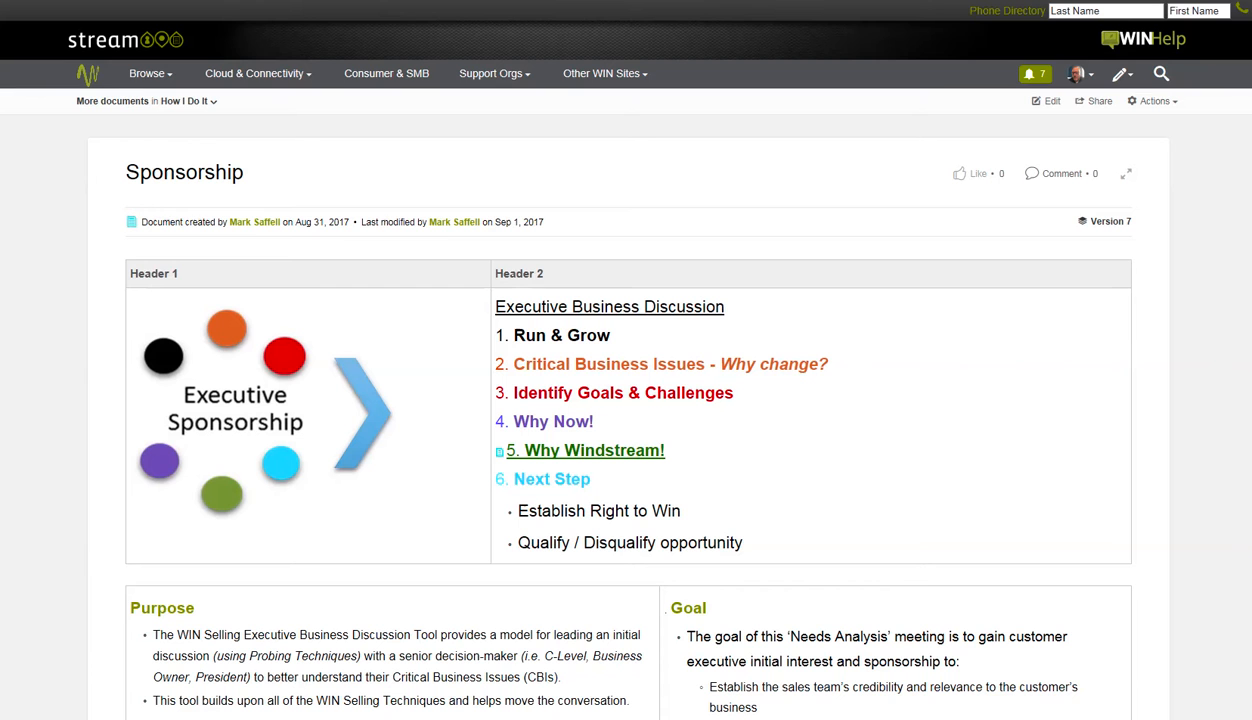
mouse_move(517, 500)
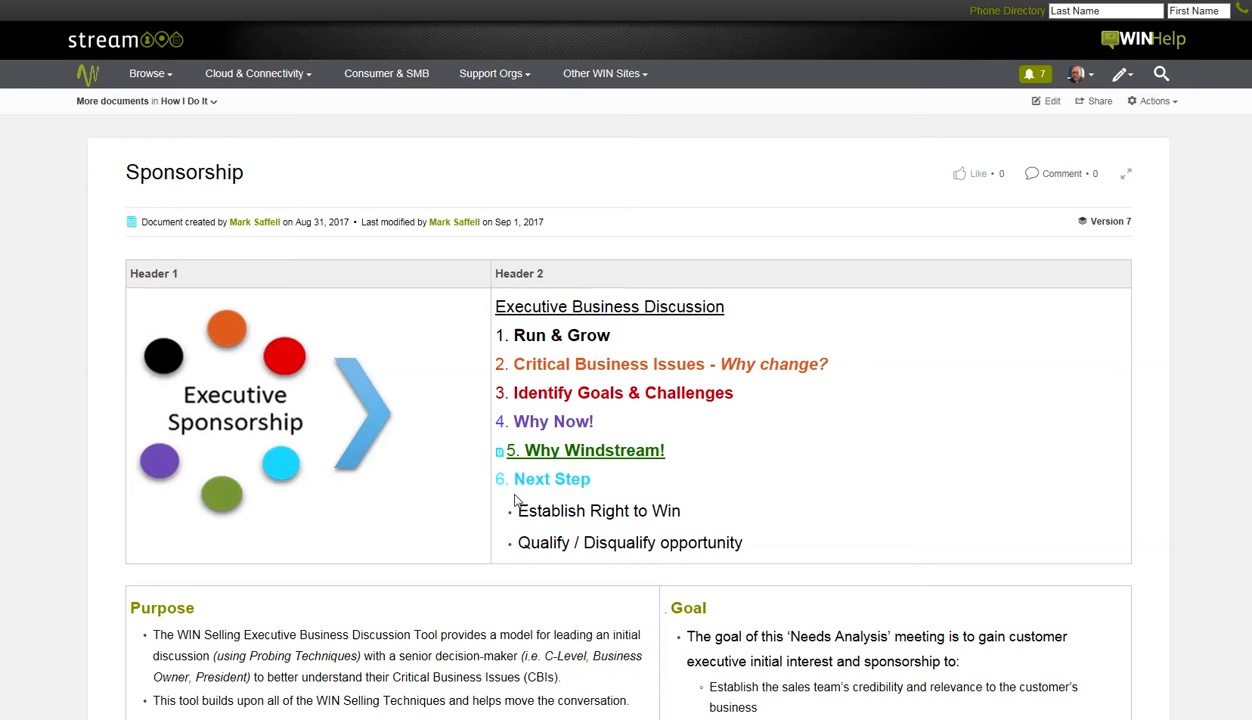
mouse_move(598, 498)
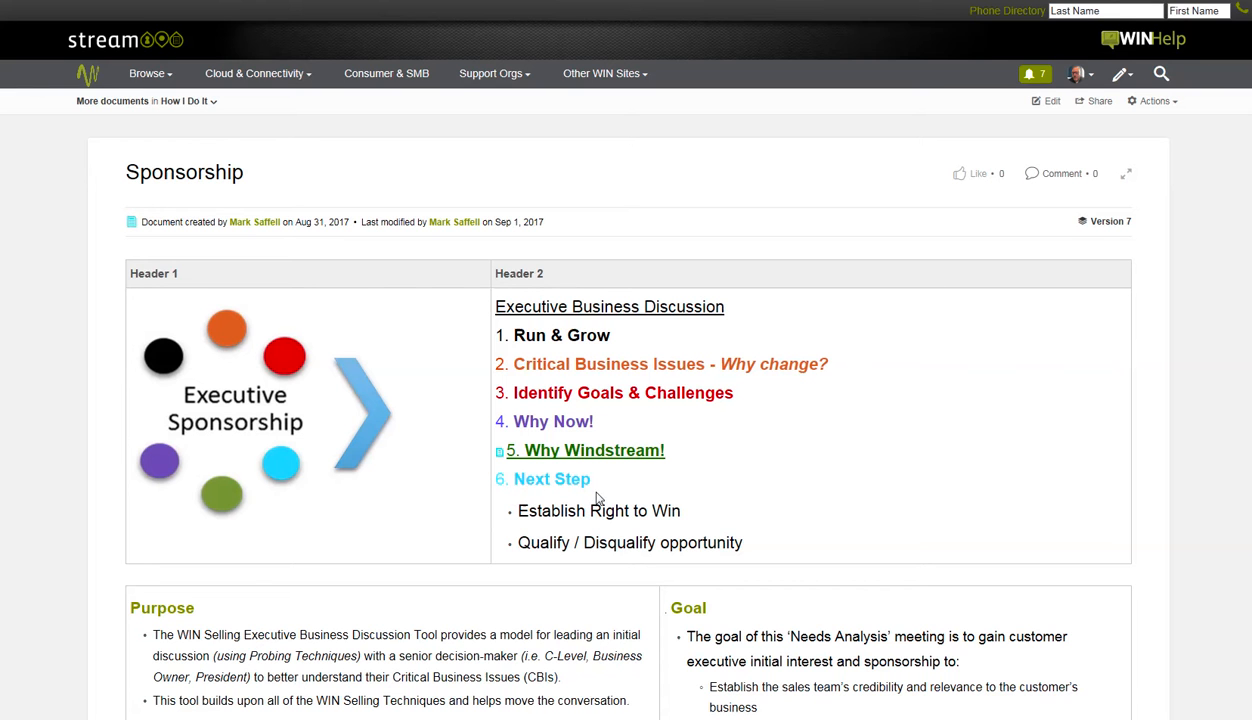
mouse_move(835, 404)
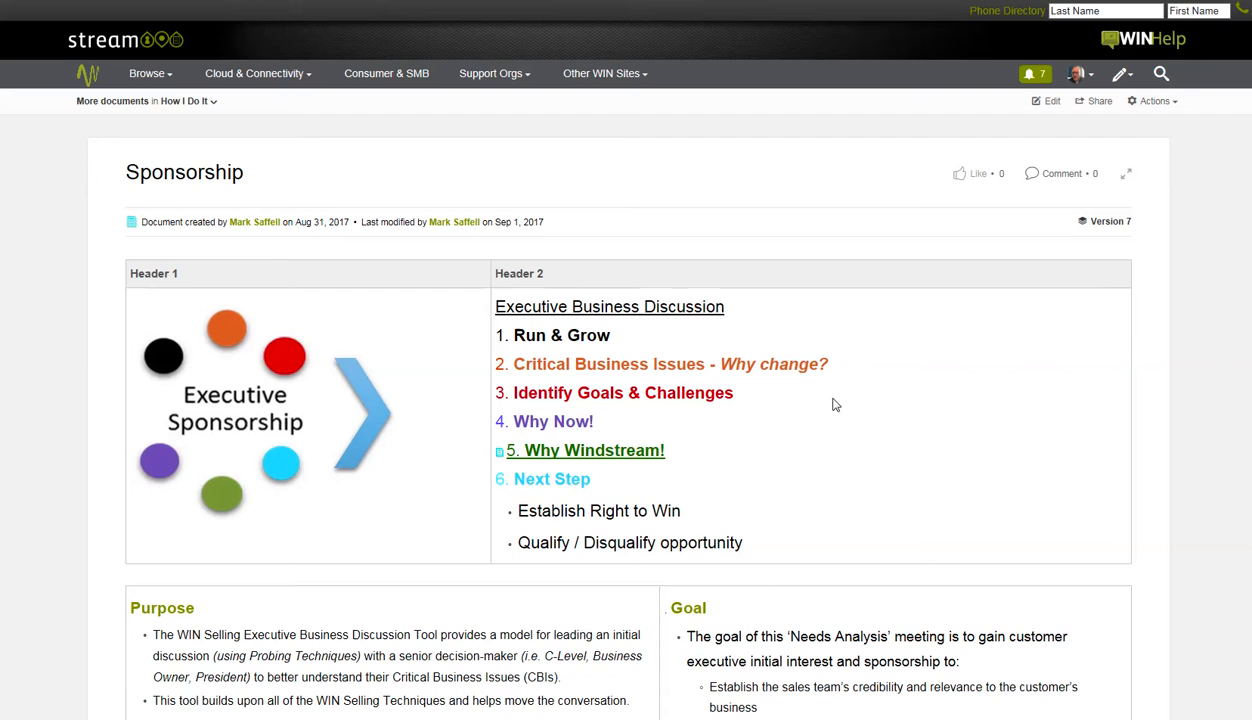
scroll(down, 3)
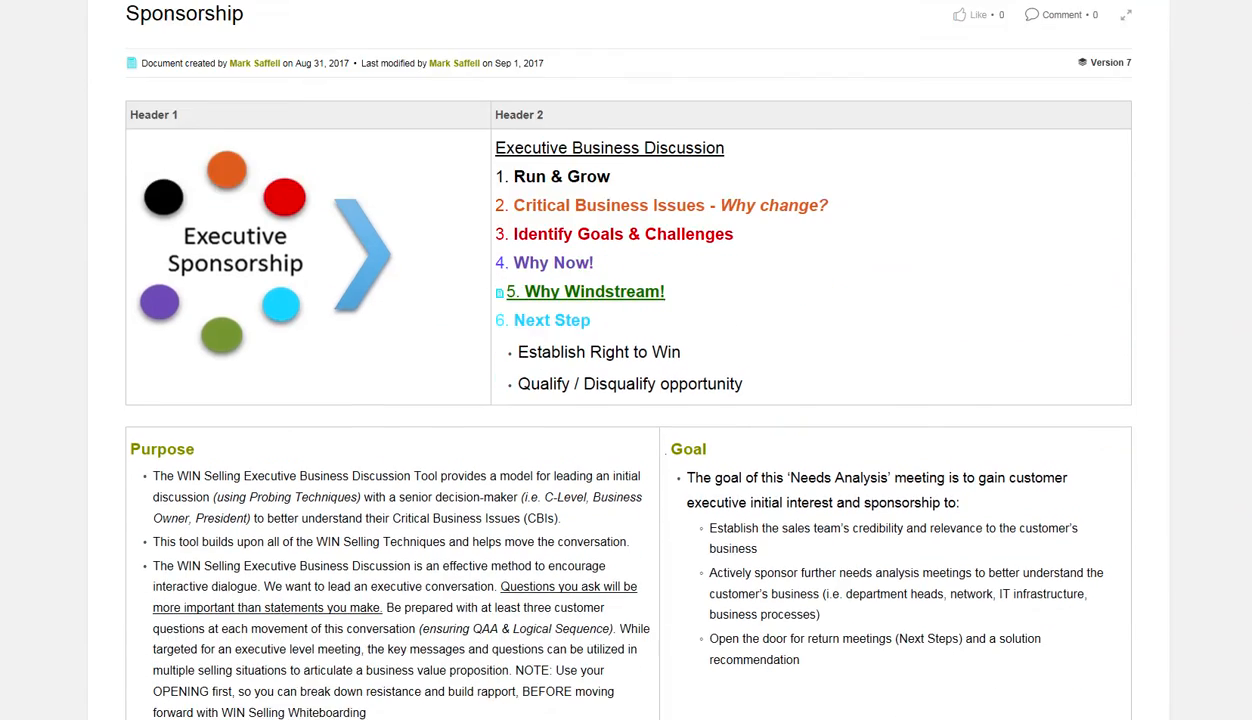
scroll(down, 3)
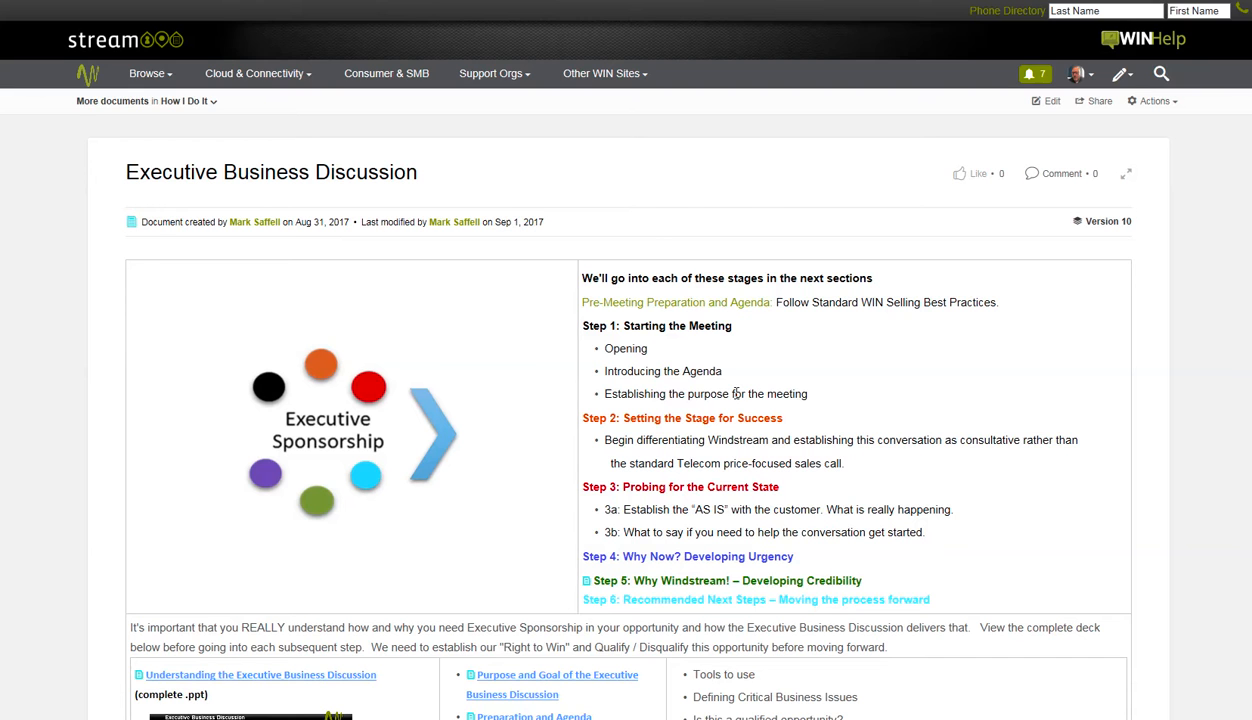
Step: Open the 'Step 5: Why Windstream! – Developing Credibility' document
scroll(down, 3)
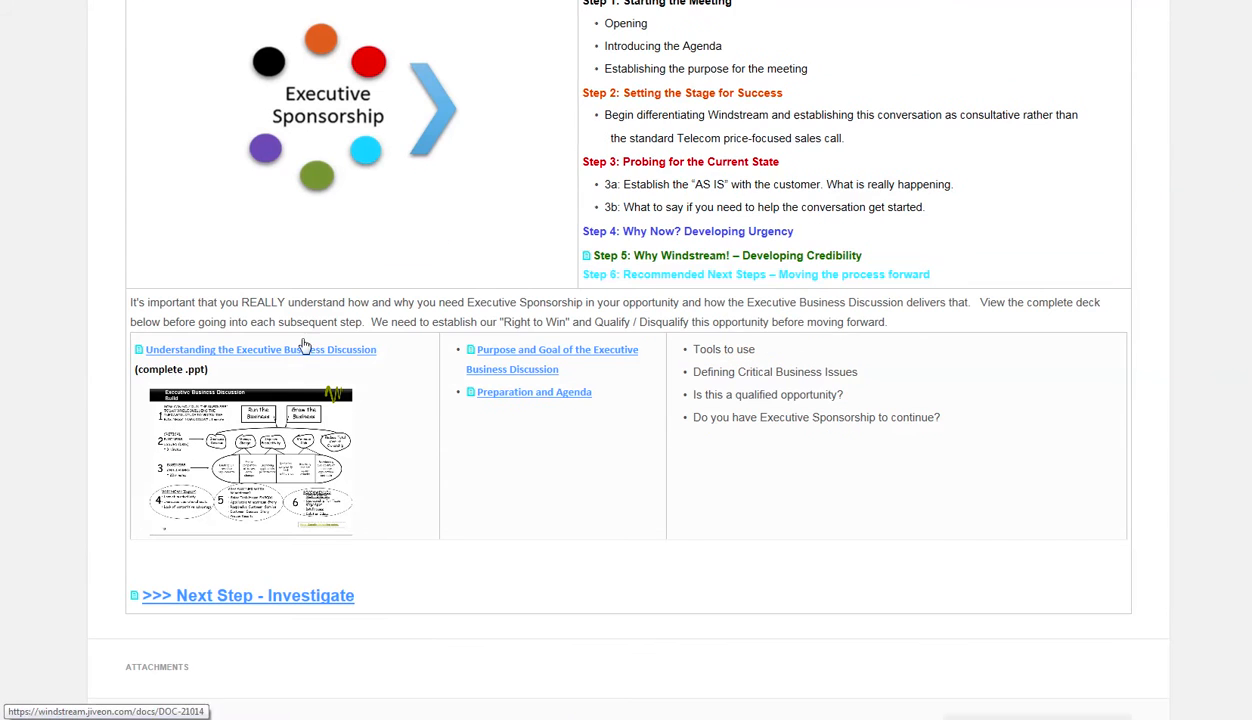
mouse_move(270, 455)
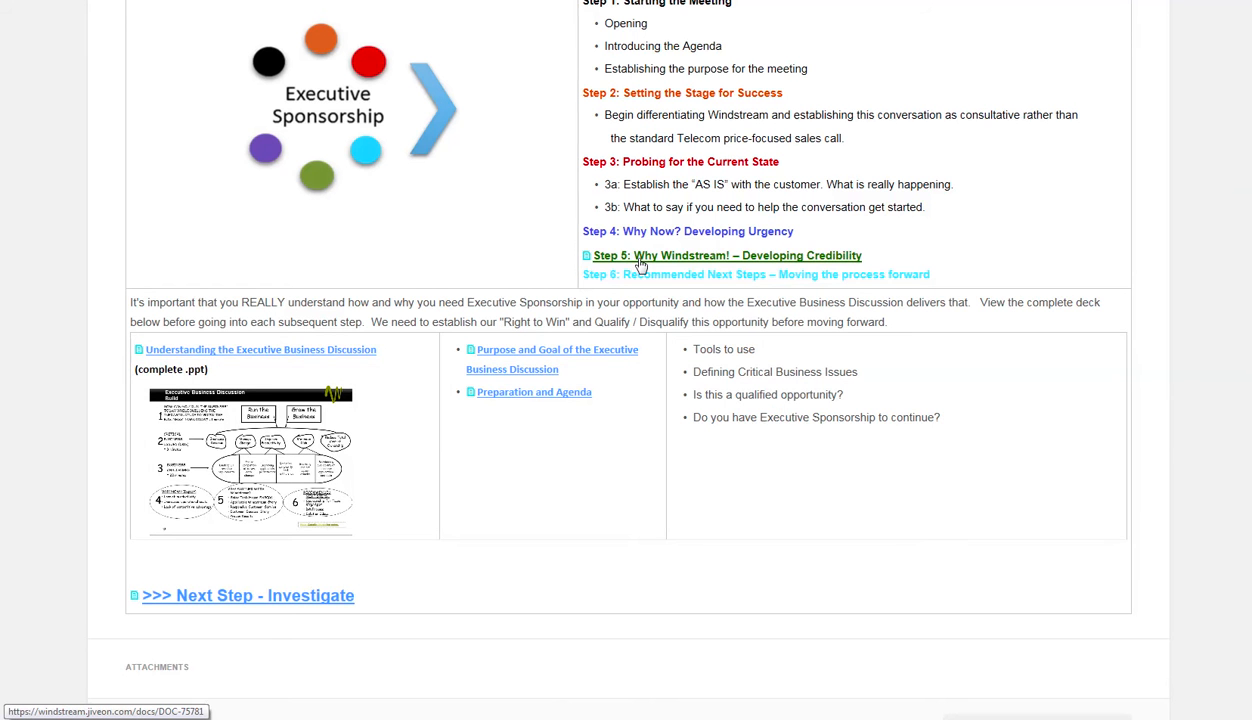
click(726, 255)
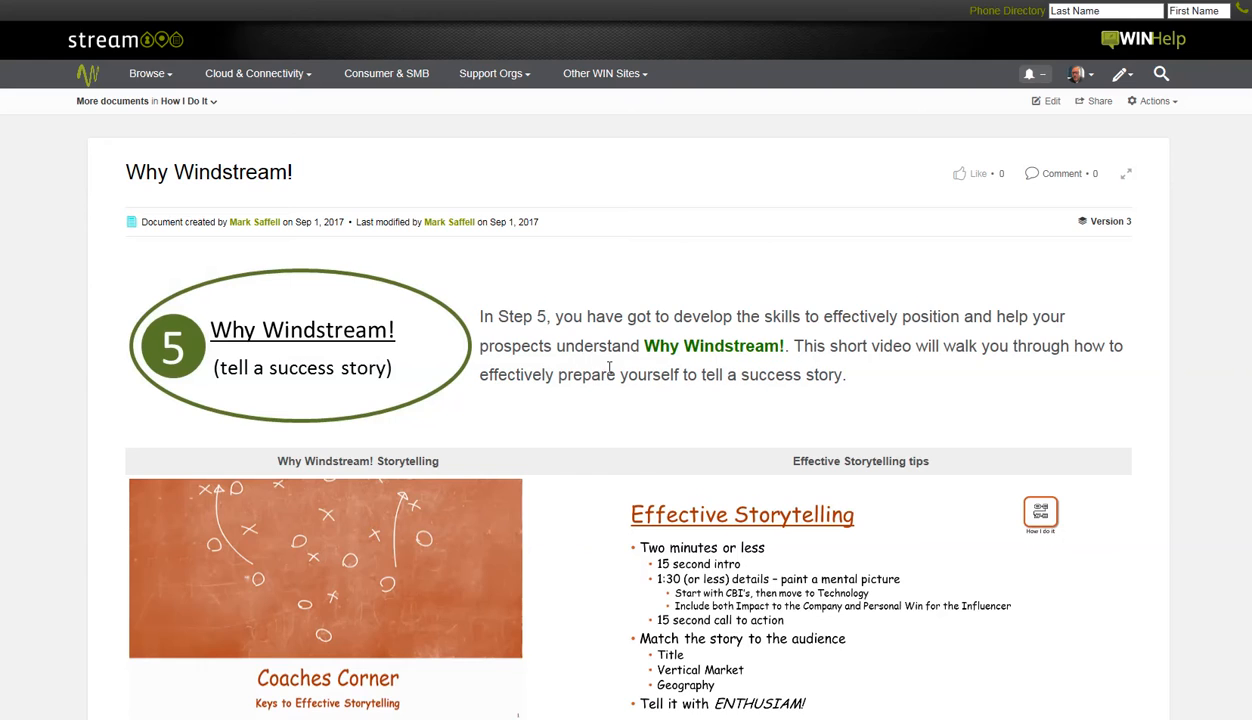
scroll(down, 3)
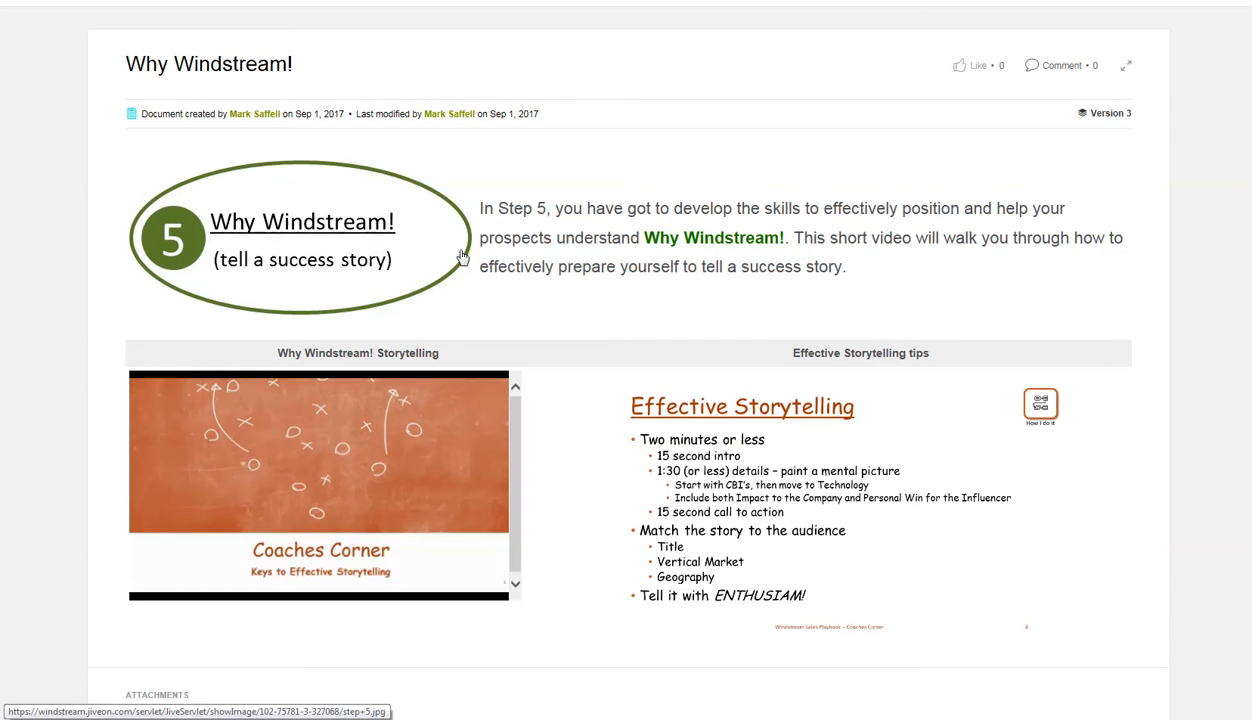
mouse_move(888, 260)
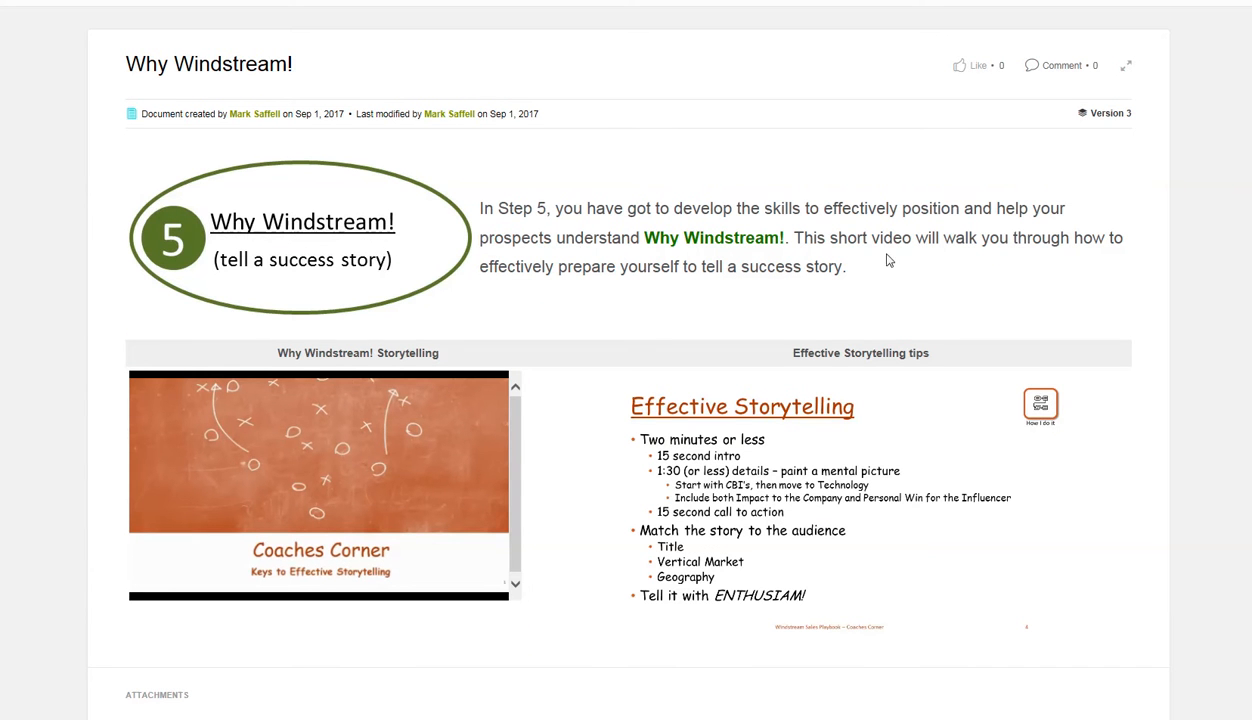
mouse_move(637, 311)
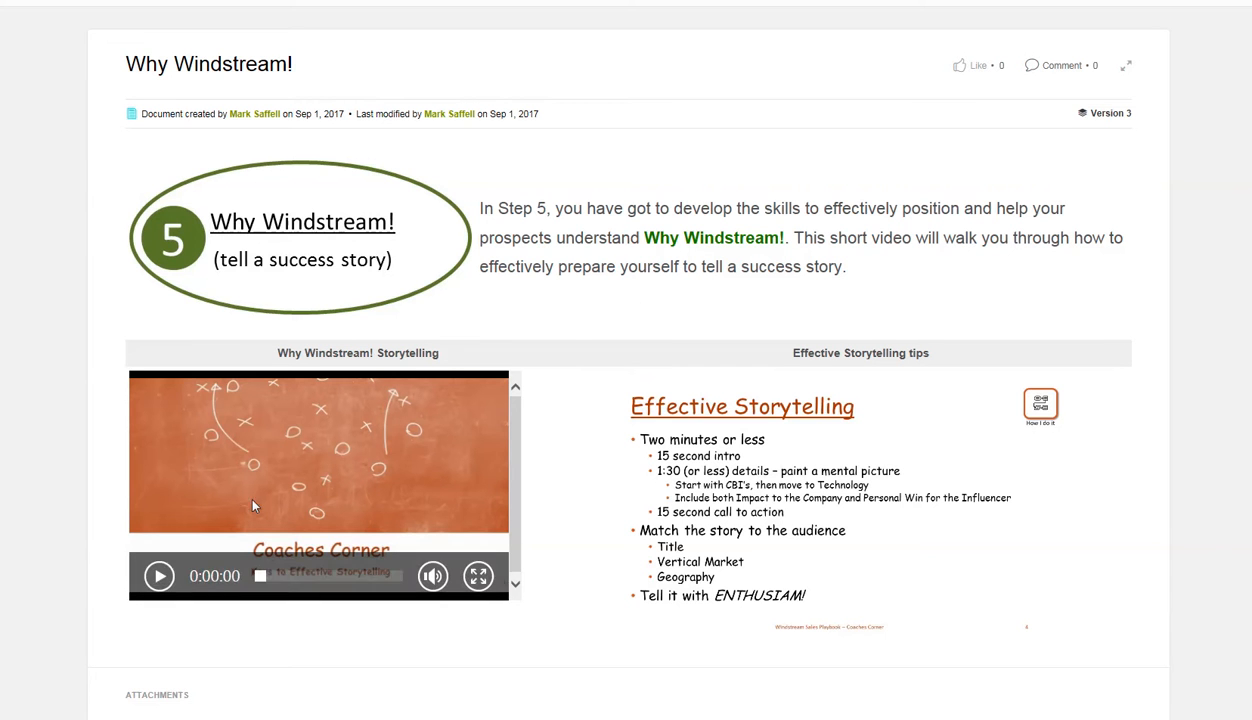
click(157, 575)
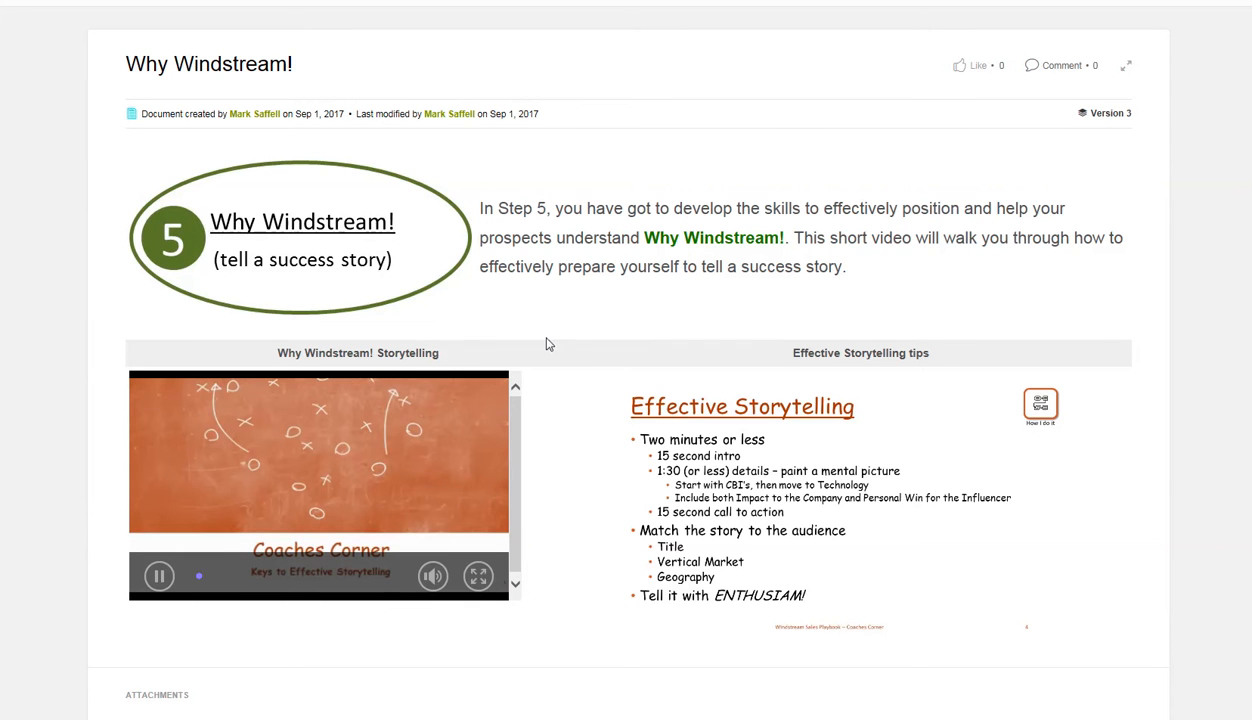
click(158, 576)
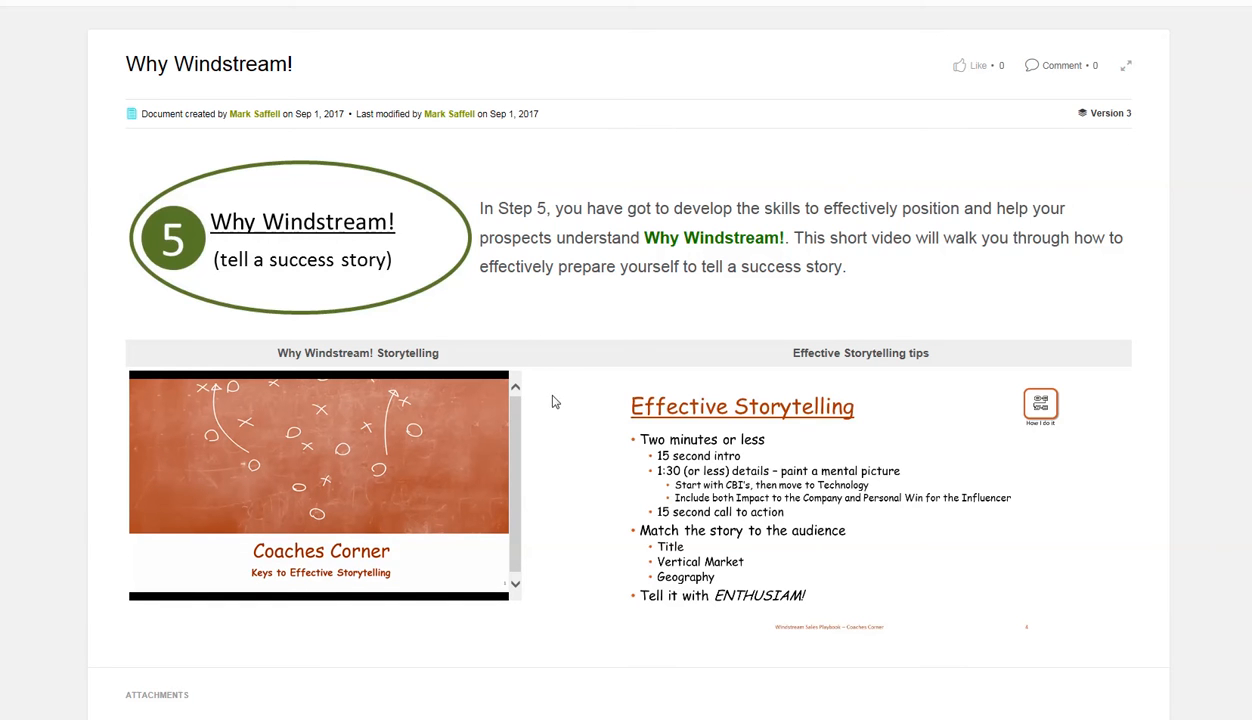
mouse_move(267, 646)
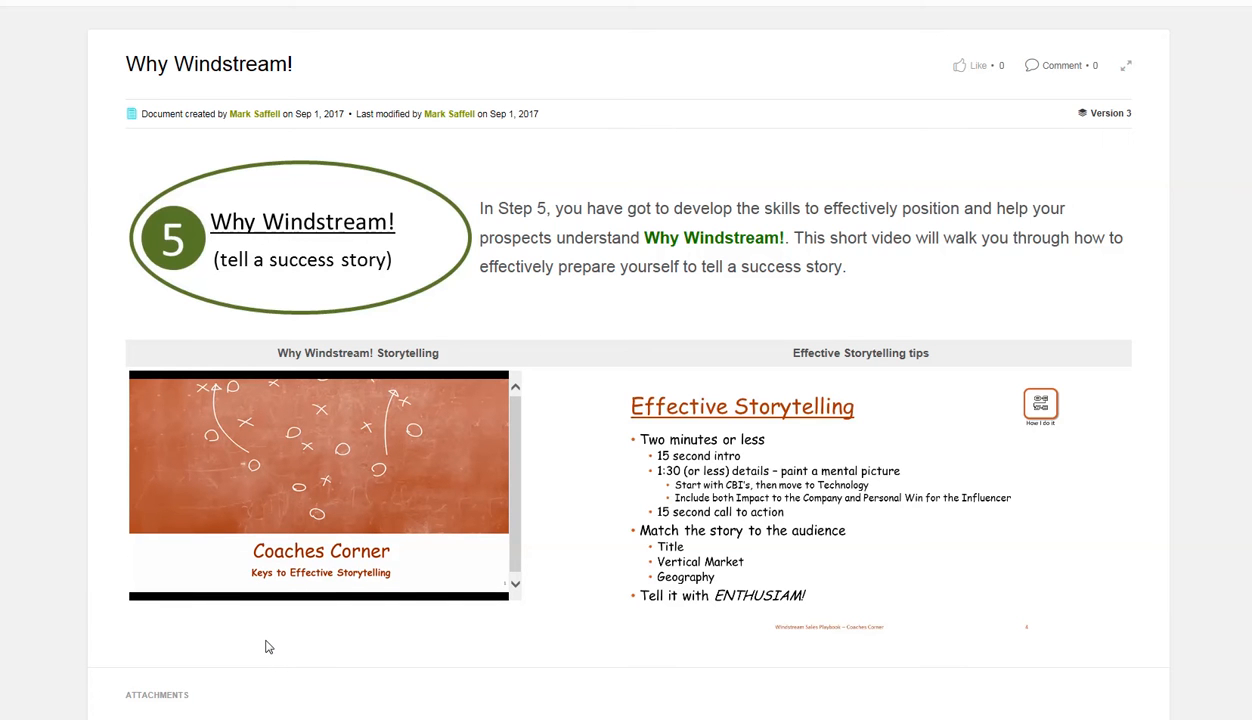
mouse_move(362, 606)
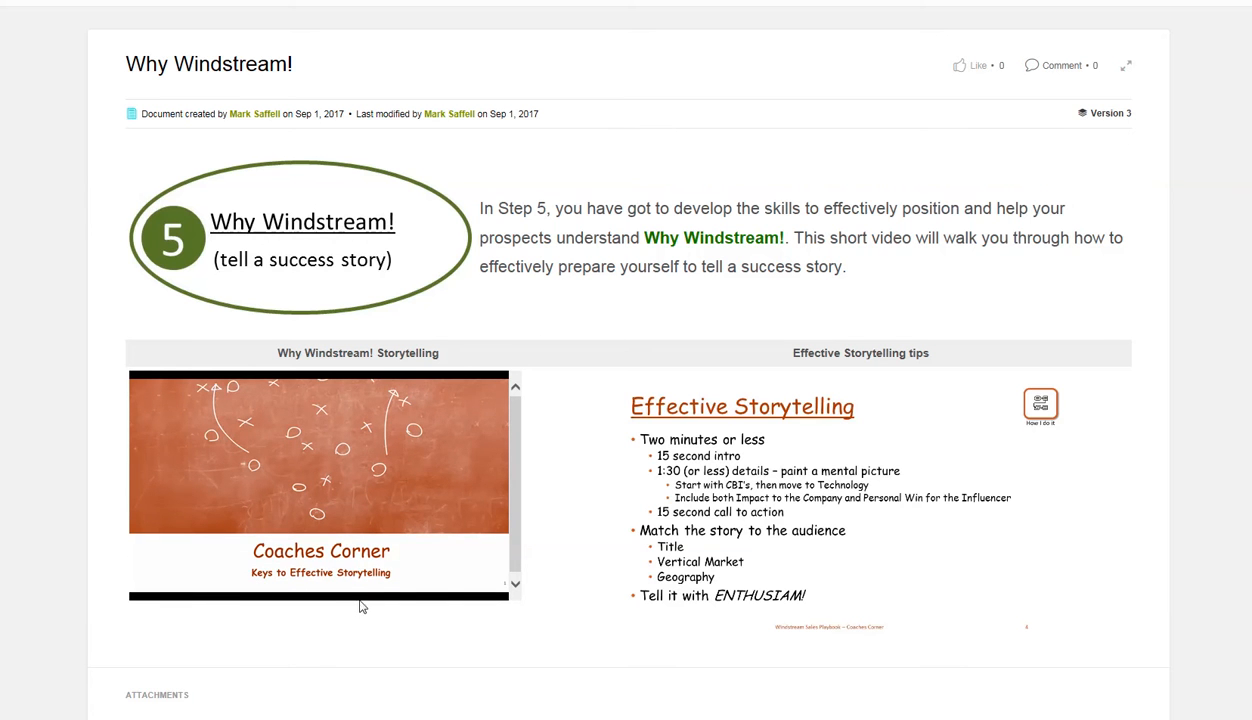
click(320, 452)
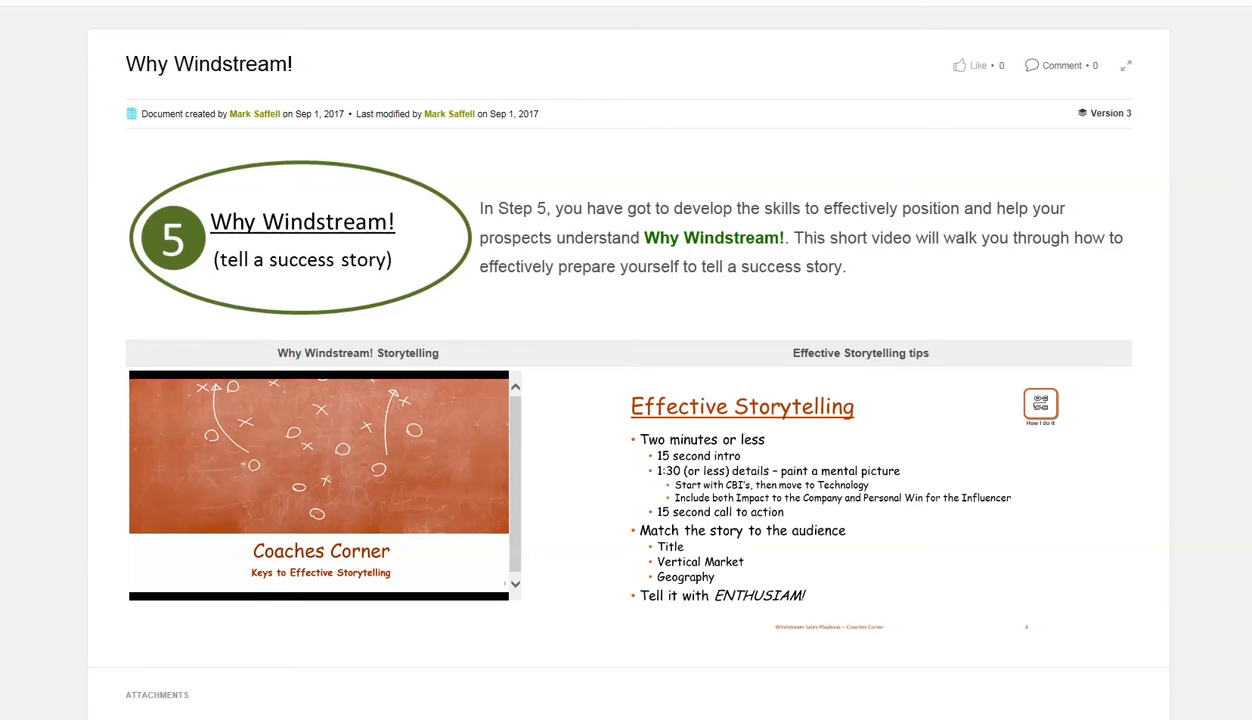
scroll(down, 3)
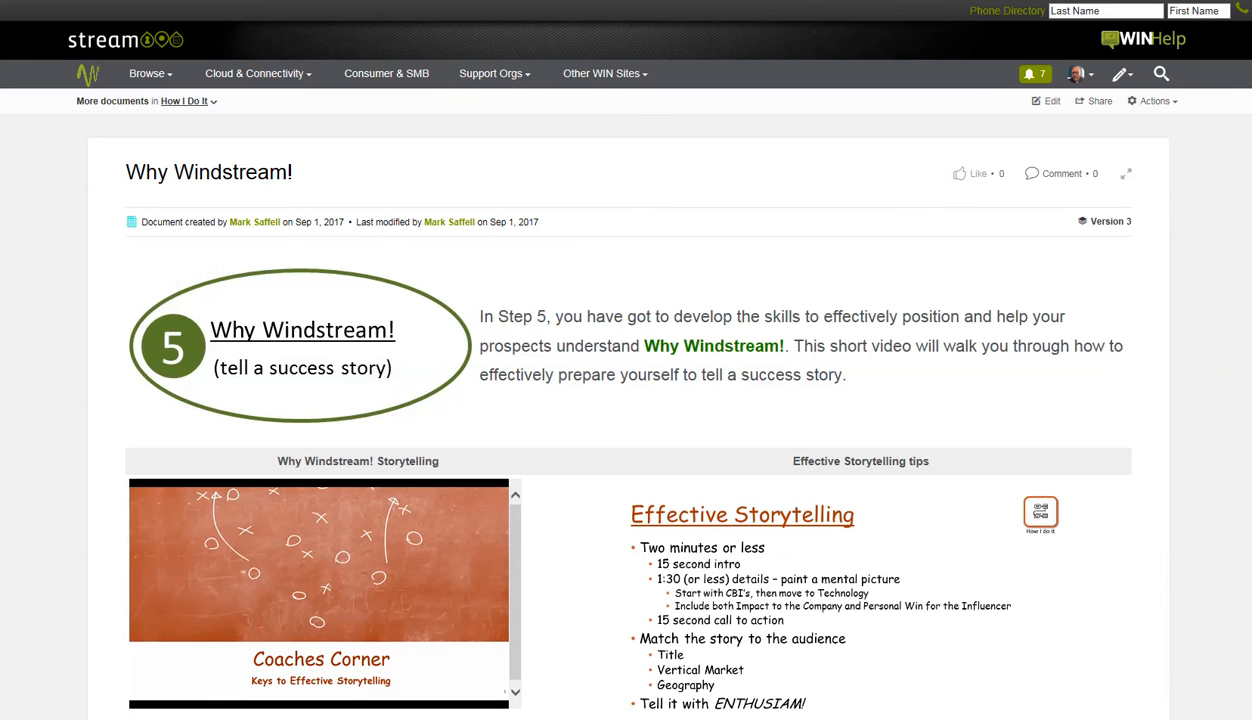
Step: Return to the How I Do It overview and scroll down its Solution Selling Strategy graphic
click(184, 101)
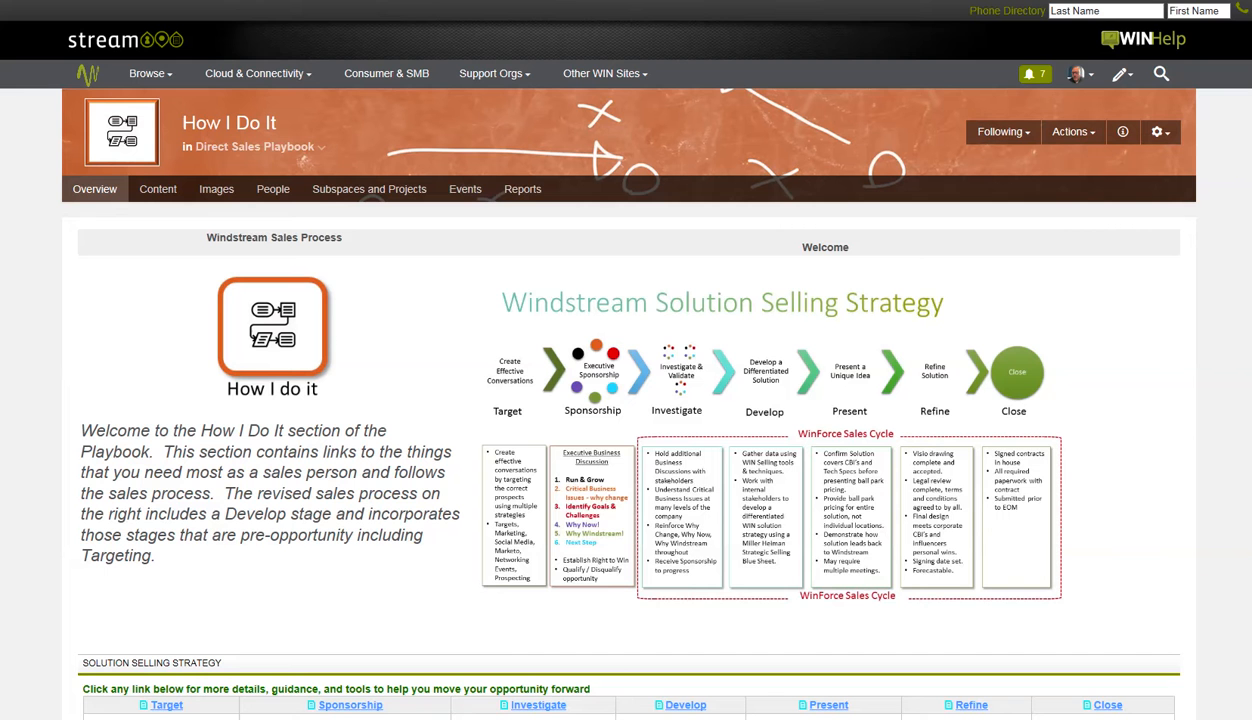
mouse_move(764, 412)
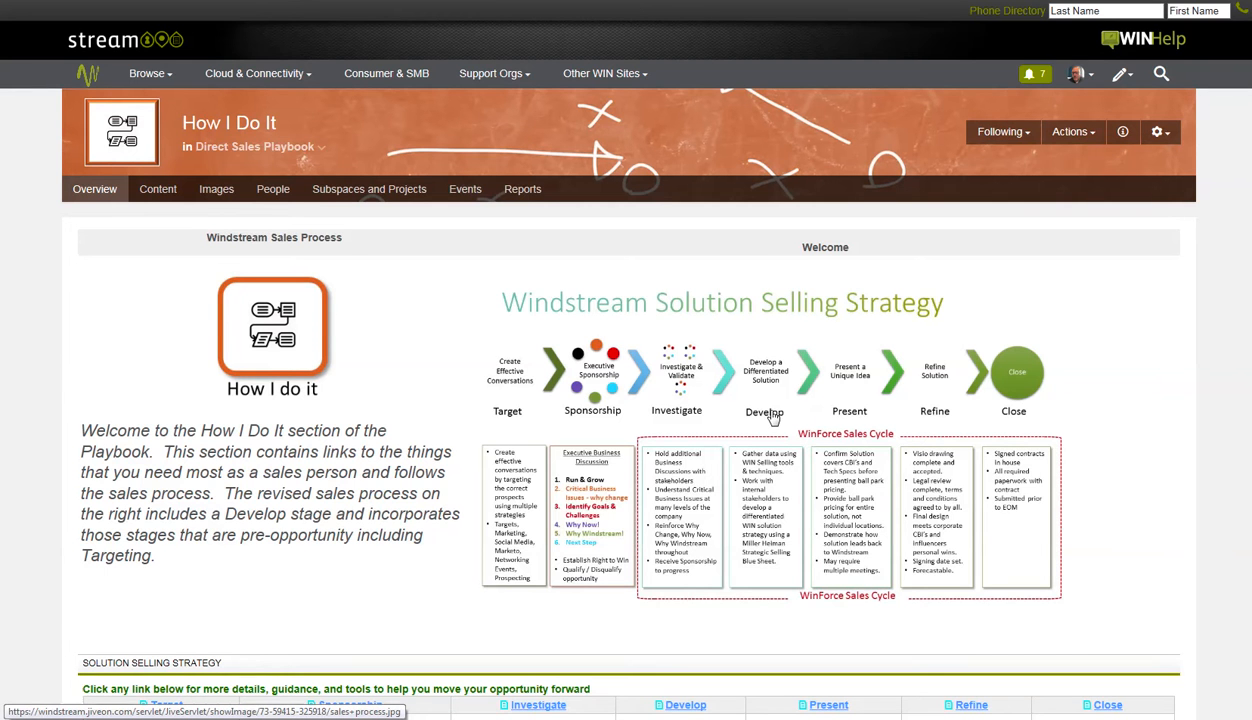
mouse_move(998, 424)
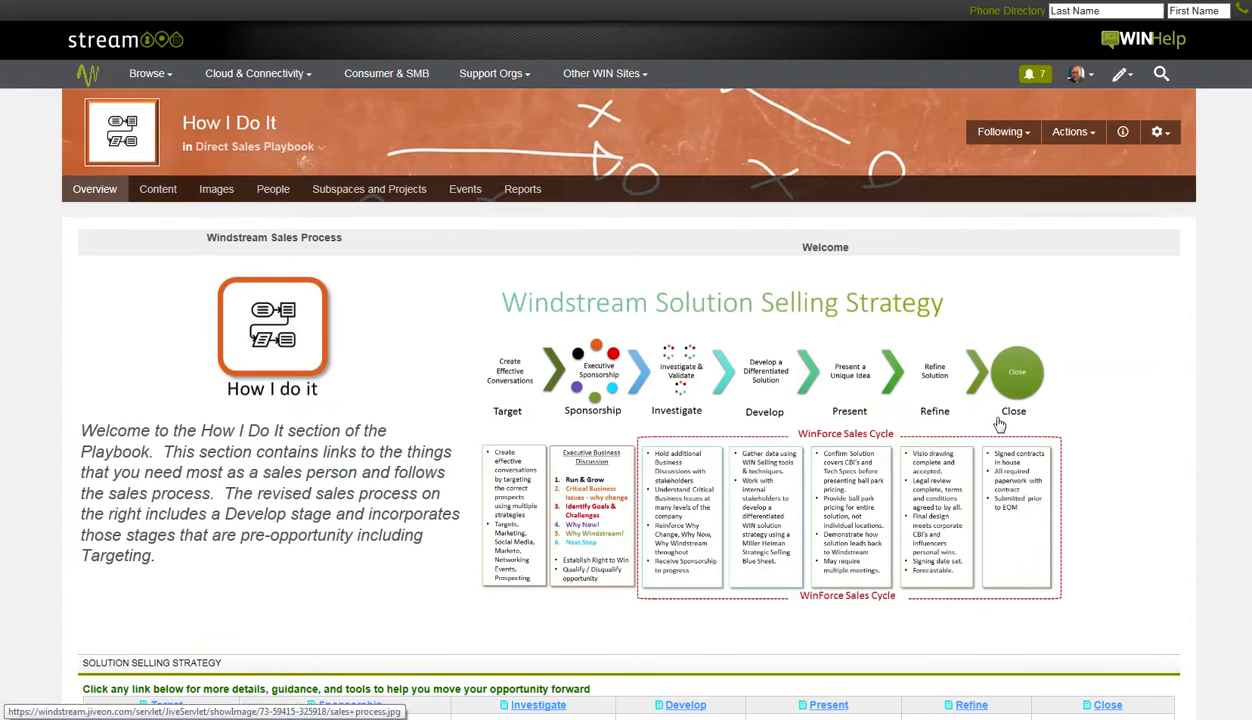
scroll(down, 3)
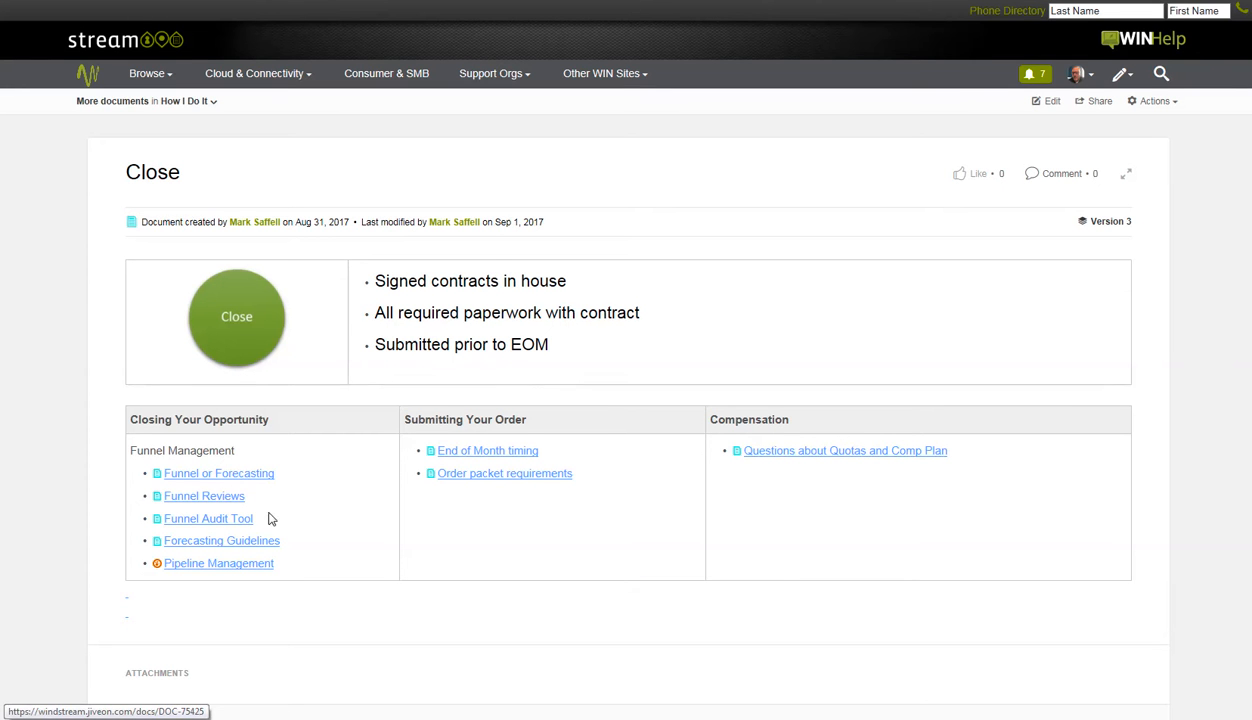
mouse_move(240, 545)
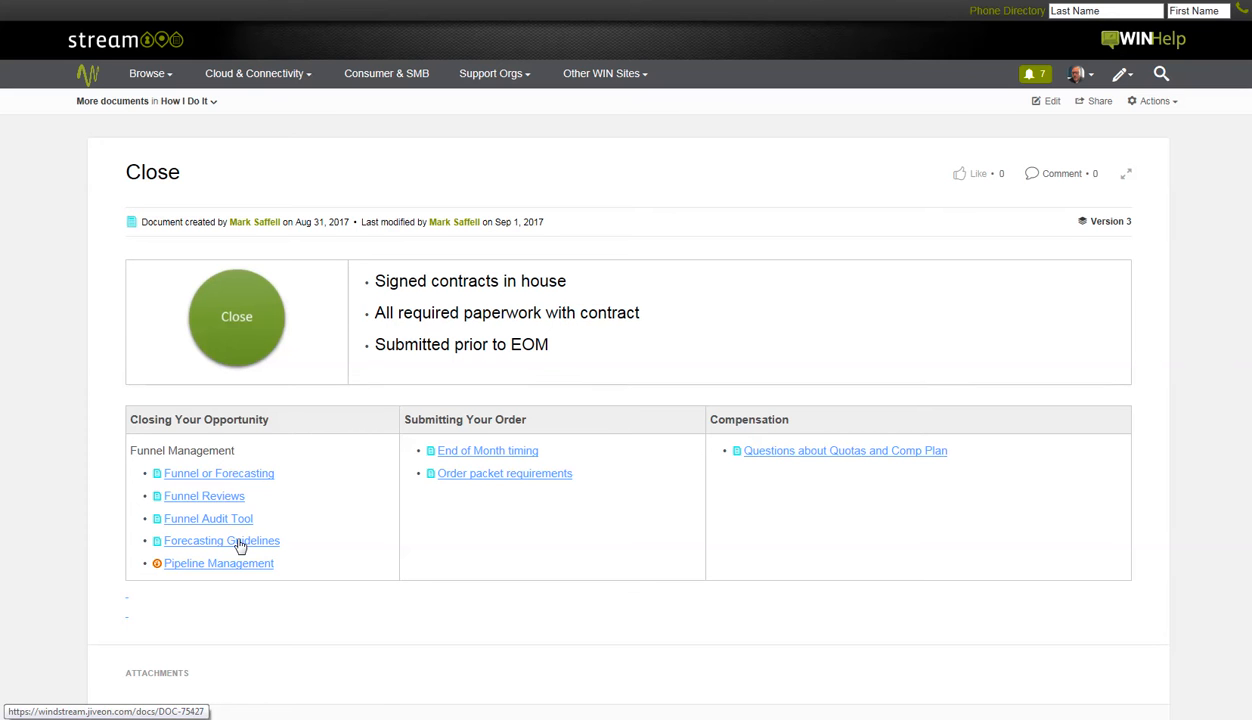
mouse_move(217, 563)
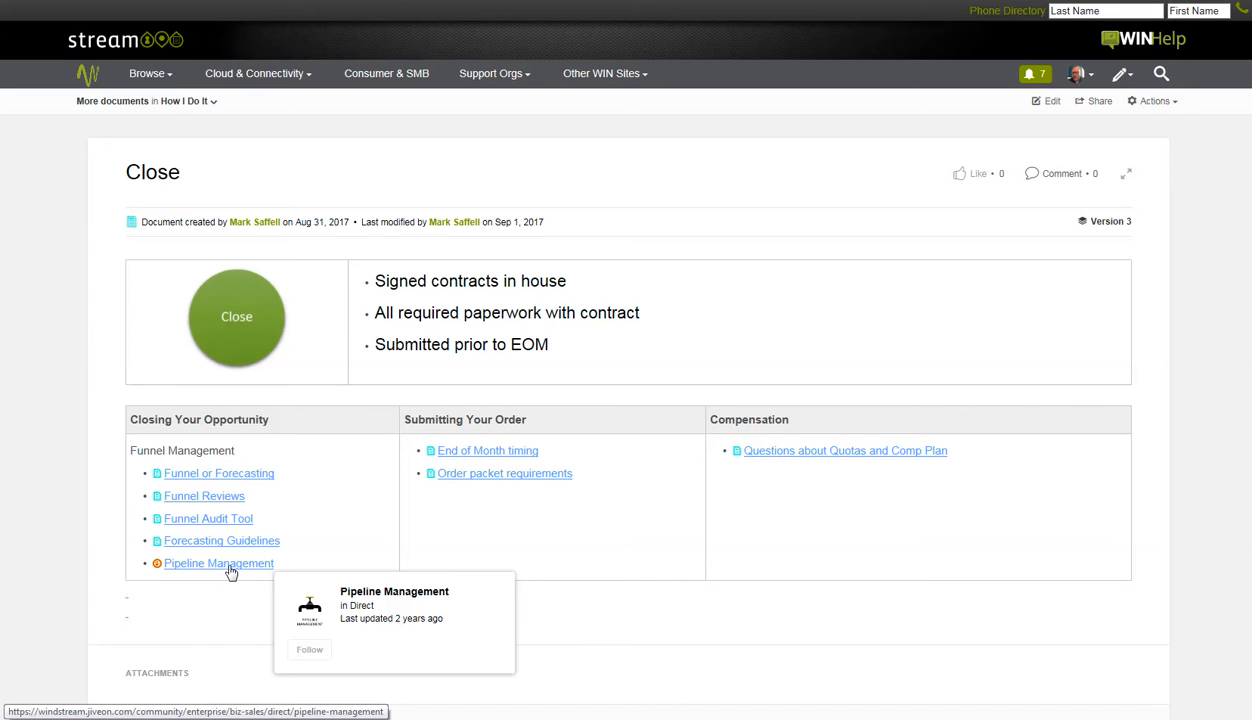
mouse_move(573, 454)
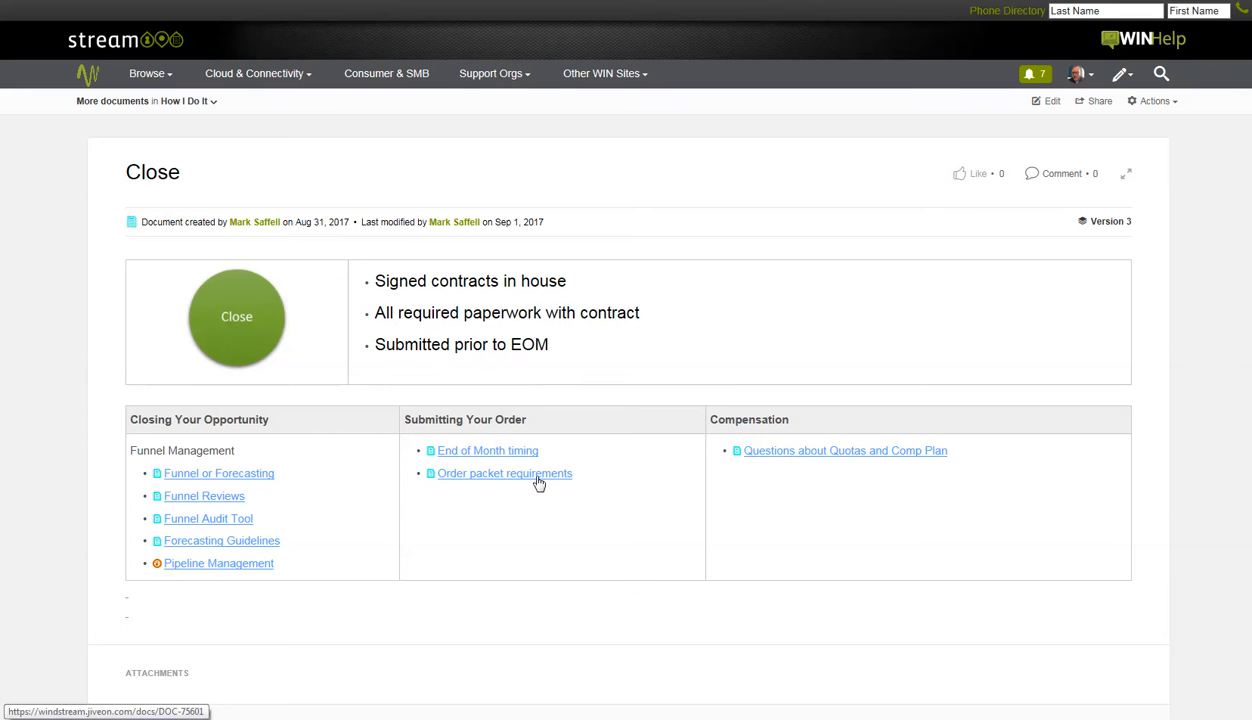
mouse_move(840, 463)
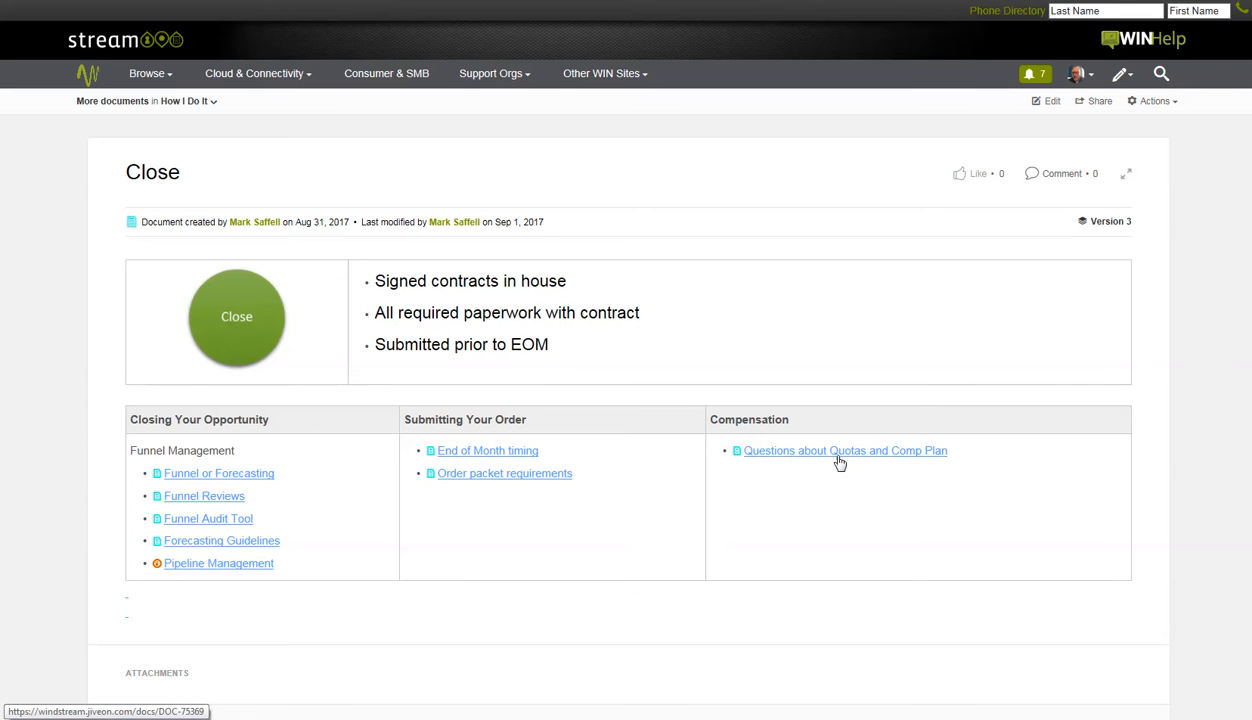
mouse_move(670, 558)
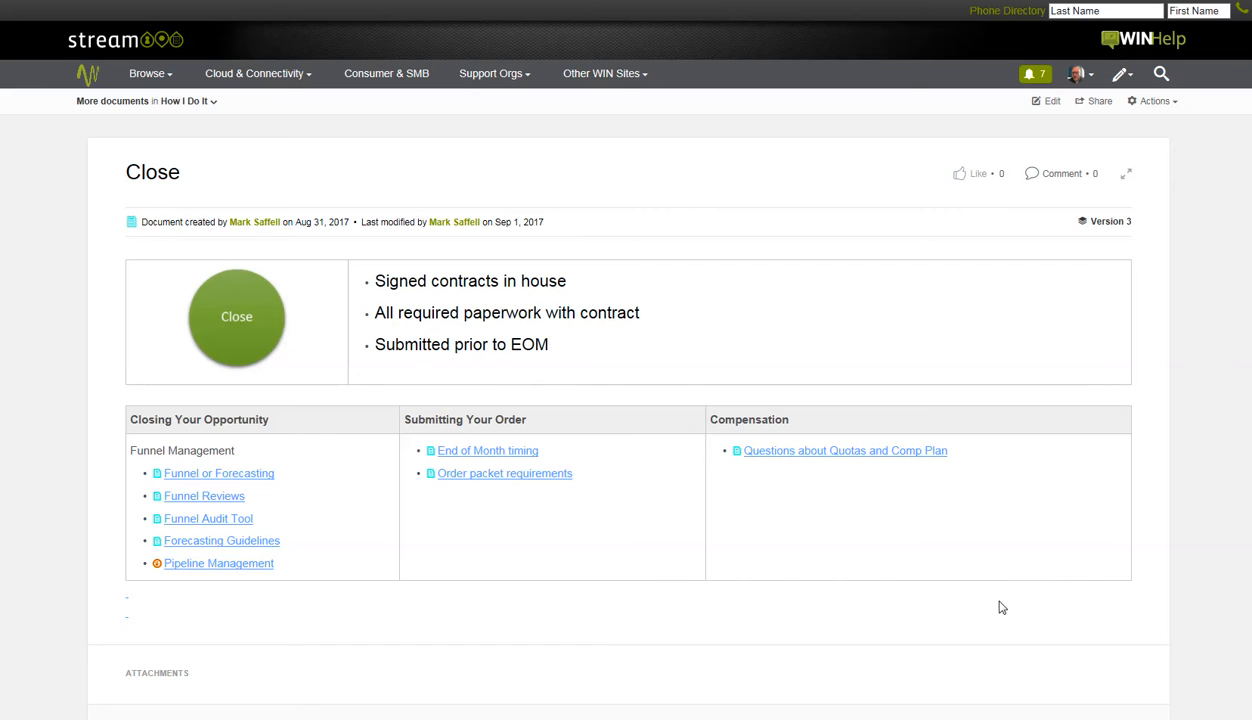
mouse_move(857, 538)
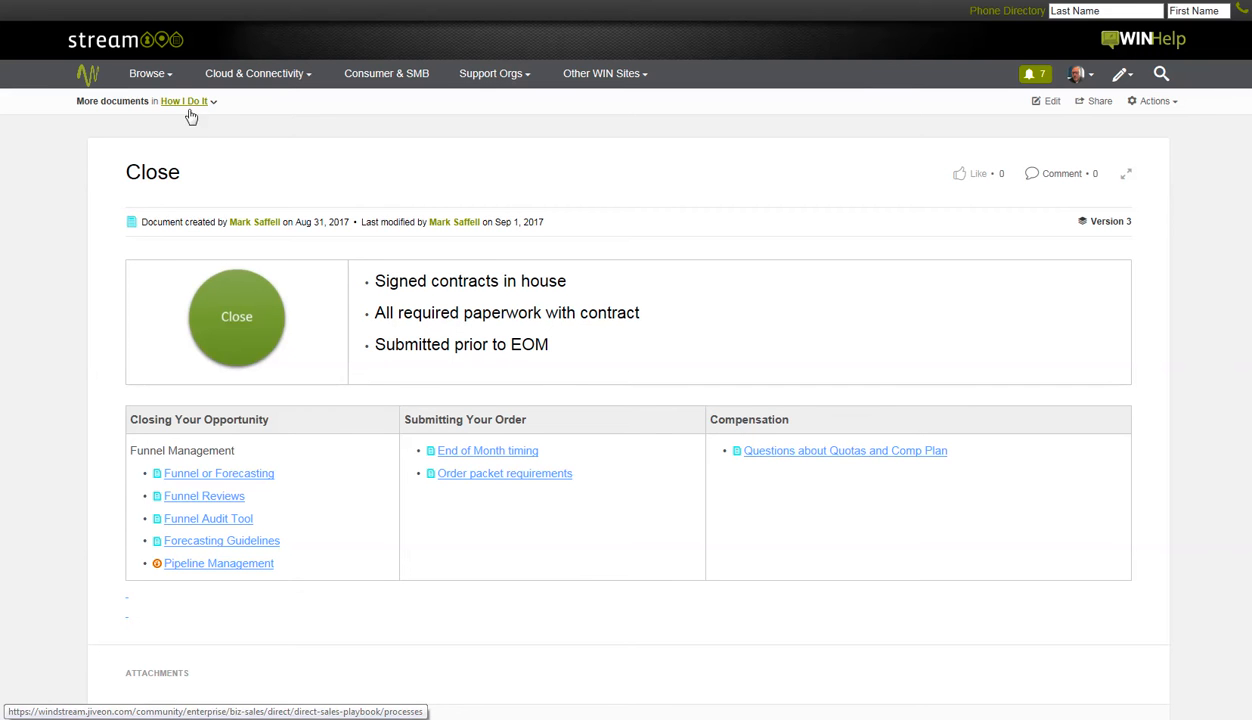
Step: Go up through How I Do It to the playbook home and enter Systems I use
click(184, 101)
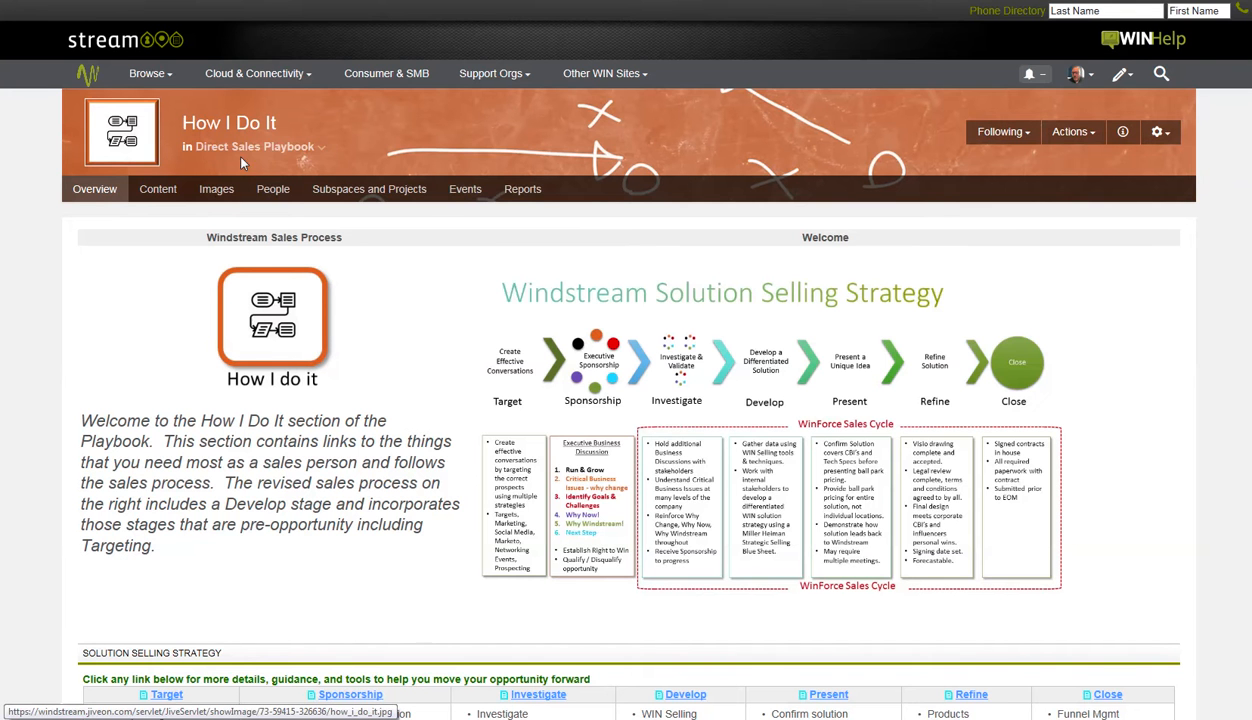
click(254, 147)
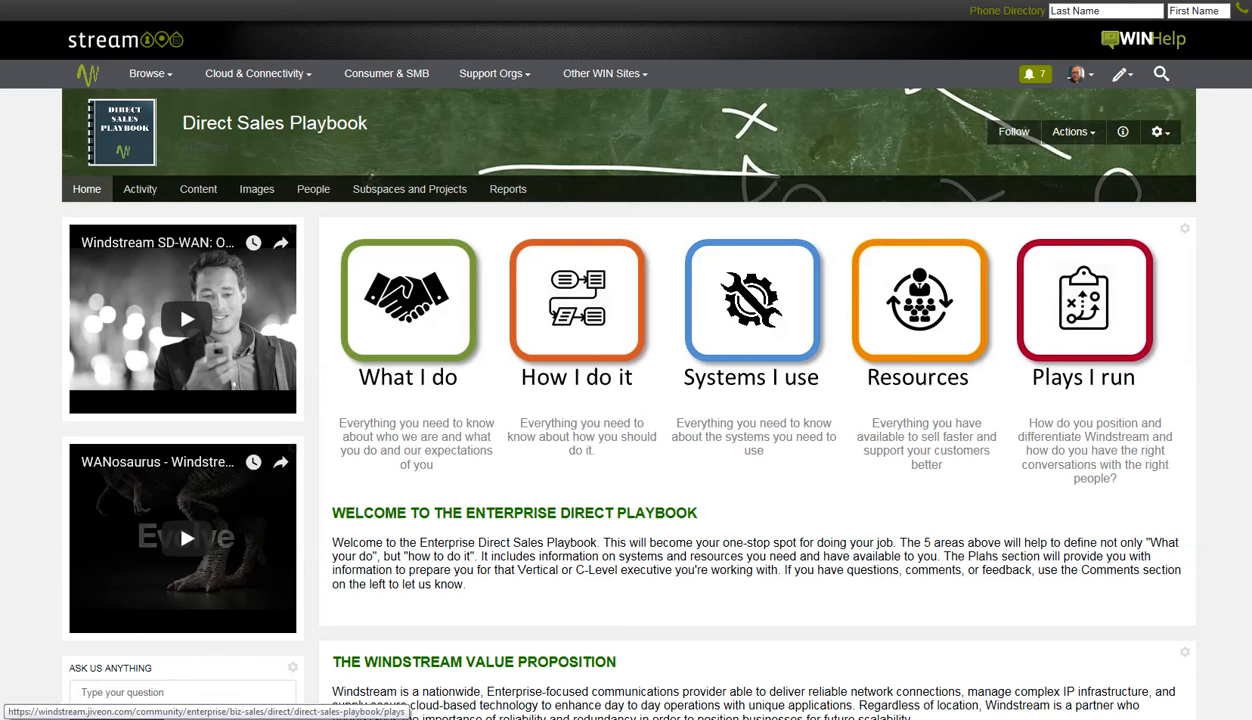
mouse_move(535, 468)
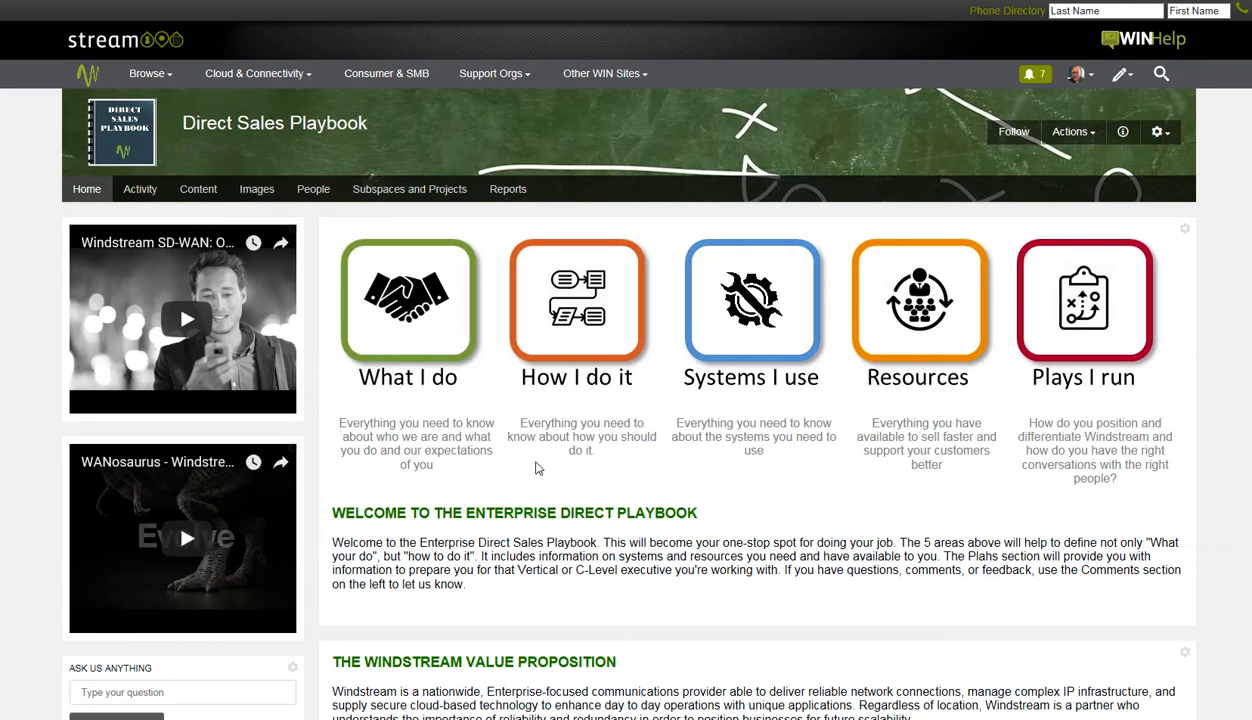
mouse_move(735, 379)
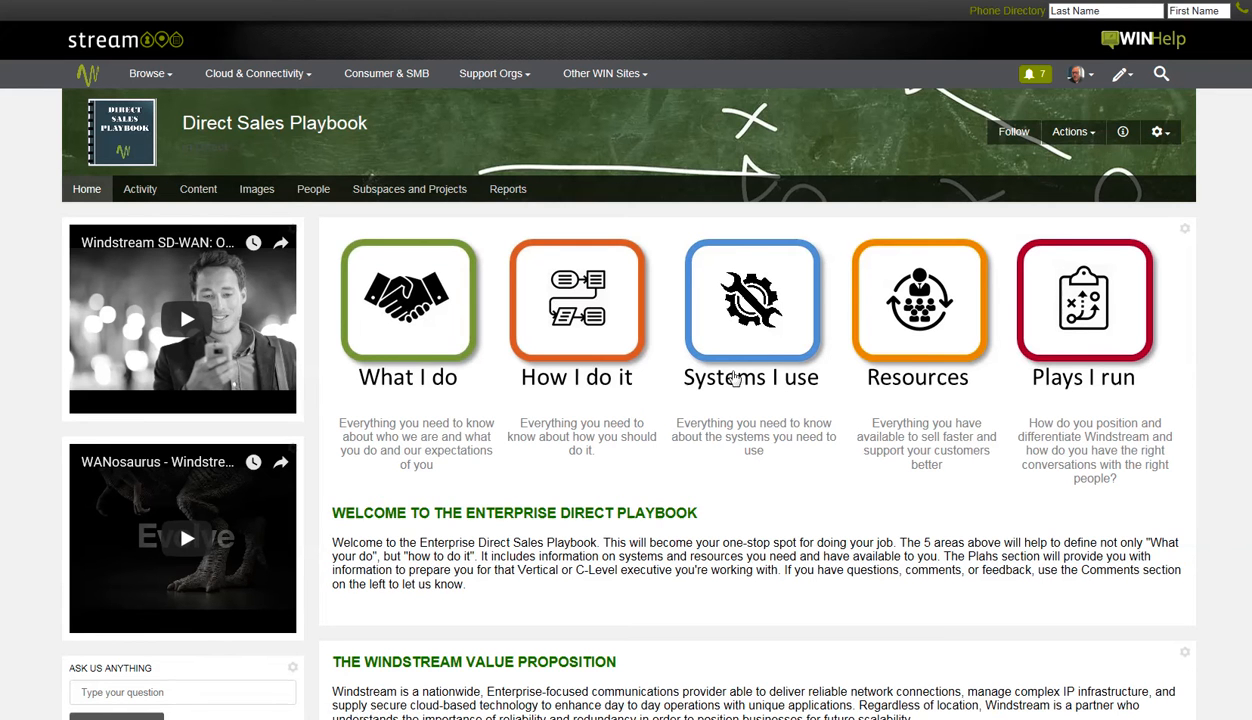
click(750, 313)
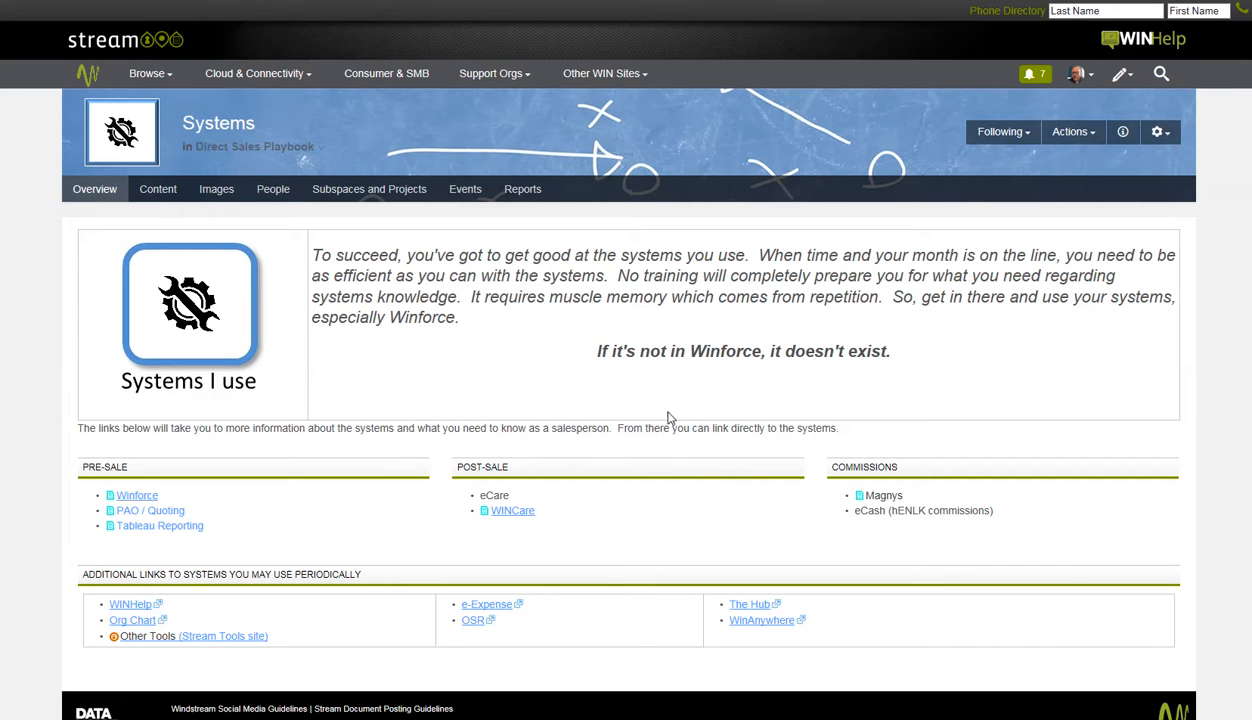
mouse_move(1020, 490)
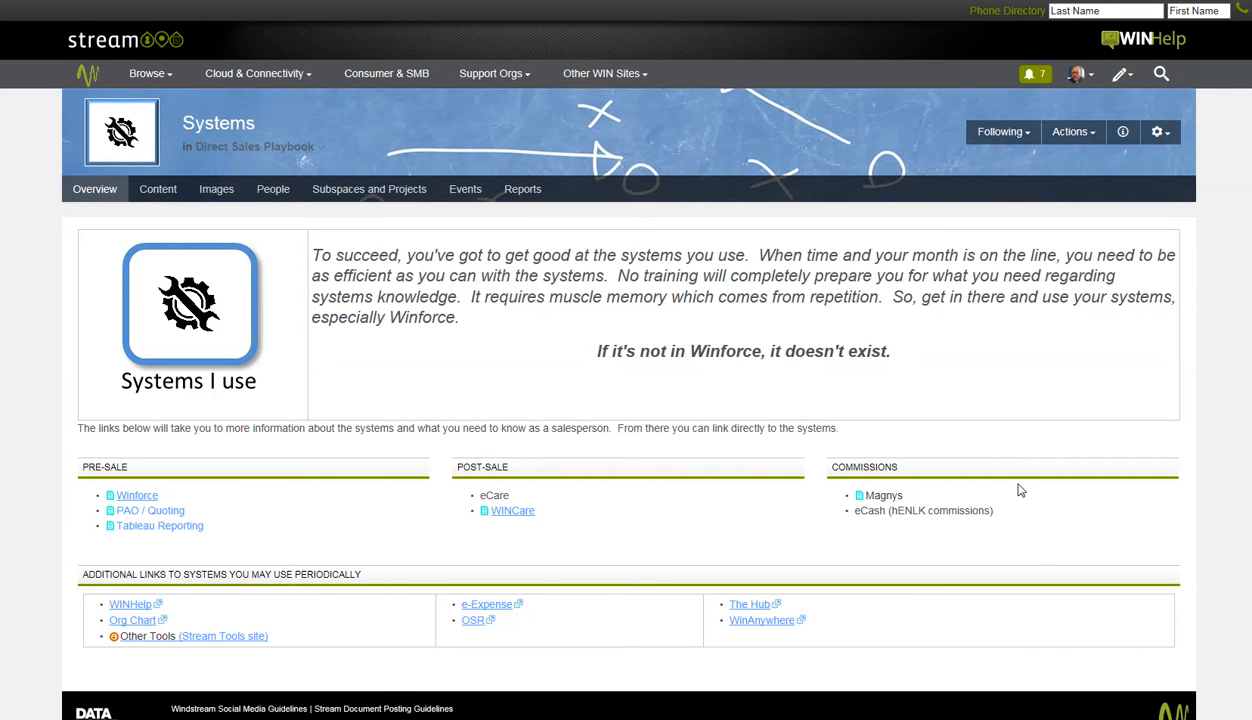
mouse_move(424, 533)
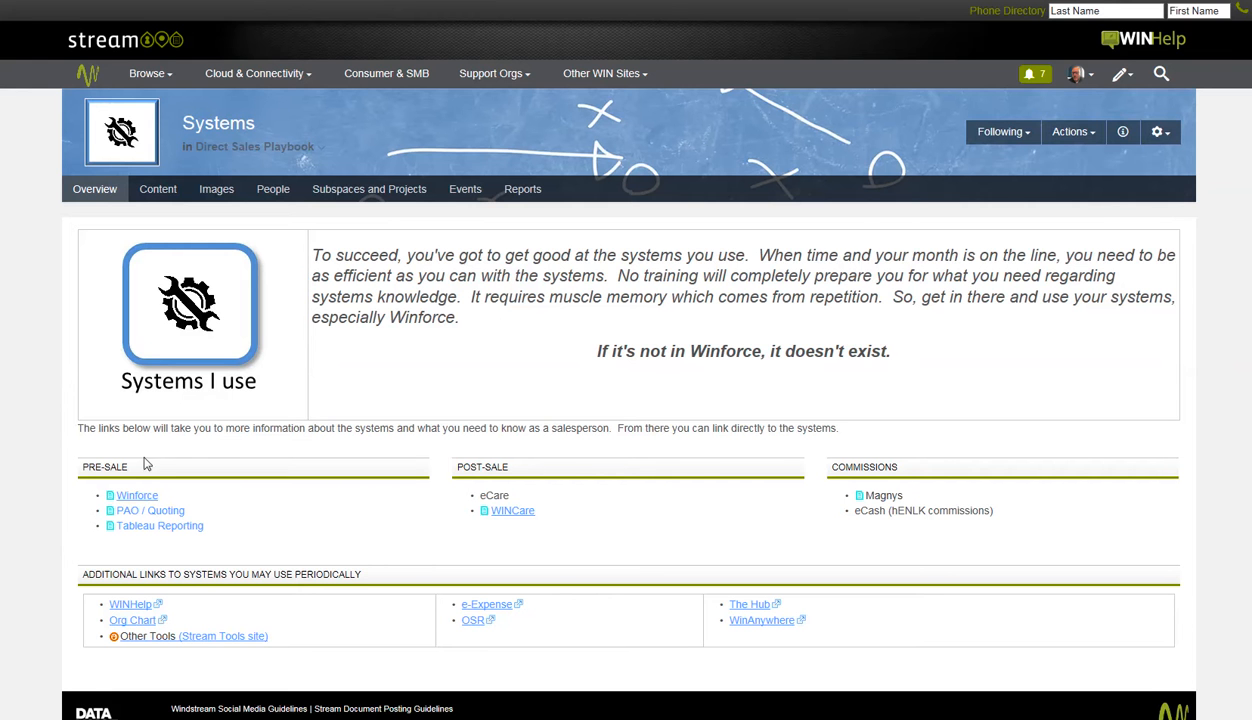
mouse_move(1113, 472)
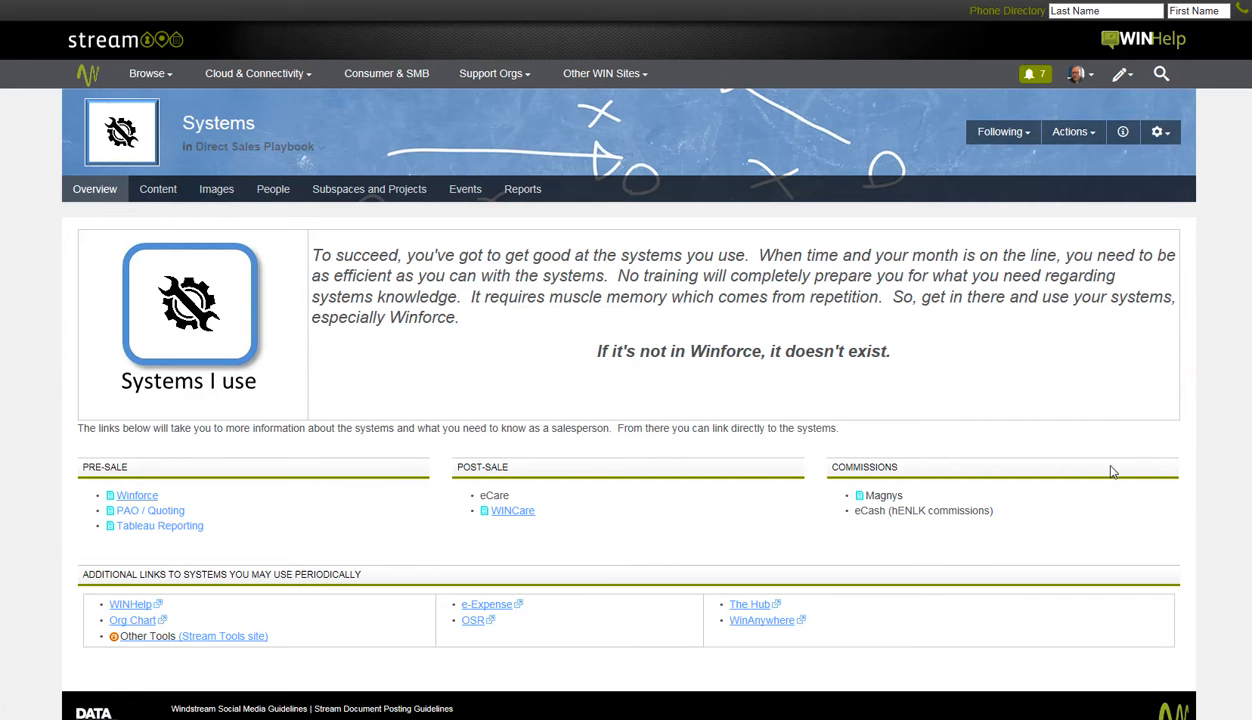
Step: Open the Winforce system document from the Systems page
click(137, 495)
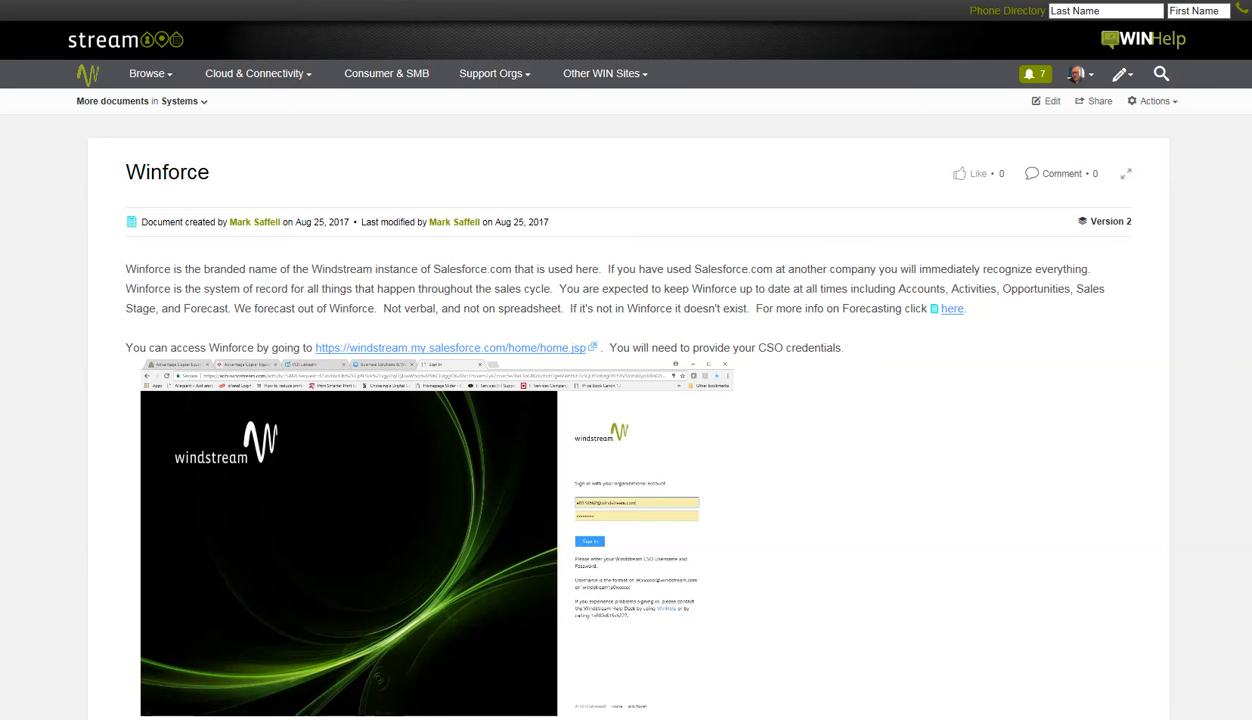
mouse_move(1149, 372)
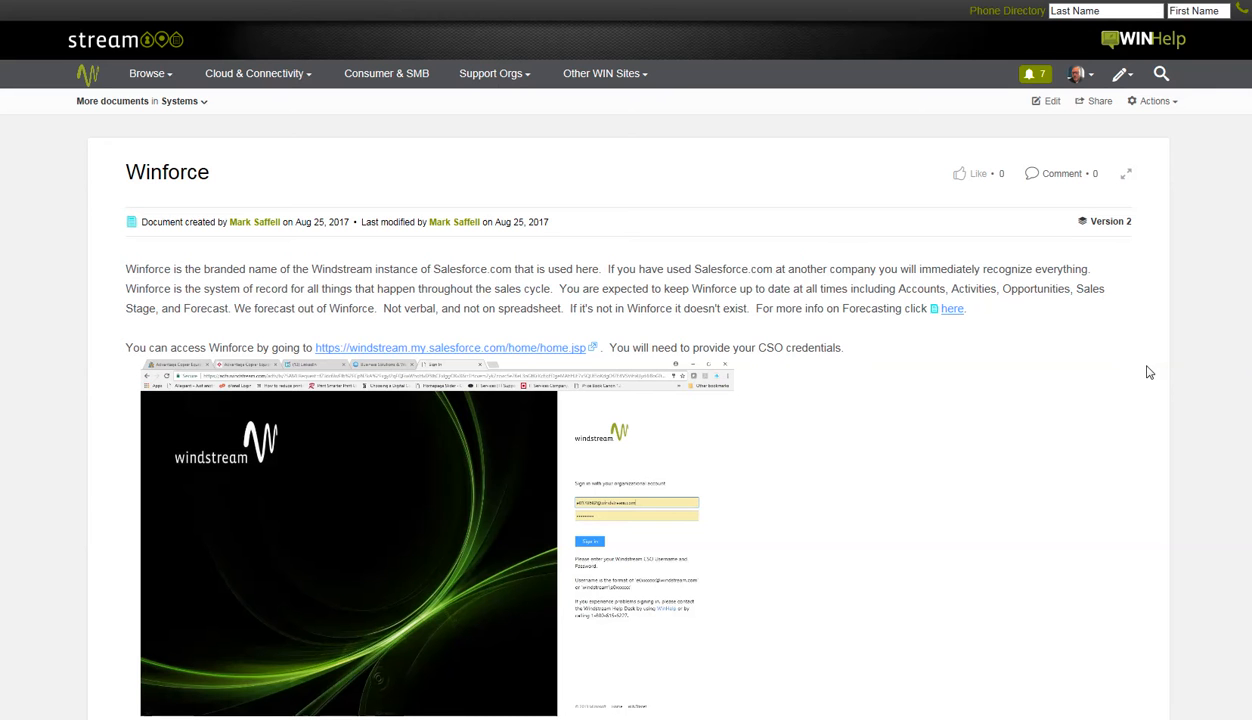
mouse_move(1050, 379)
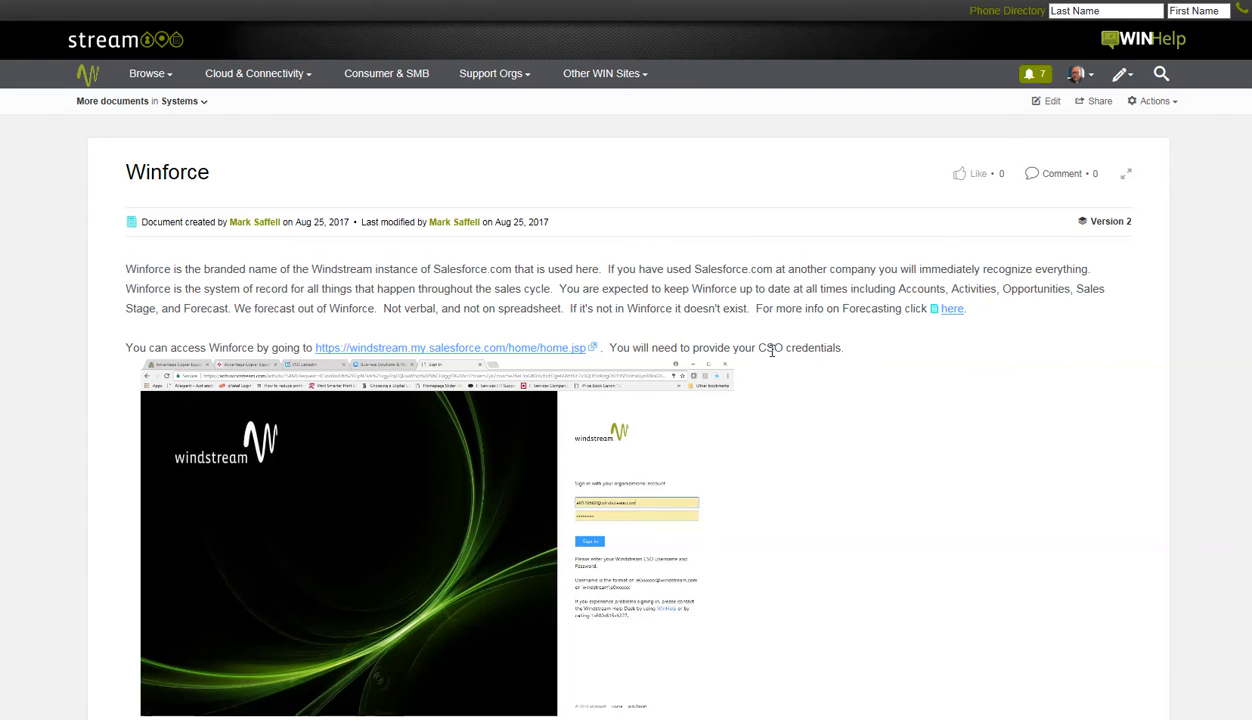
scroll(down, 3)
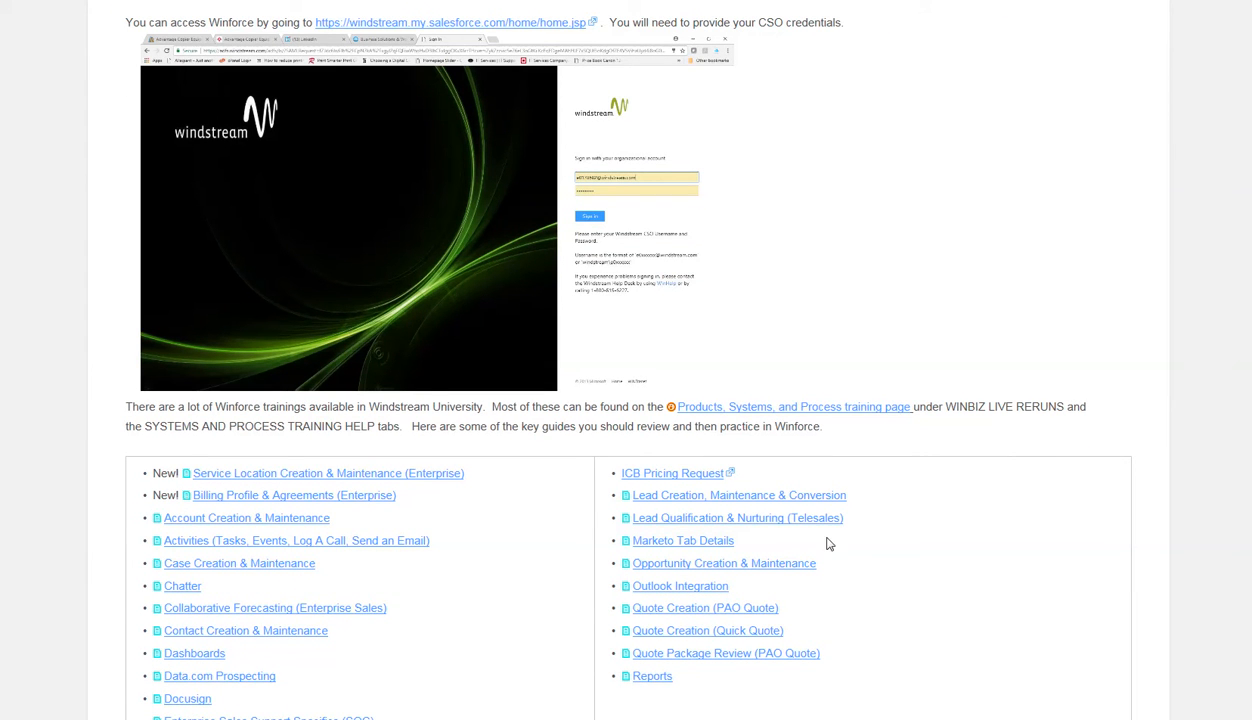
mouse_move(562, 484)
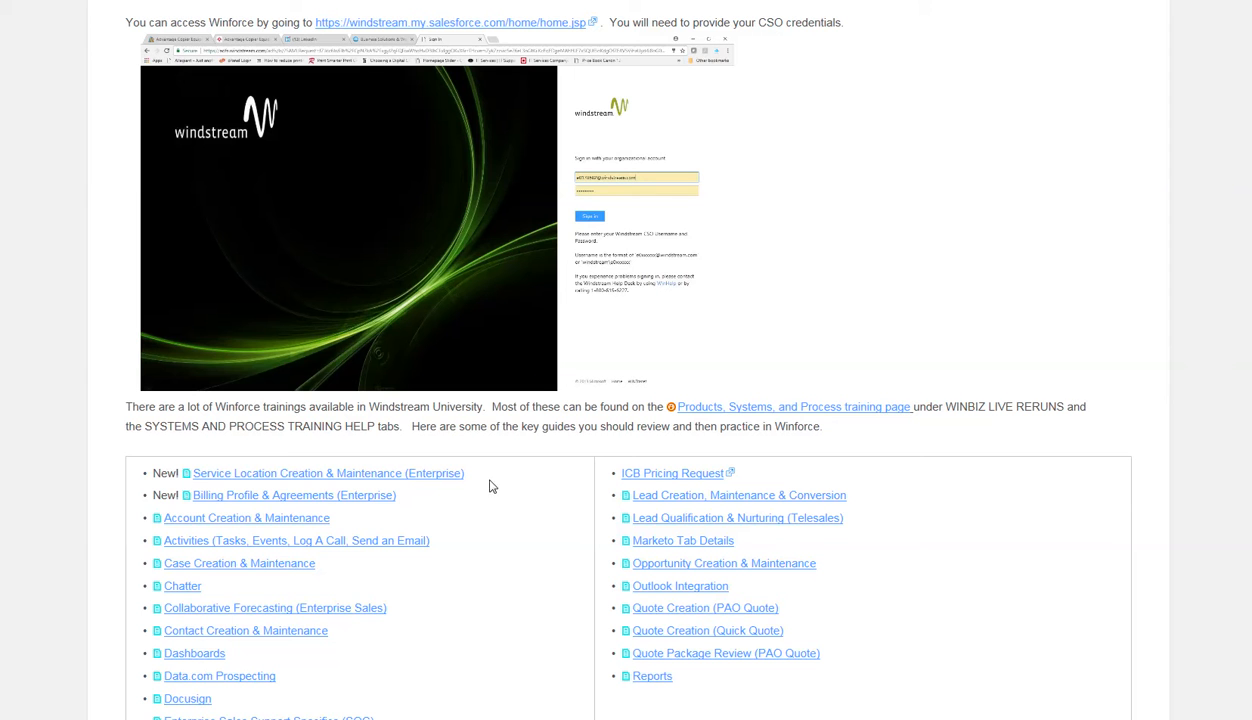
mouse_move(247, 517)
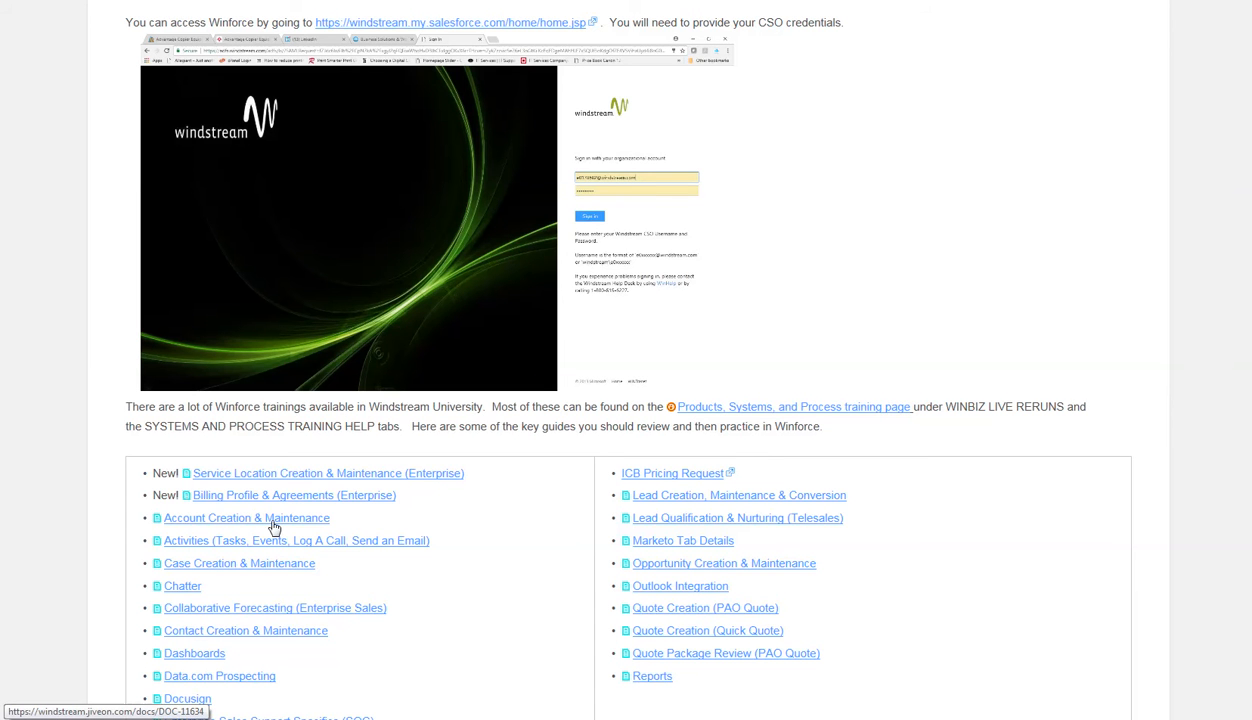
mouse_move(281, 525)
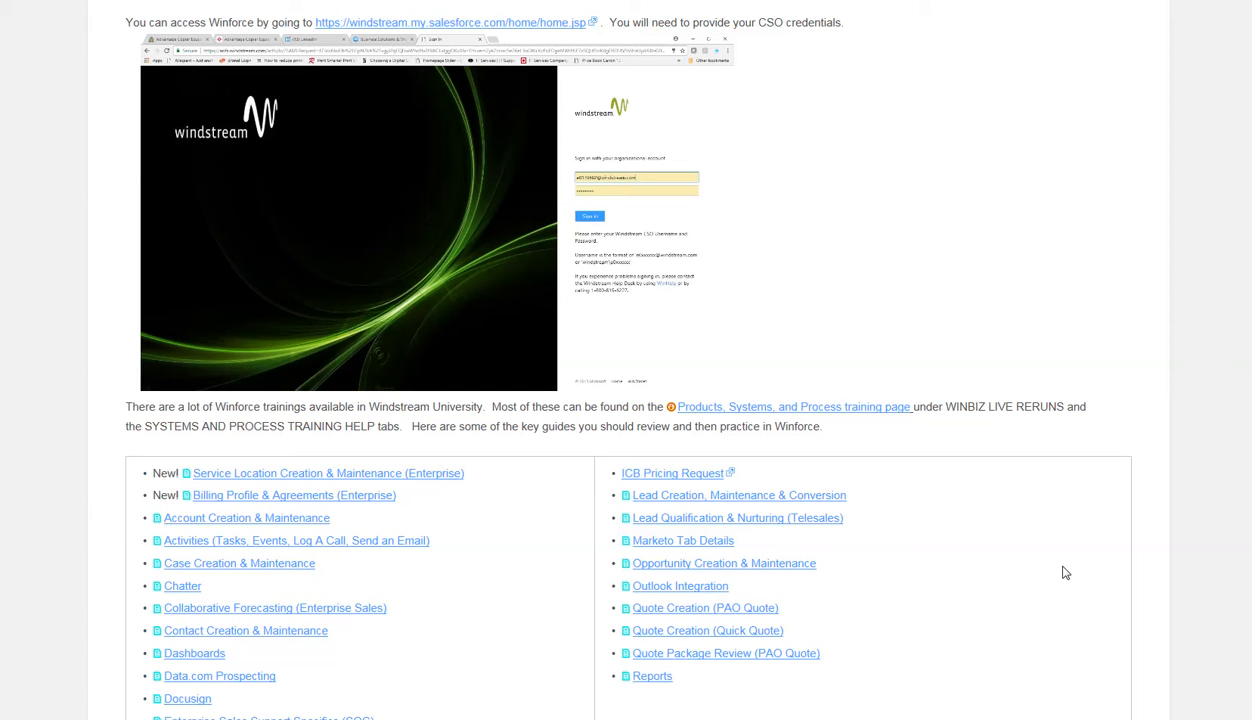
mouse_move(1056, 552)
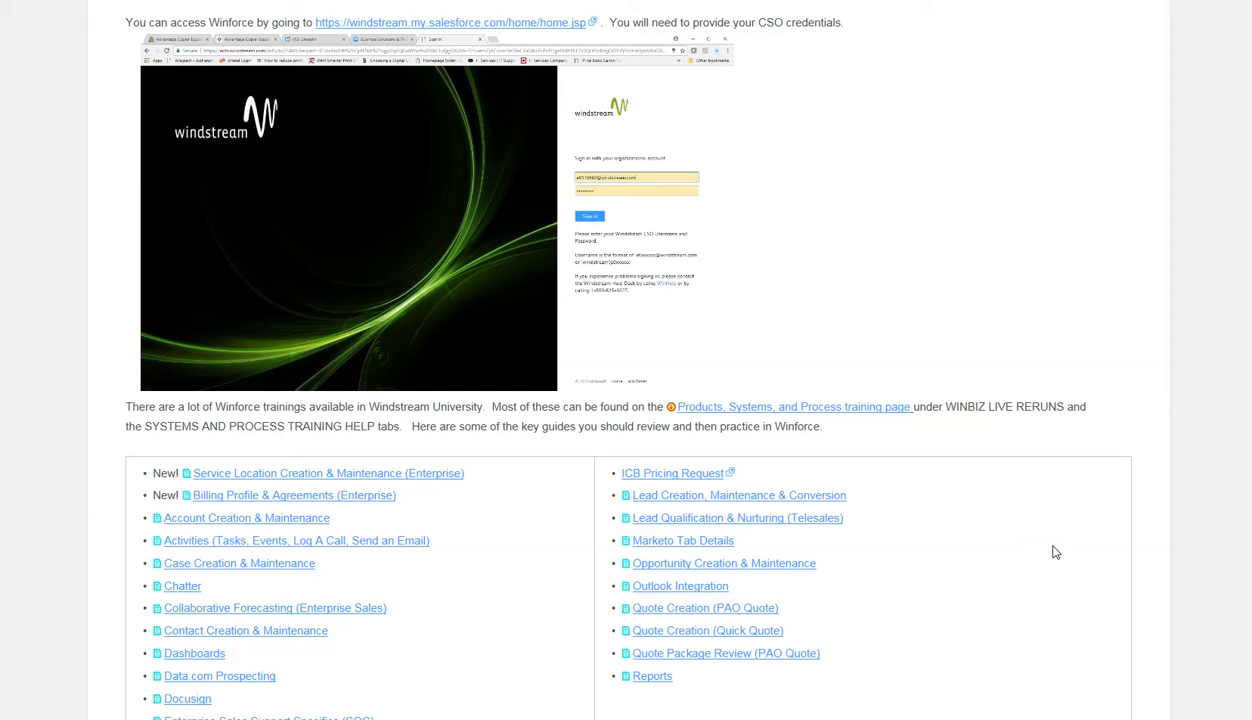
mouse_move(1153, 515)
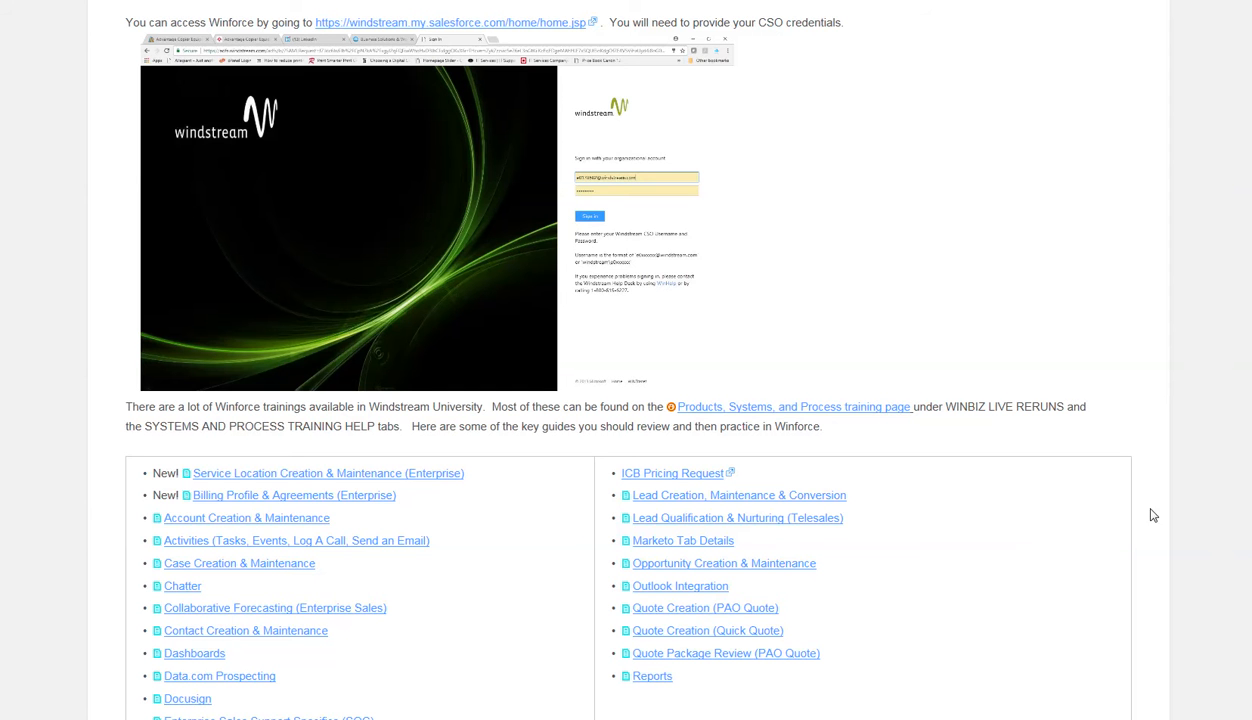
mouse_move(905, 236)
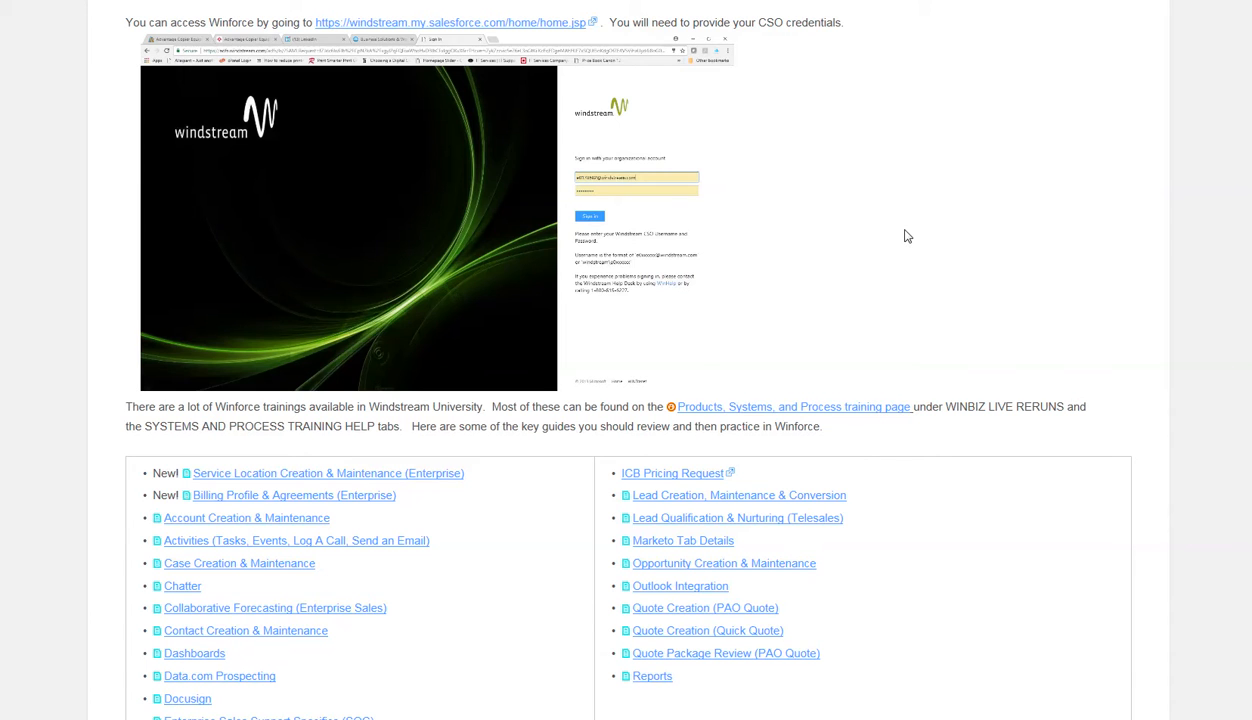
scroll(up, 3)
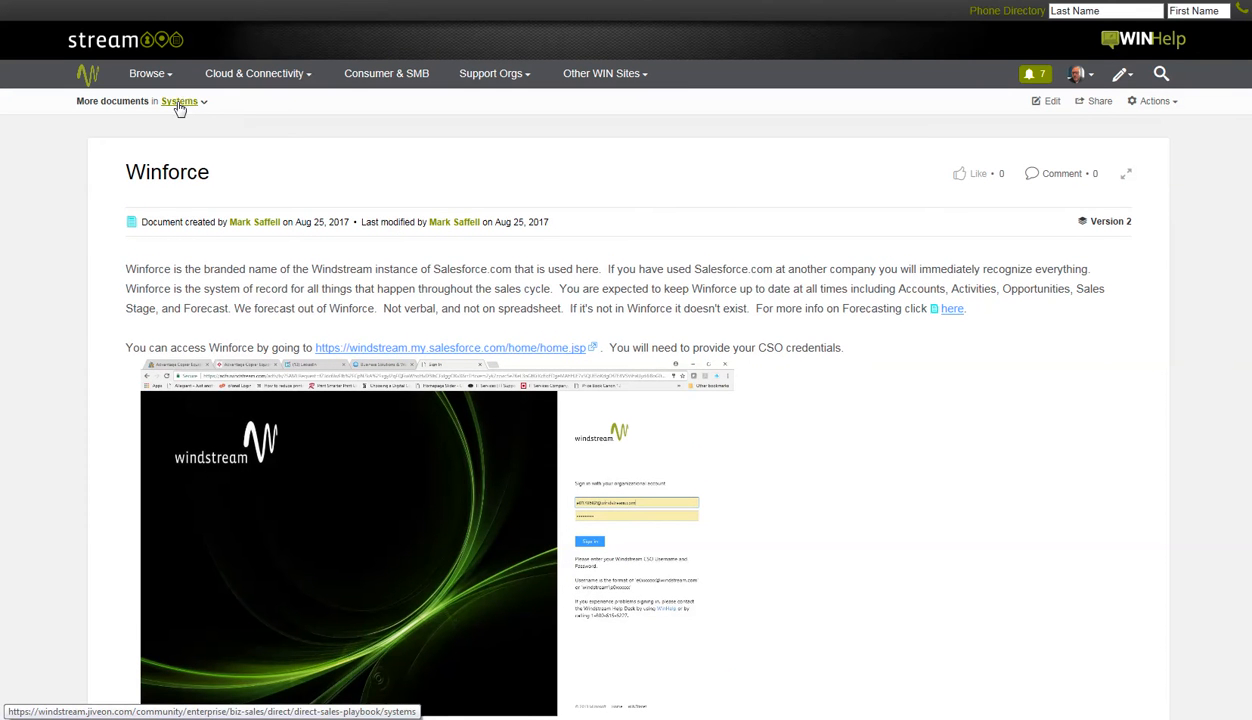
Step: Navigate up from Winforce via the Systems breadcrumb to the Direct Sales Playbook
click(178, 101)
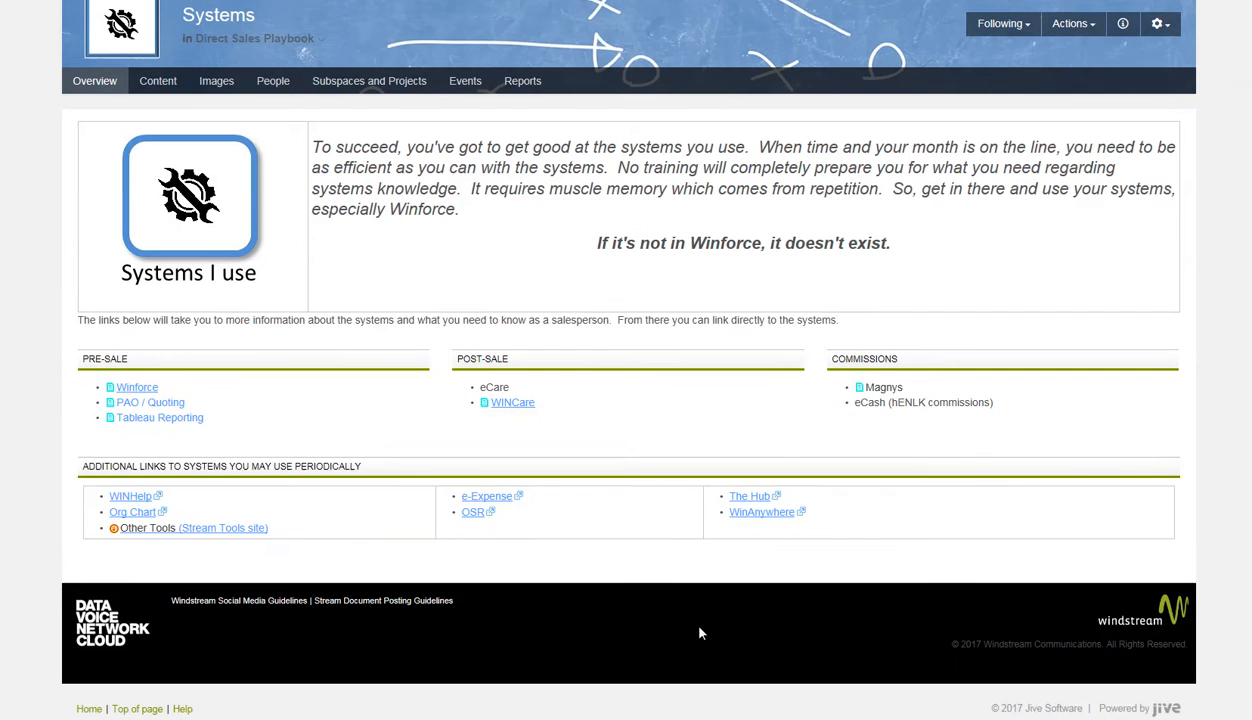
mouse_move(407, 515)
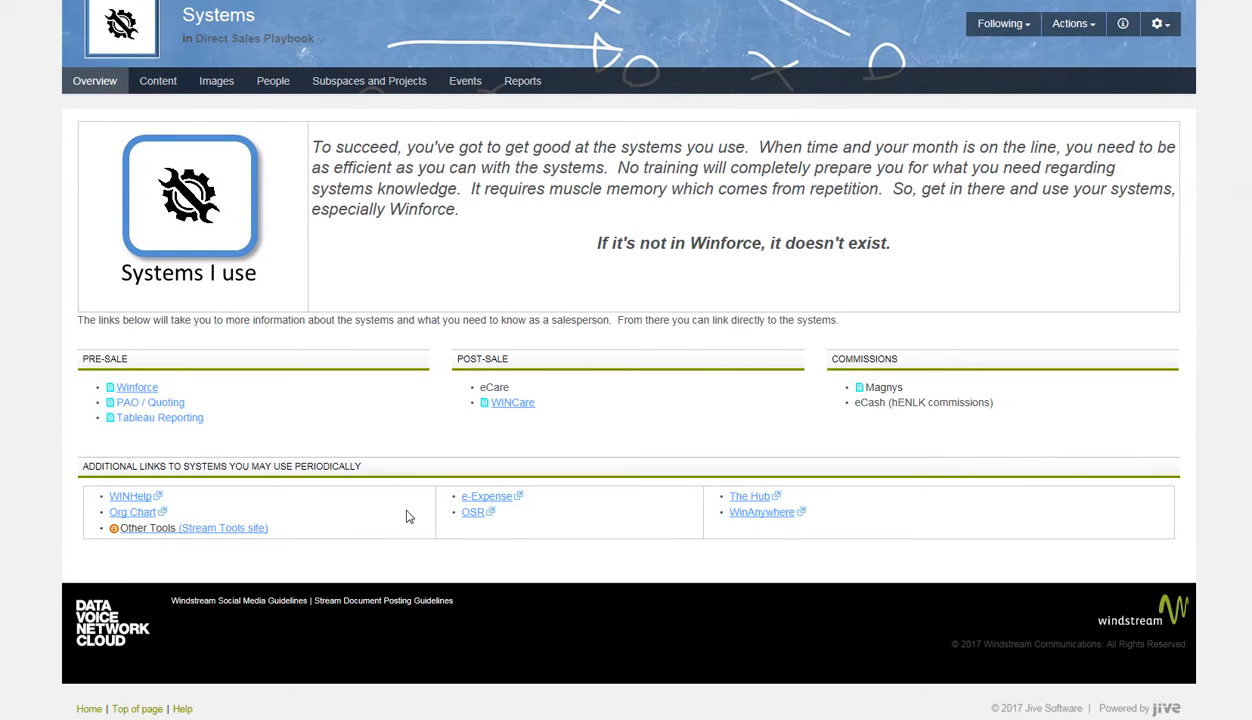
mouse_move(420, 505)
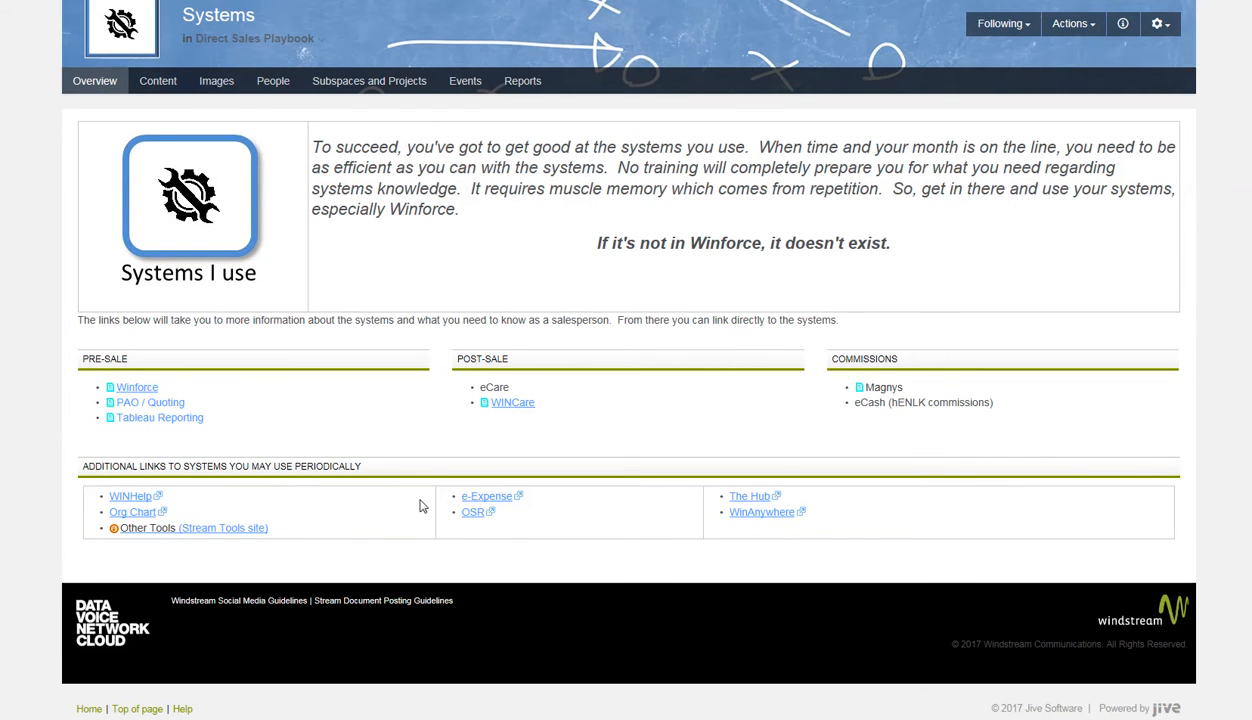
mouse_move(484, 511)
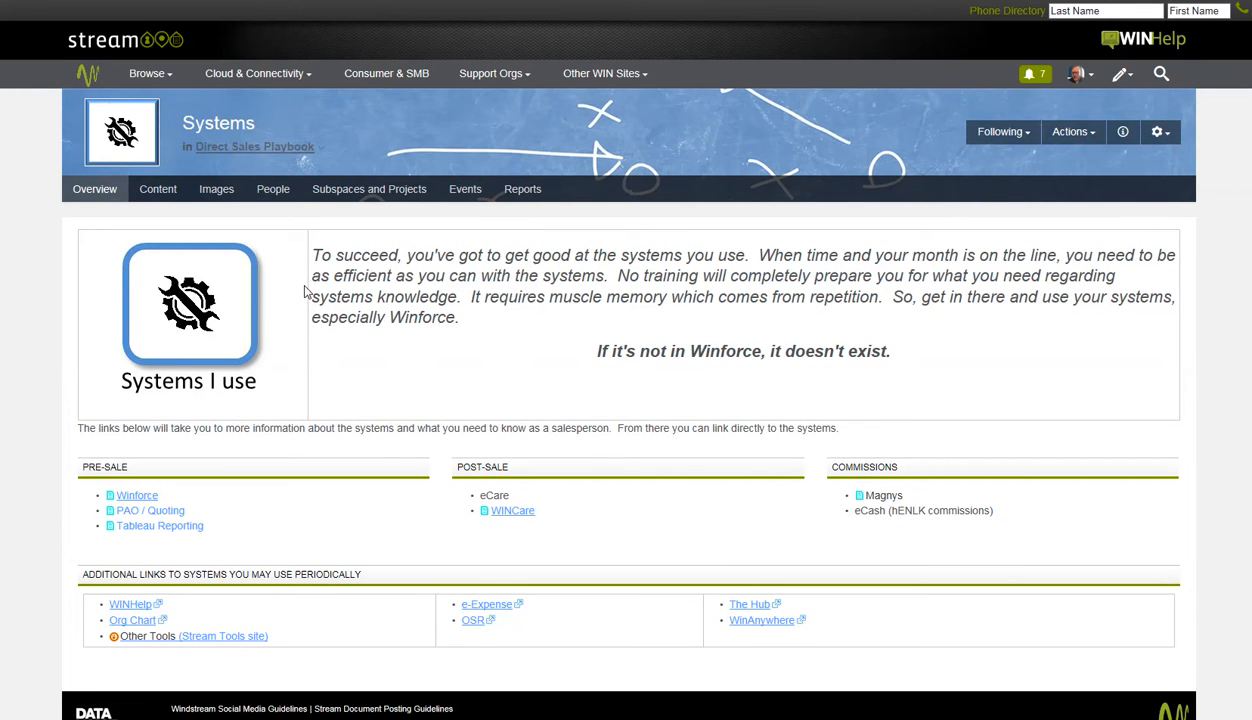
click(253, 146)
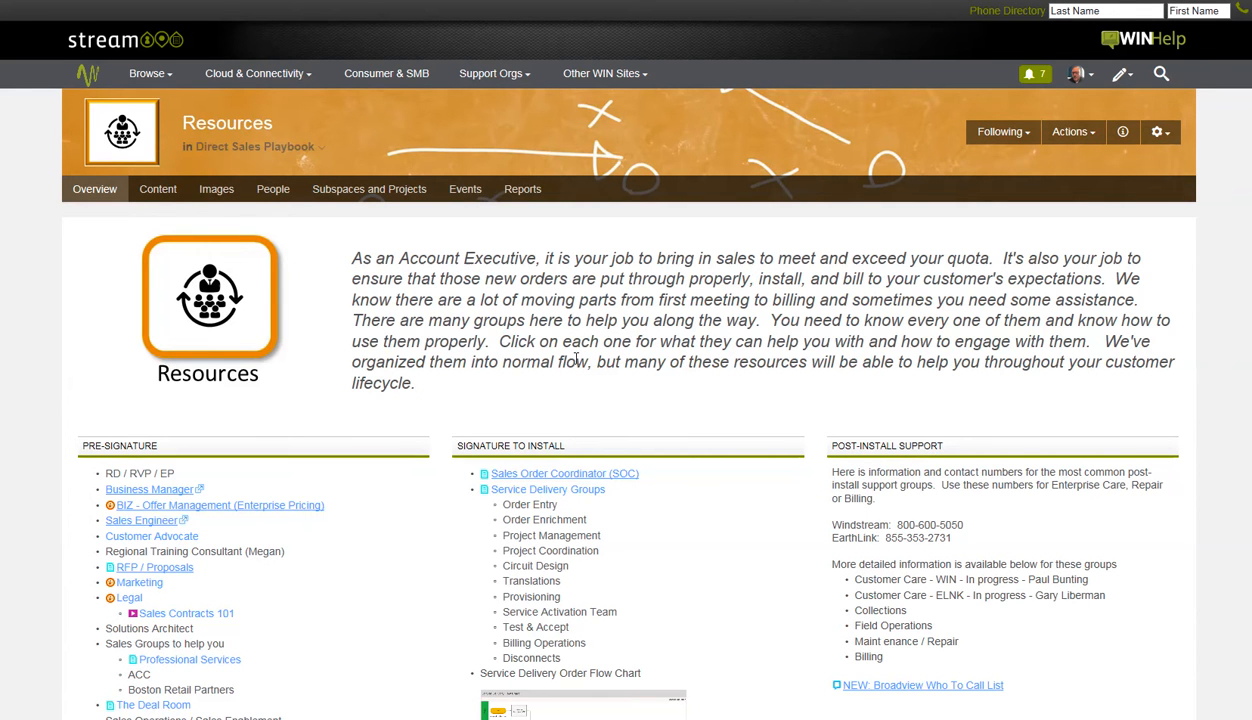
Step: Scroll the Resources page and close the enlarged Service Delivery Order Flow Chart
scroll(down, 3)
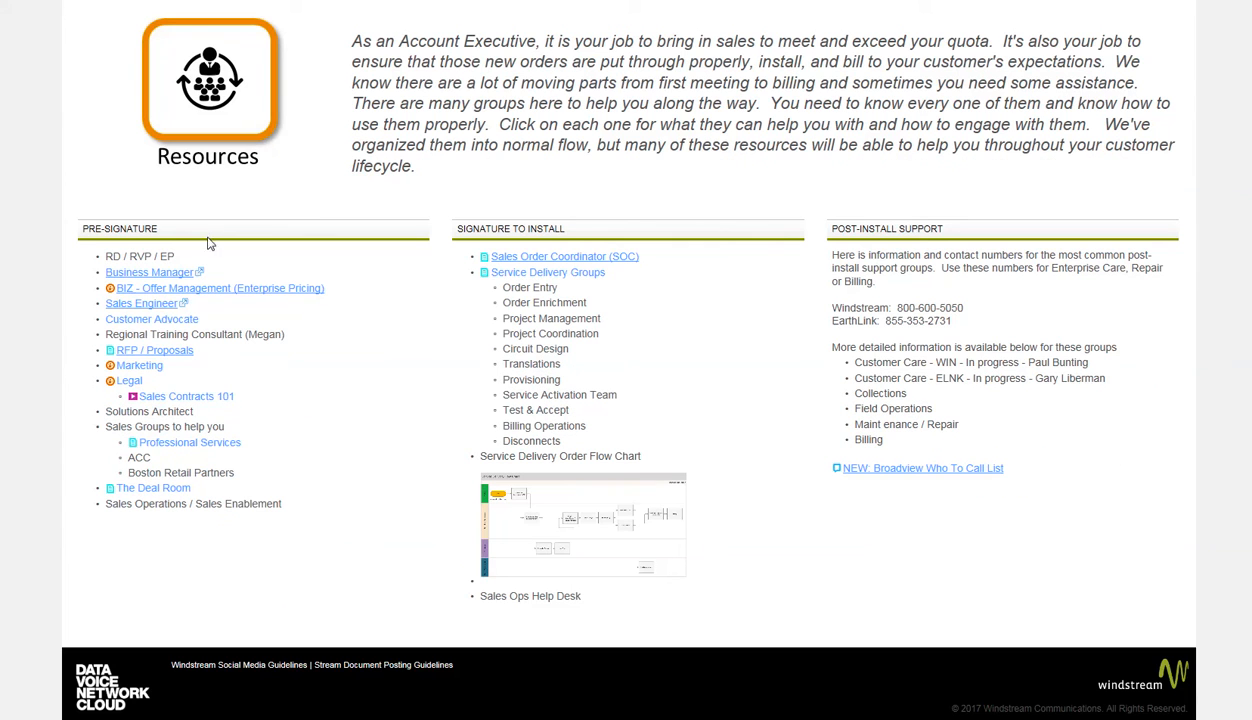
mouse_move(630, 237)
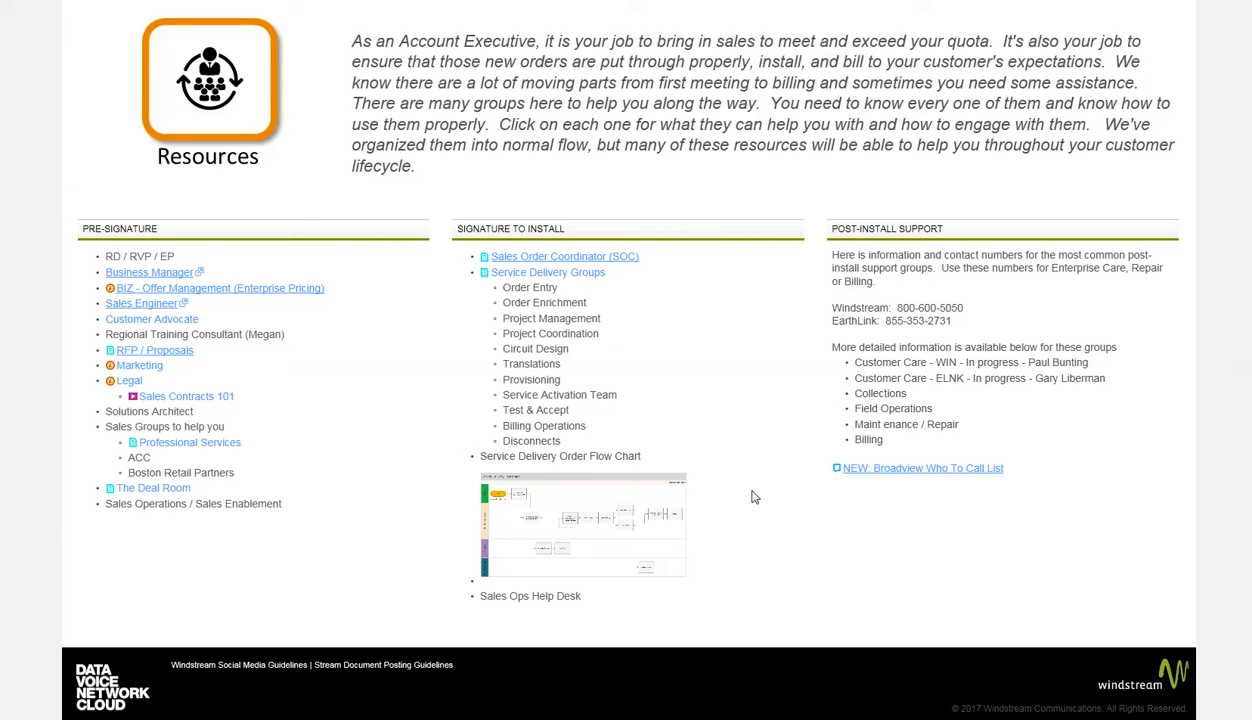
mouse_move(87, 404)
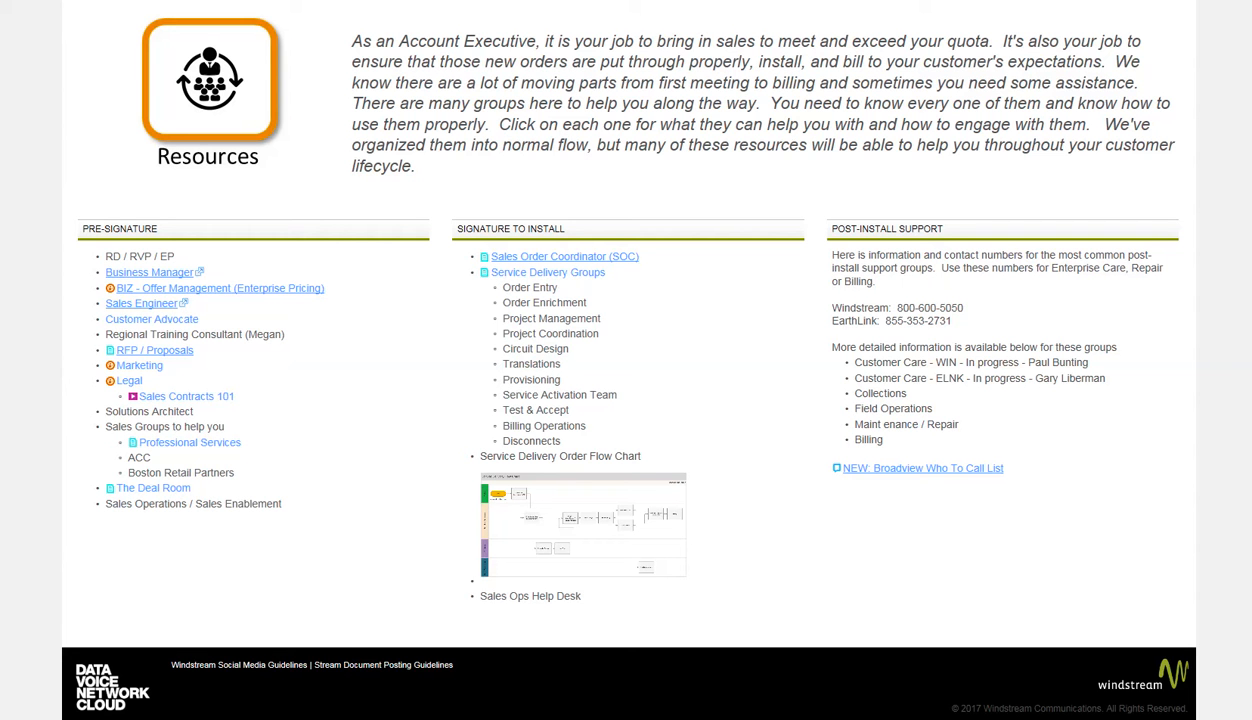
mouse_move(734, 562)
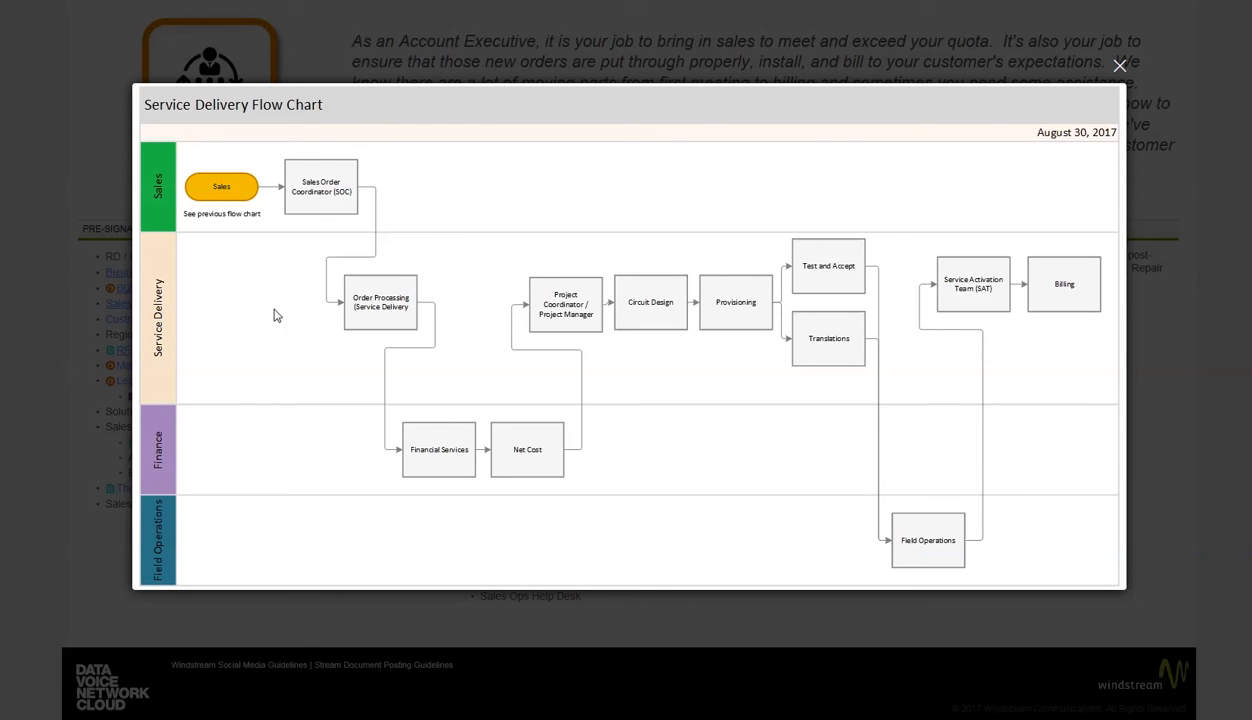
click(1119, 65)
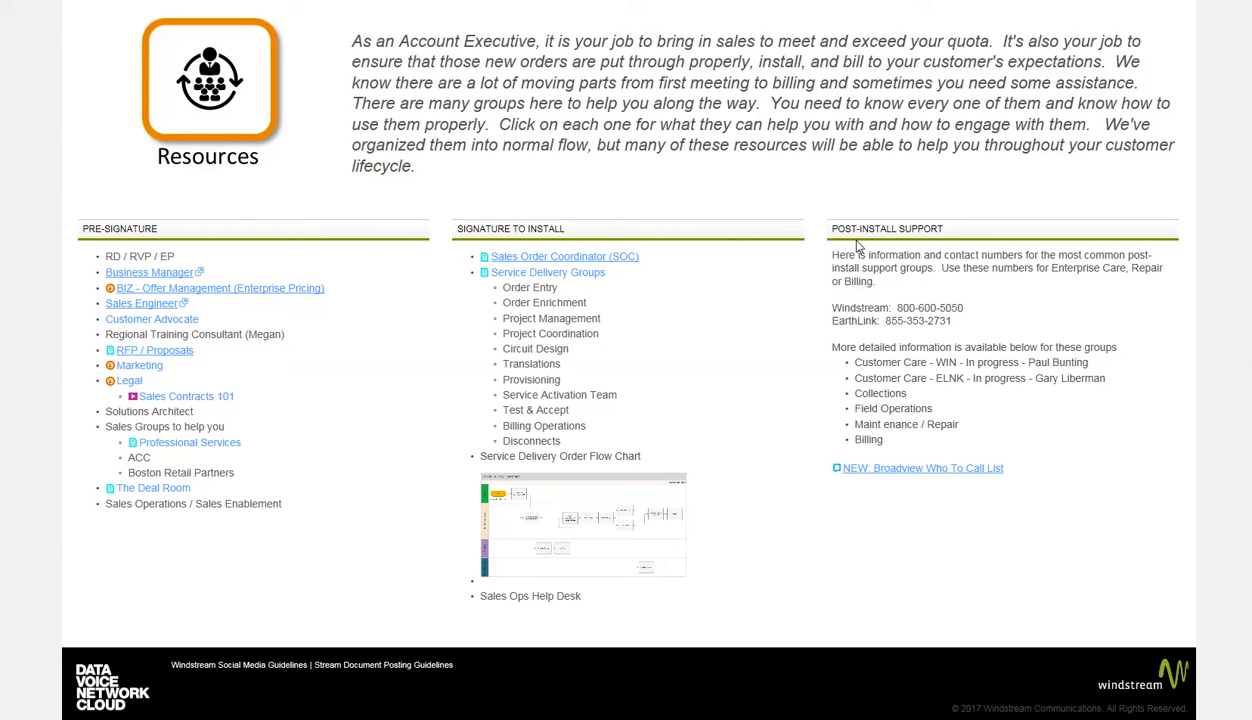
mouse_move(886, 324)
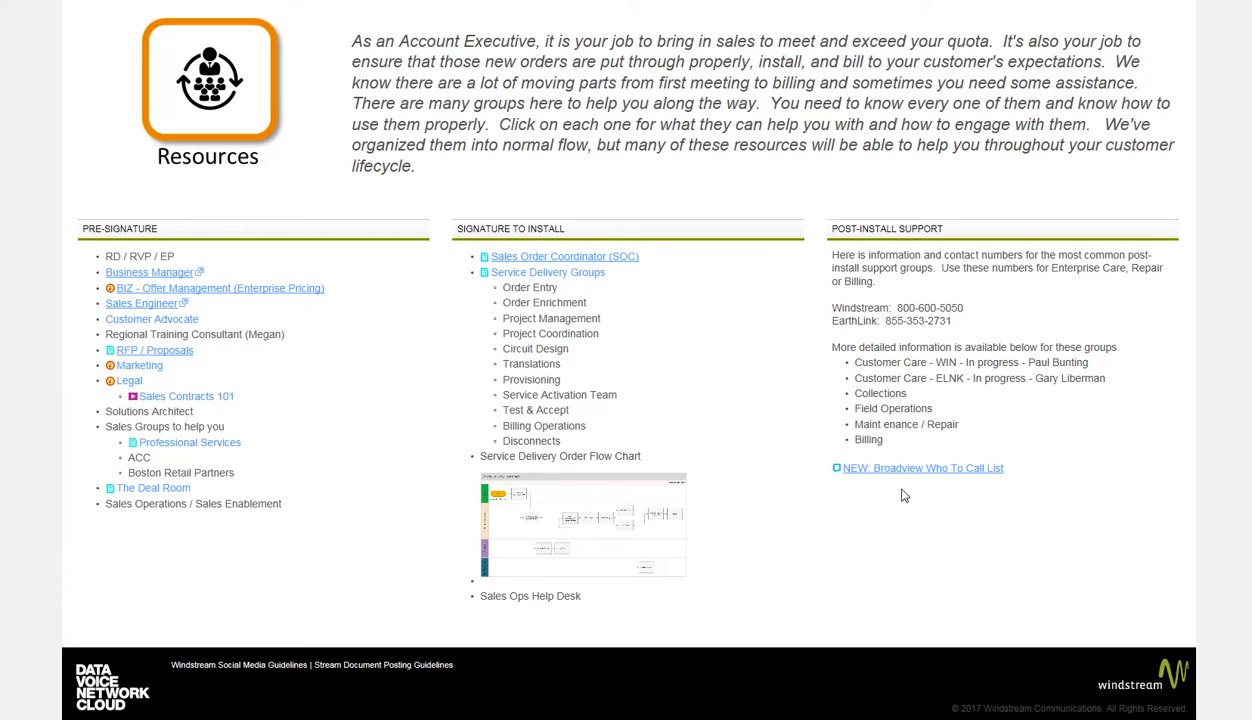
mouse_move(923, 363)
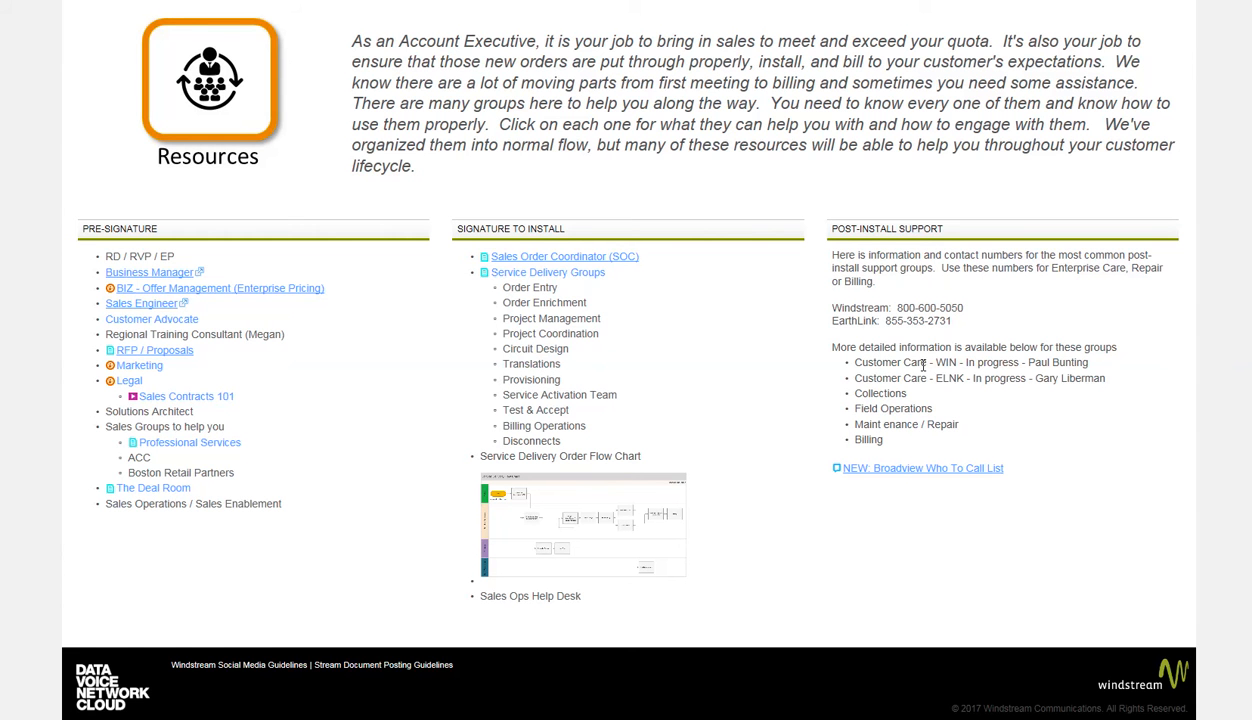
mouse_move(893, 408)
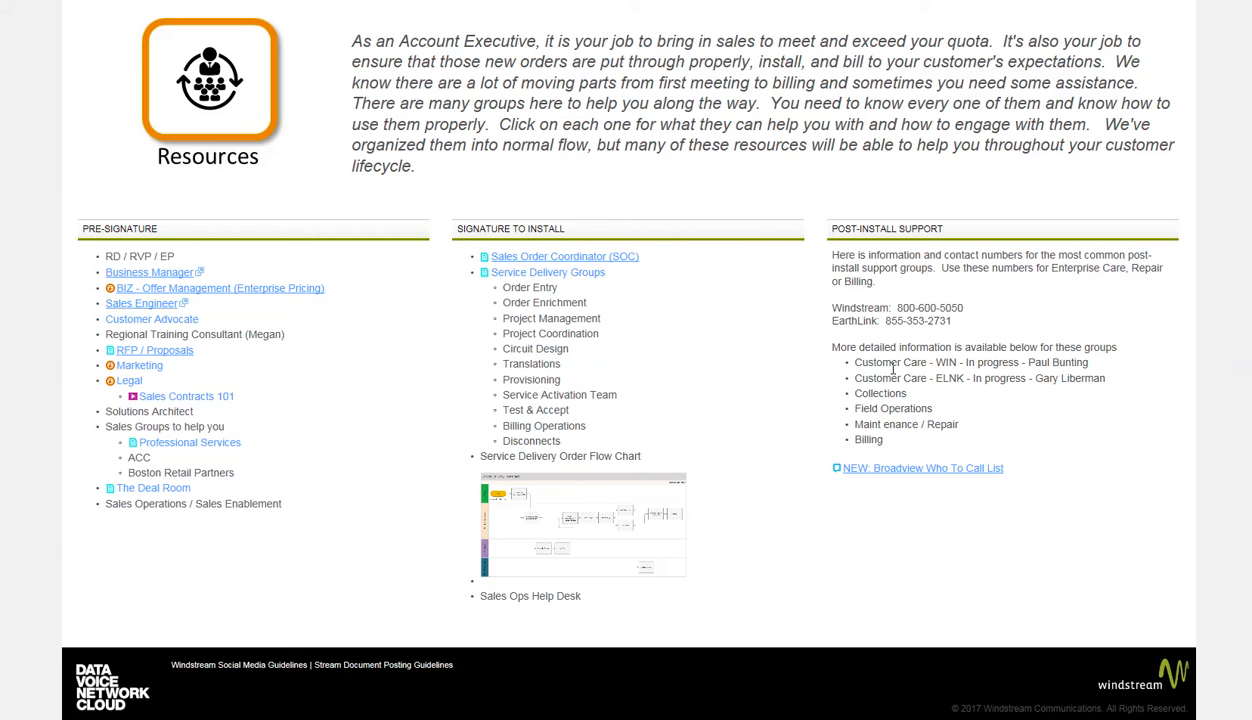
mouse_move(965, 303)
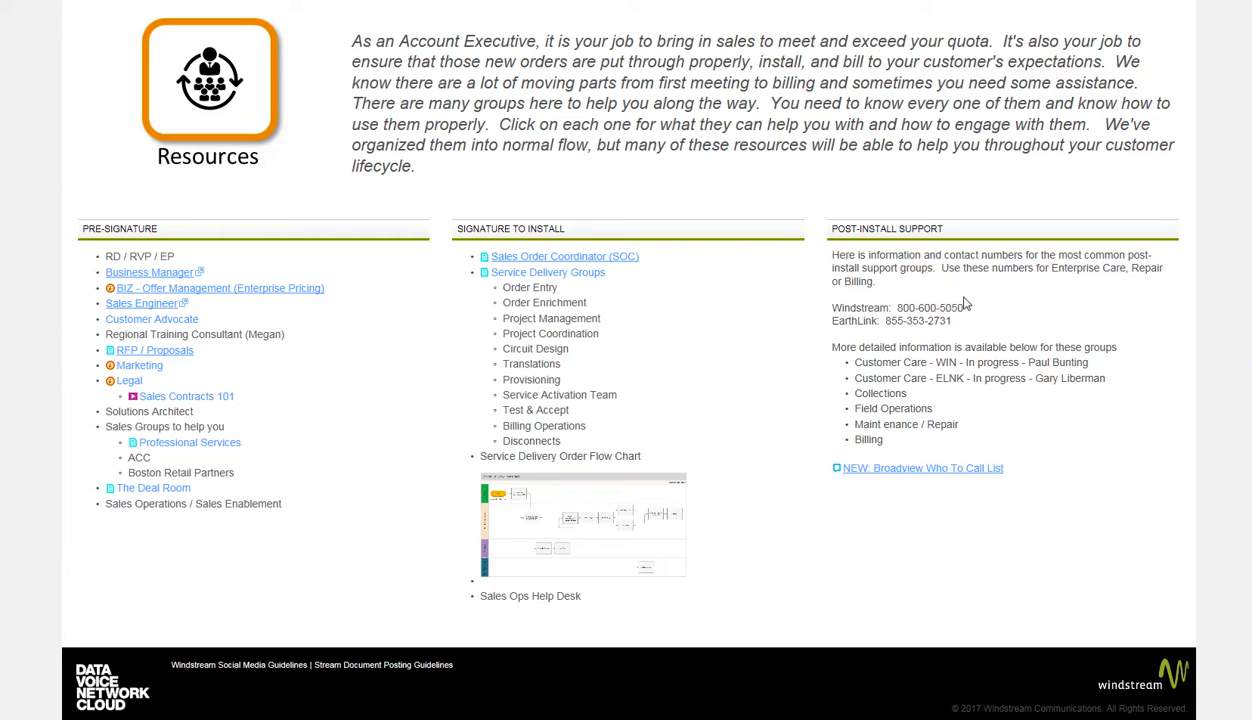
mouse_move(740, 162)
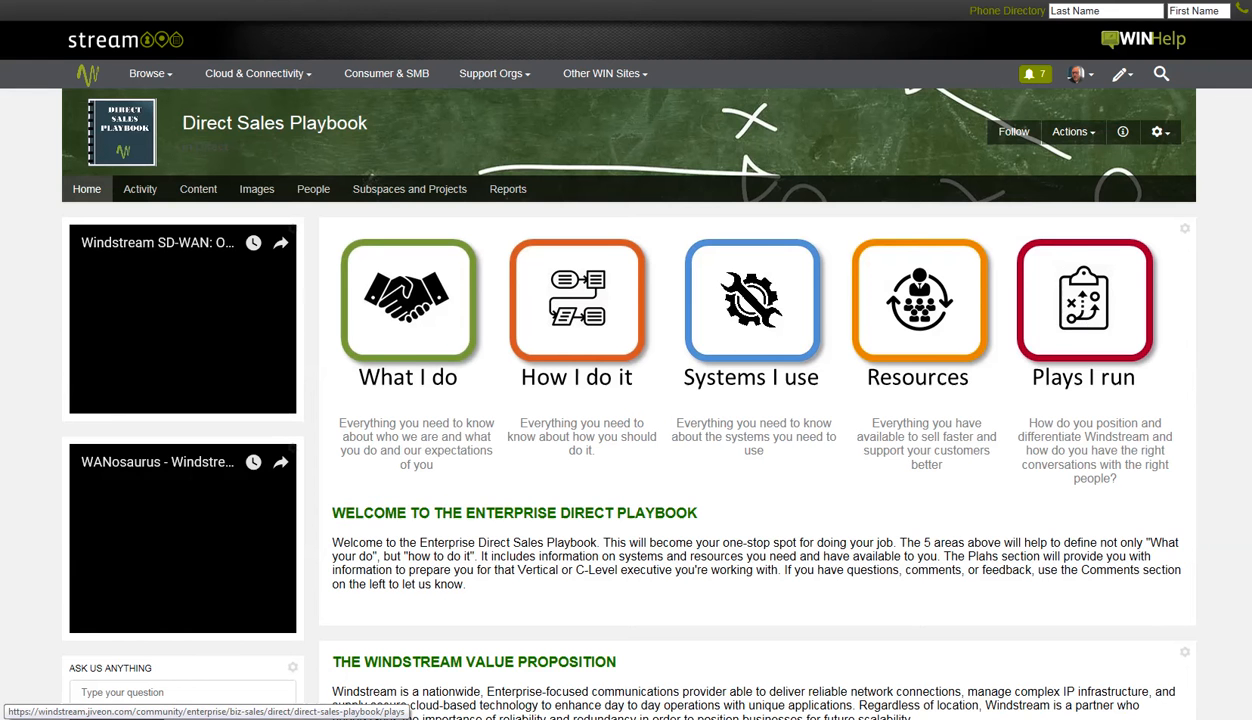
Step: Open the Plays I Run area from the Direct Sales Playbook home
click(1083, 312)
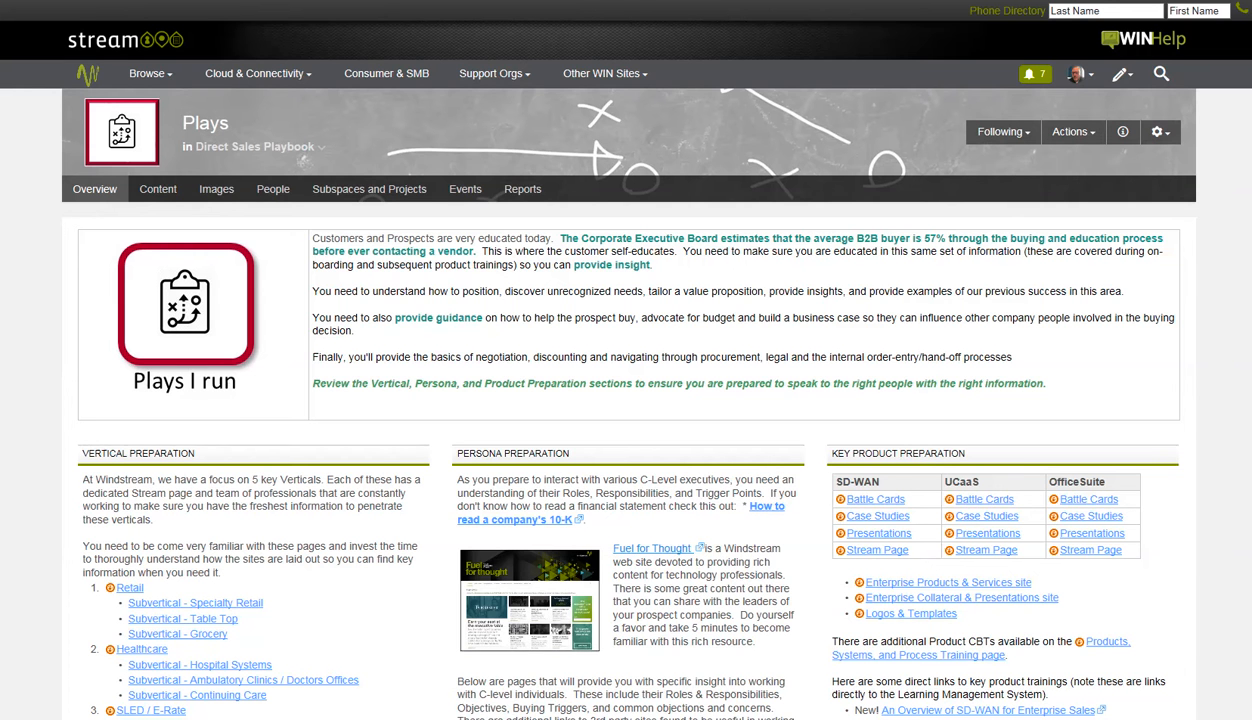
mouse_move(864, 351)
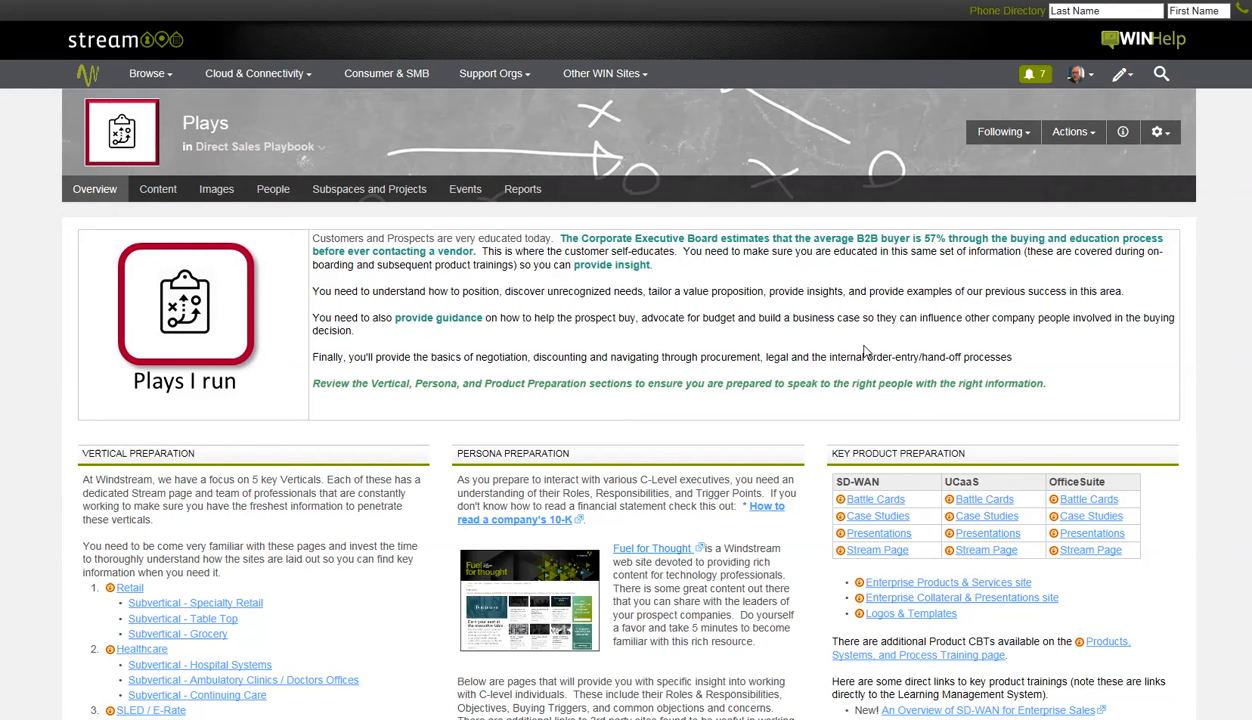
mouse_move(668, 379)
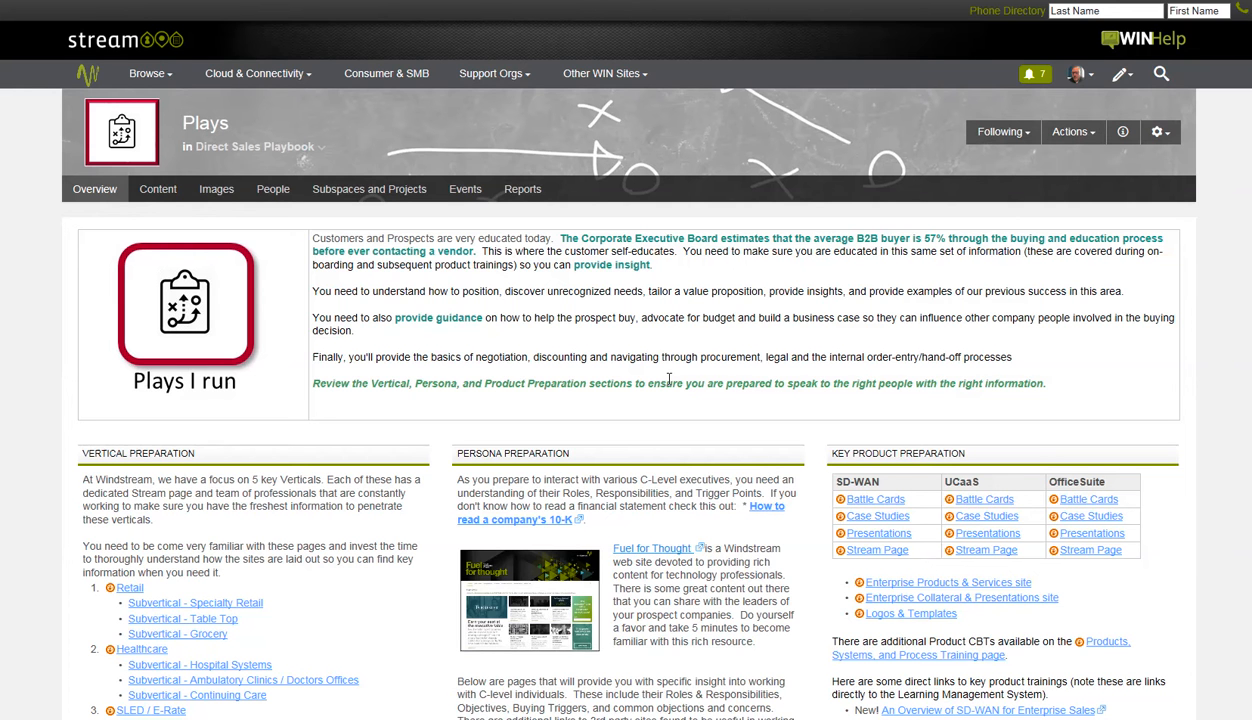
mouse_move(733, 376)
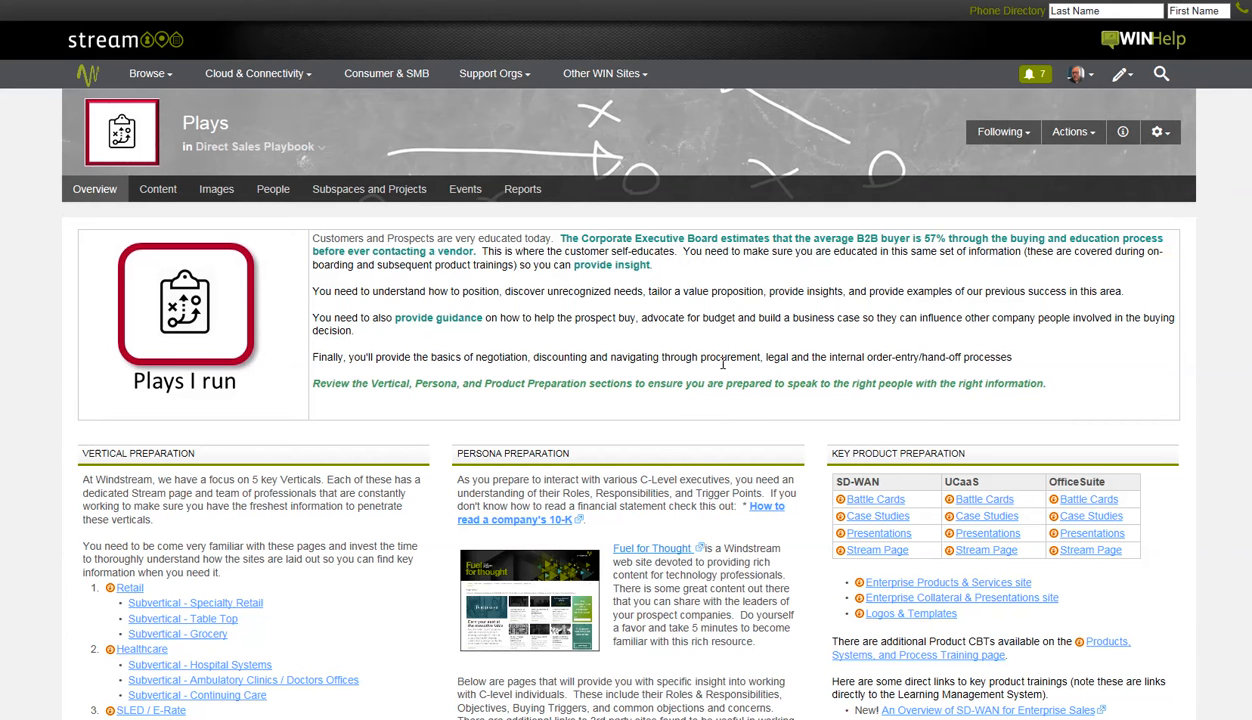
mouse_move(674, 344)
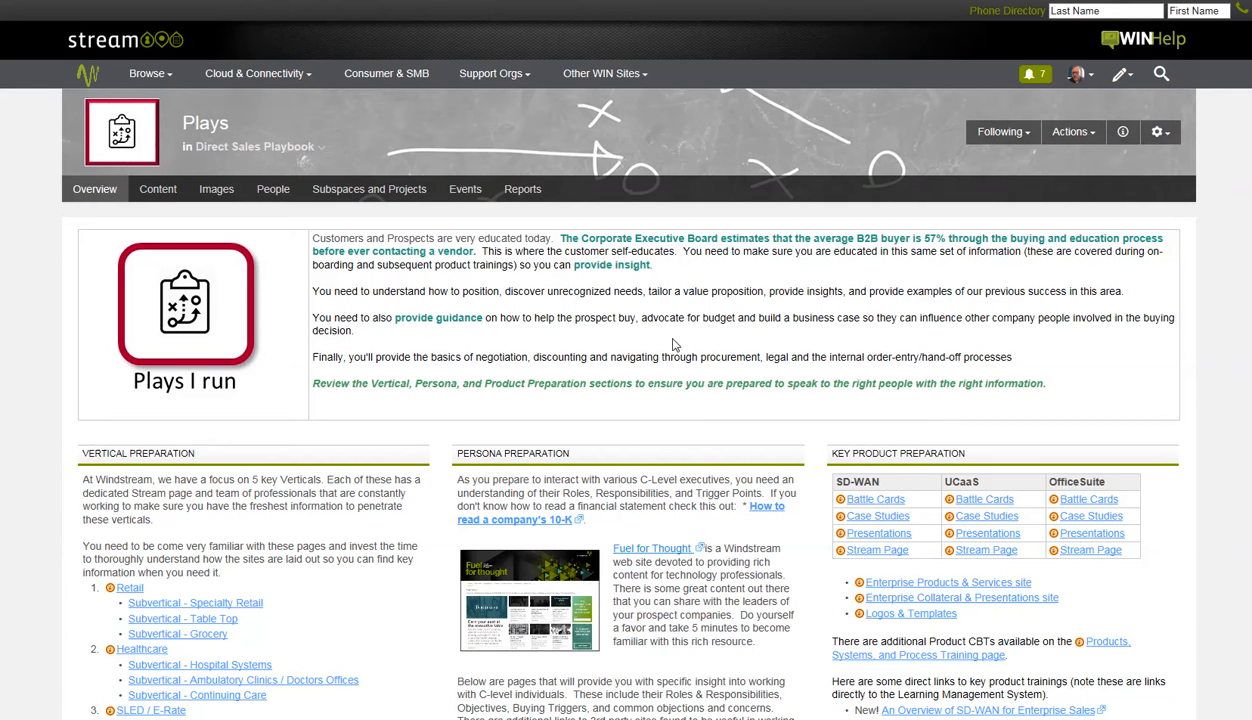
mouse_move(818, 337)
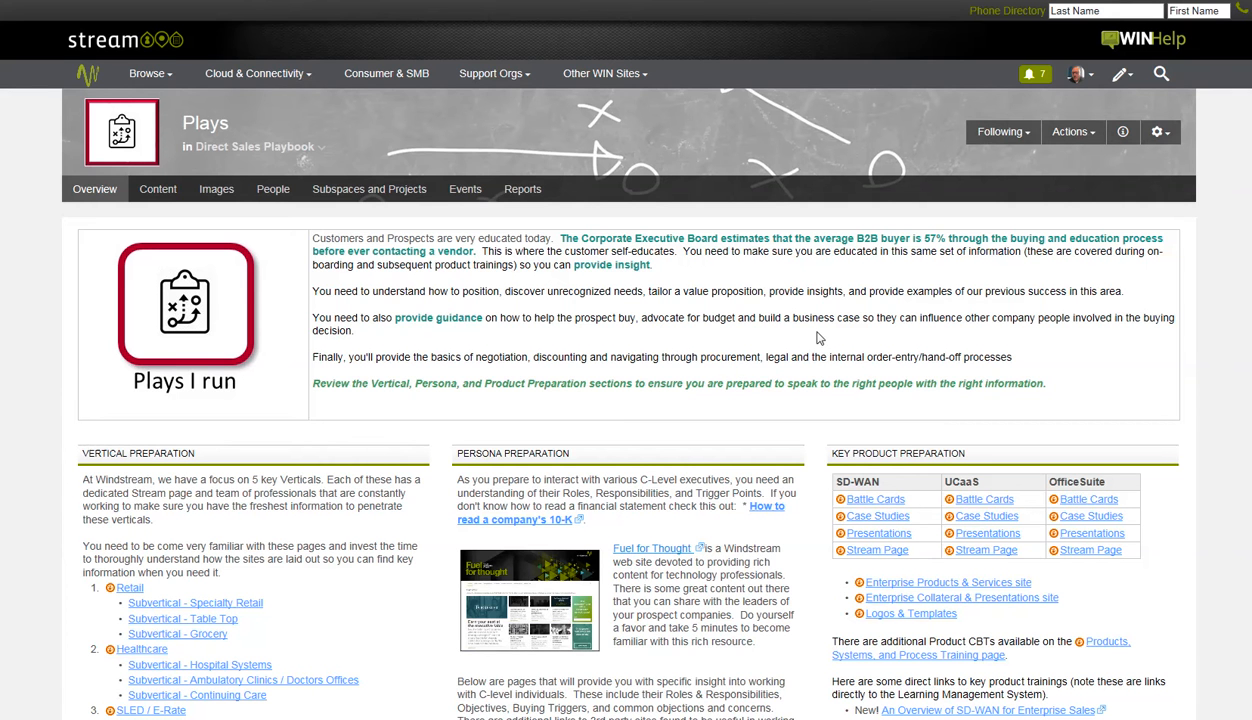
scroll(down, 3)
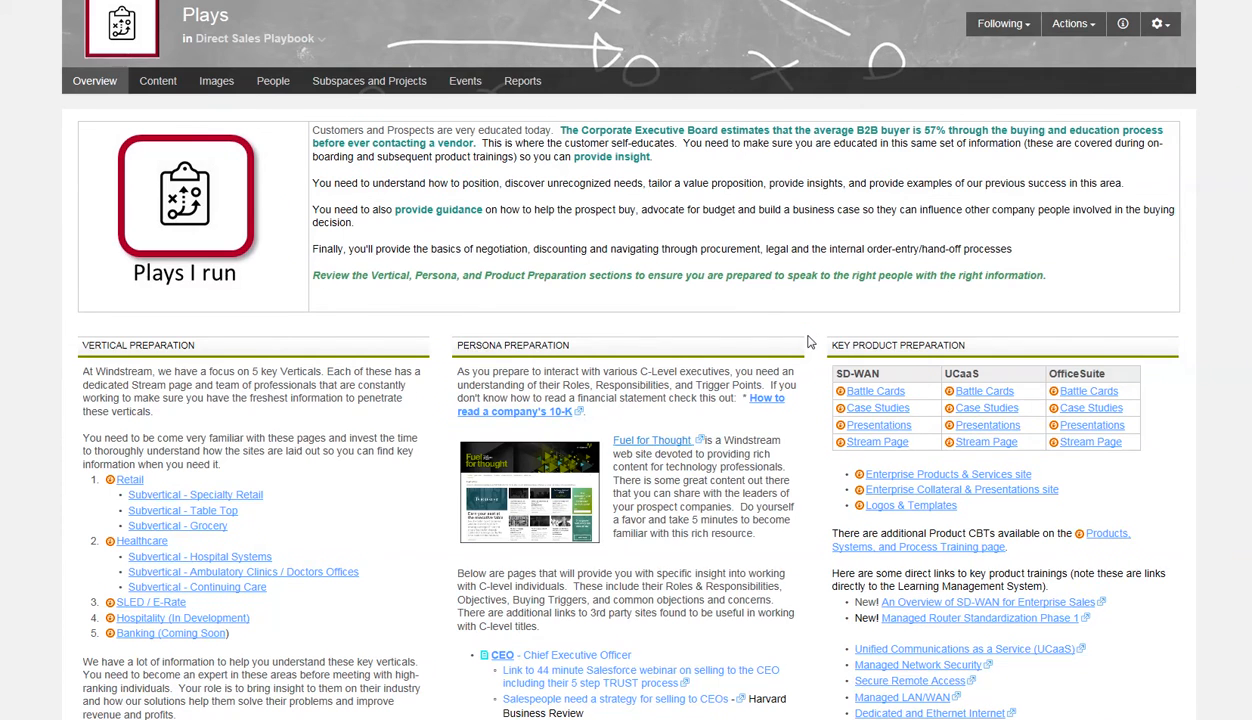
scroll(down, 3)
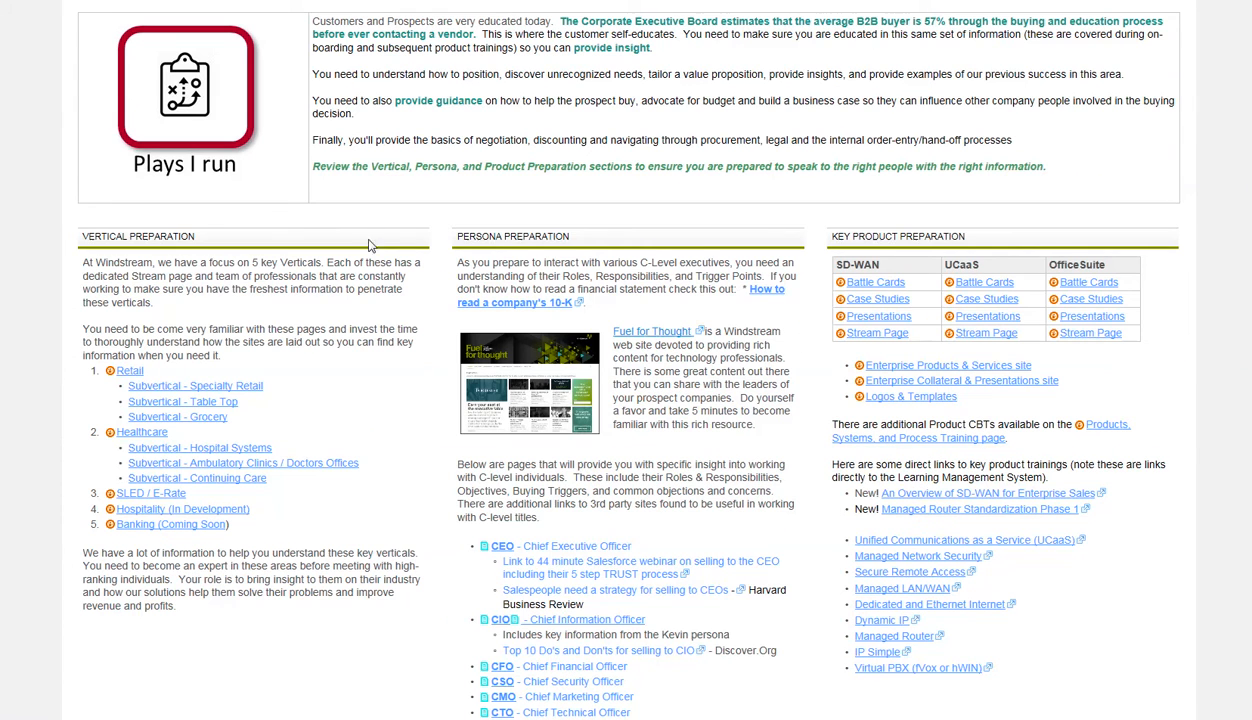
mouse_move(640, 257)
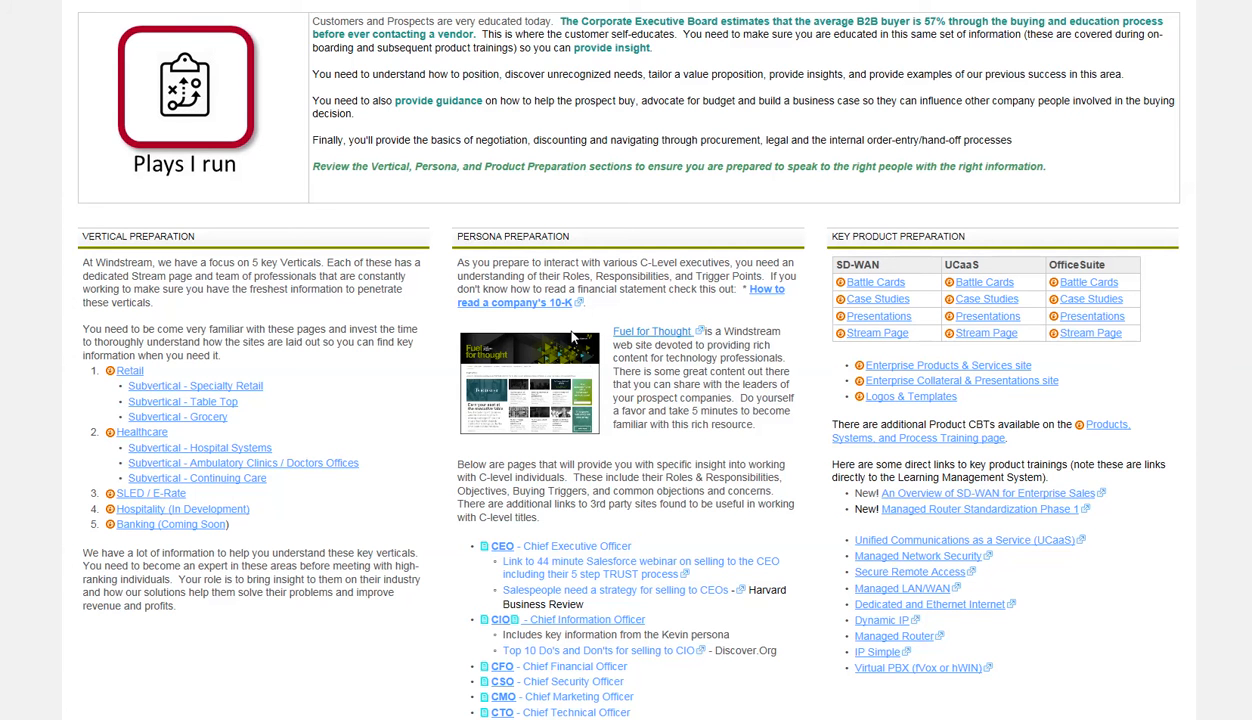
mouse_move(527, 344)
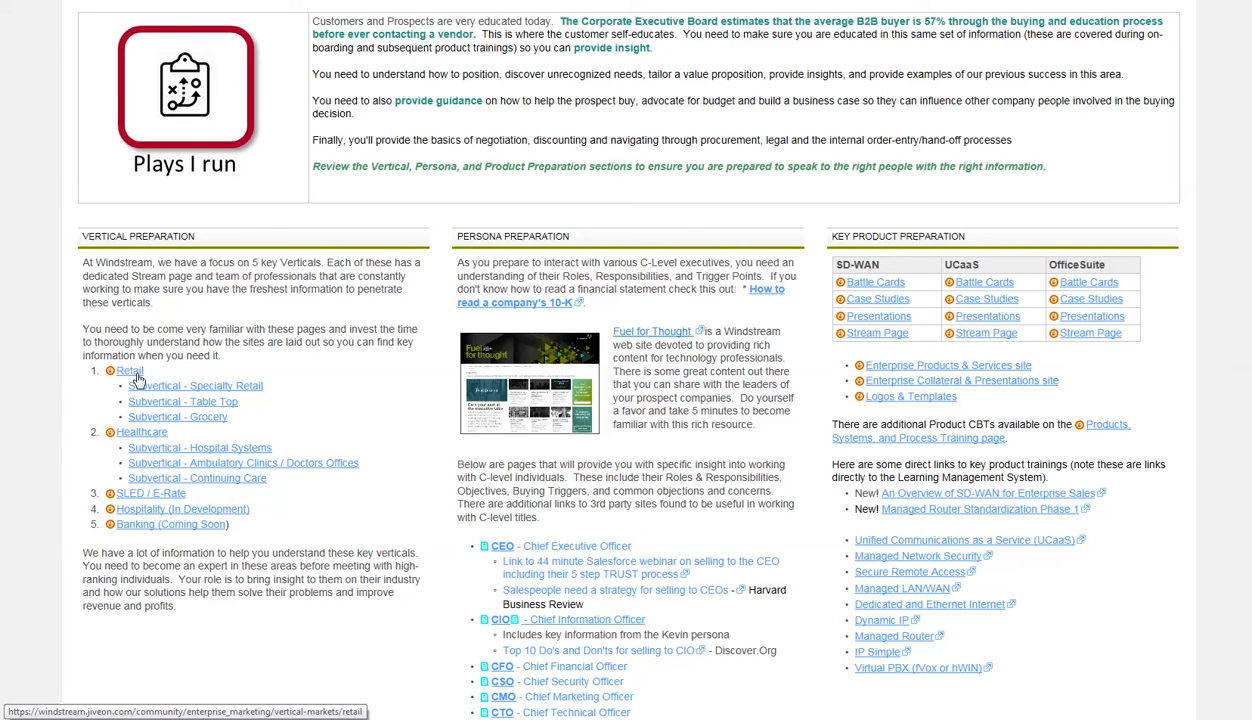
mouse_move(178, 417)
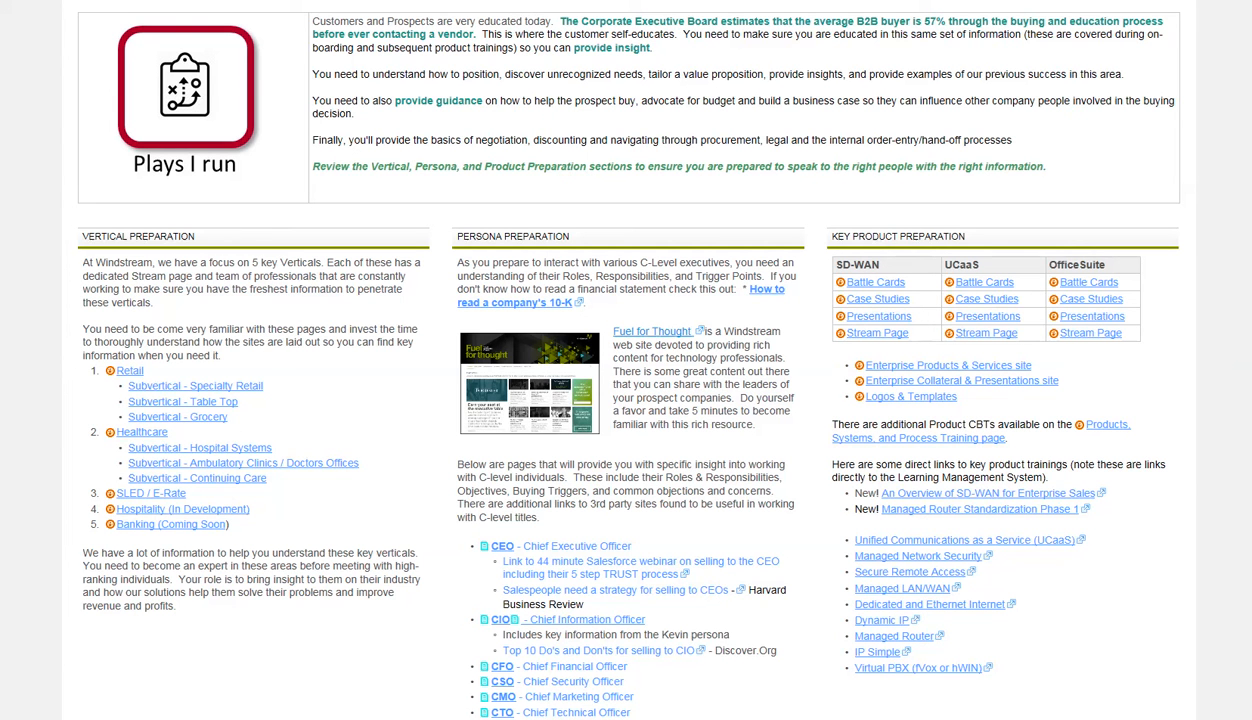
mouse_move(695, 360)
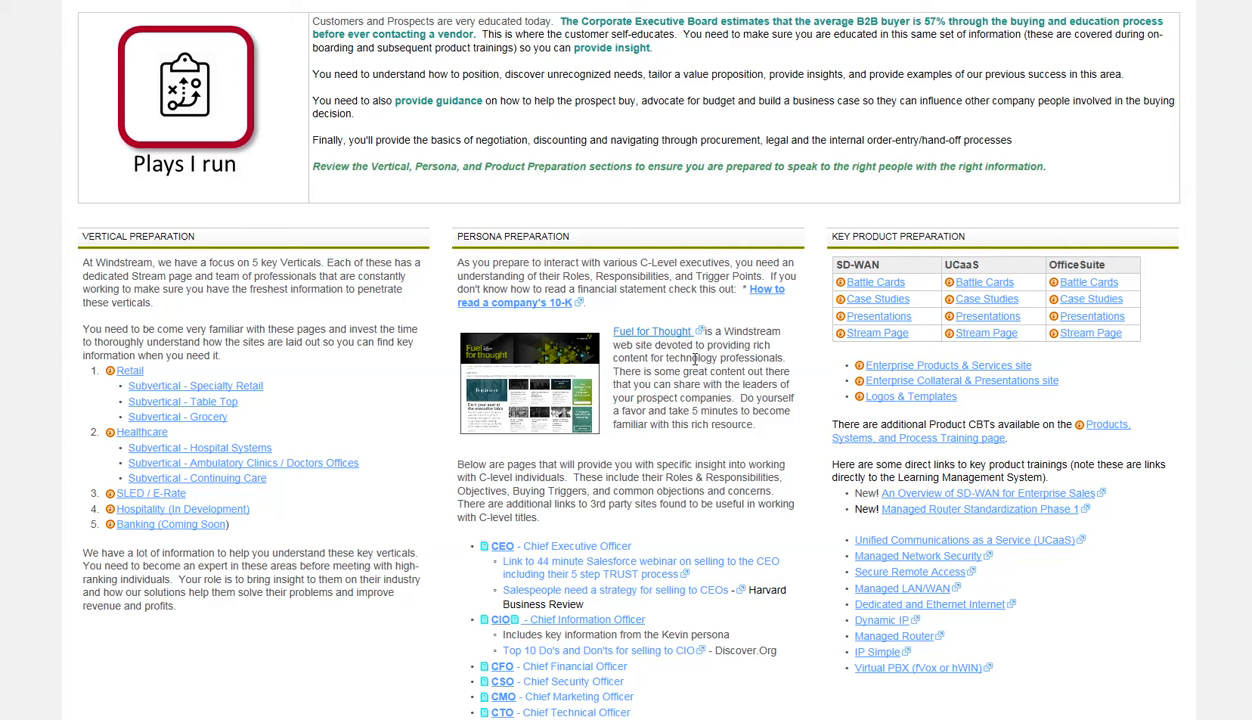
mouse_move(766, 290)
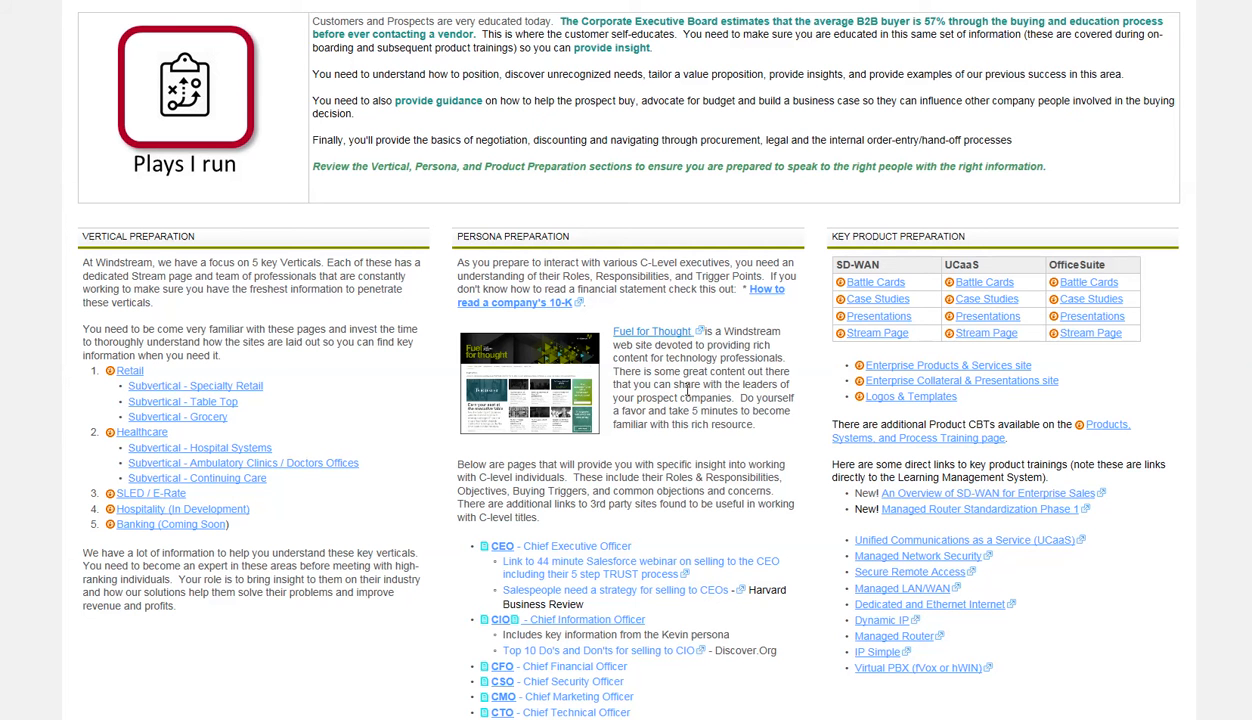
scroll(down, 3)
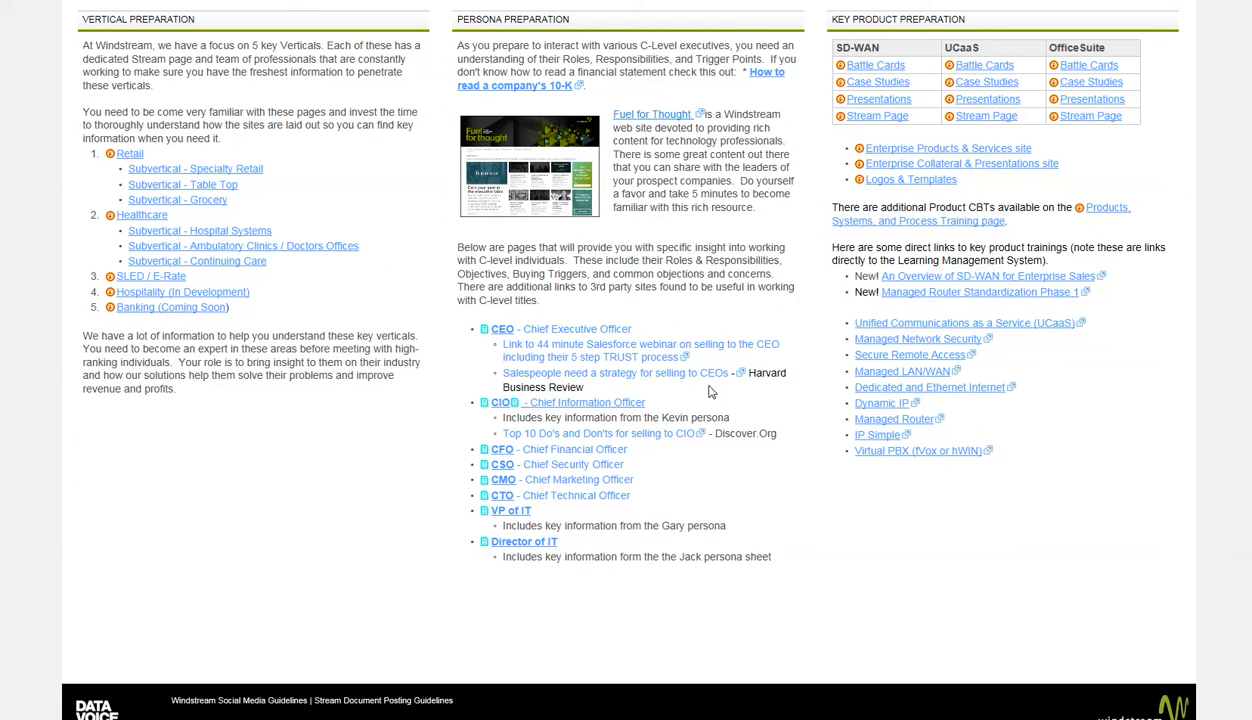
mouse_move(735, 340)
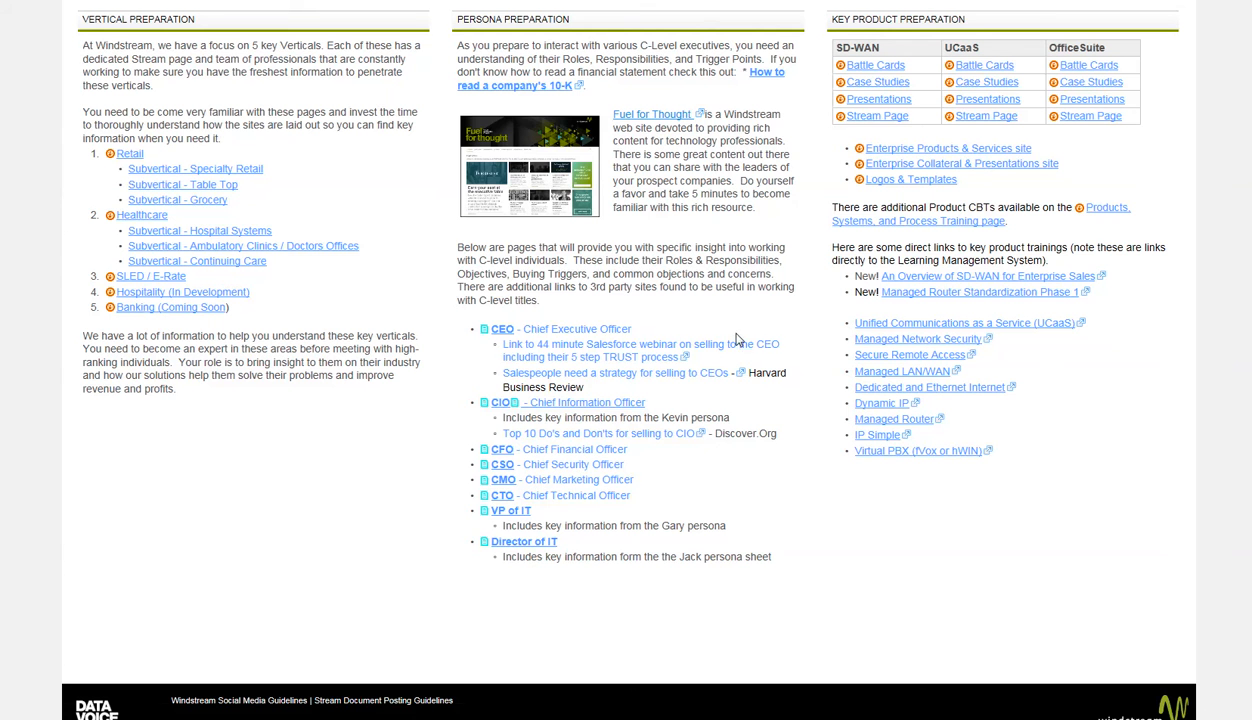
mouse_move(614, 372)
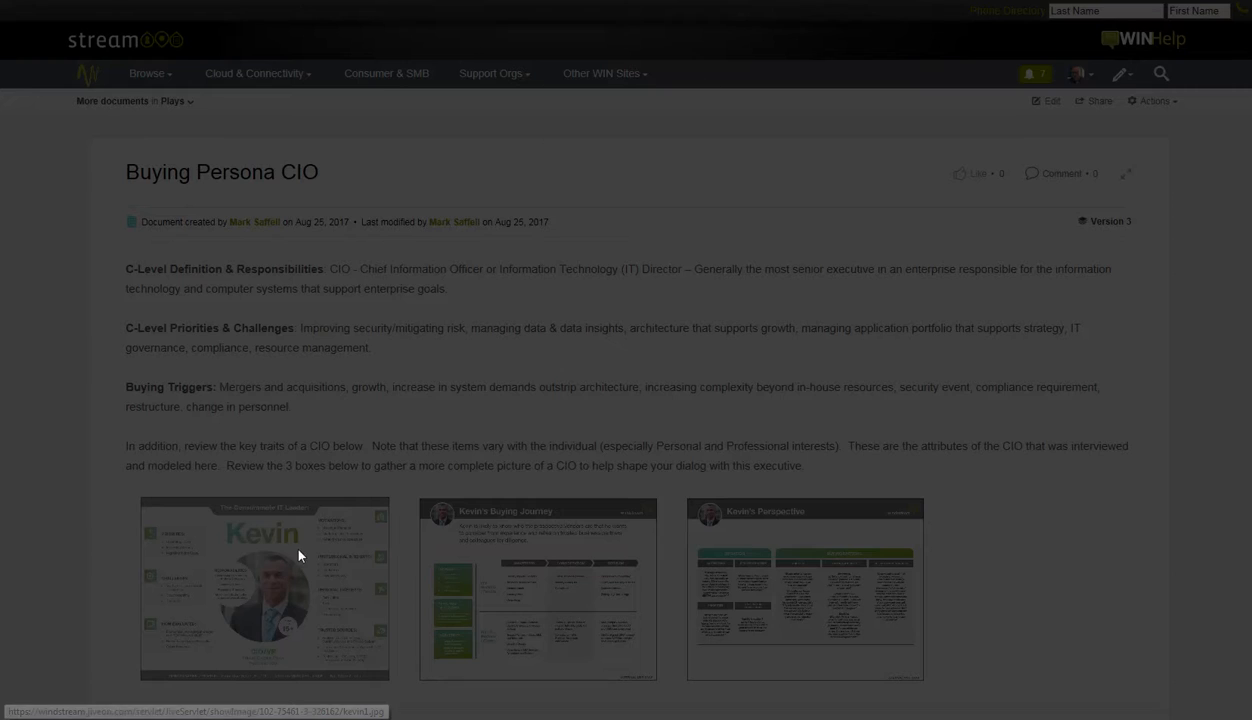
Step: View the enlarged CIO persona profile and buying journey images, then return to Plays overview
click(264, 587)
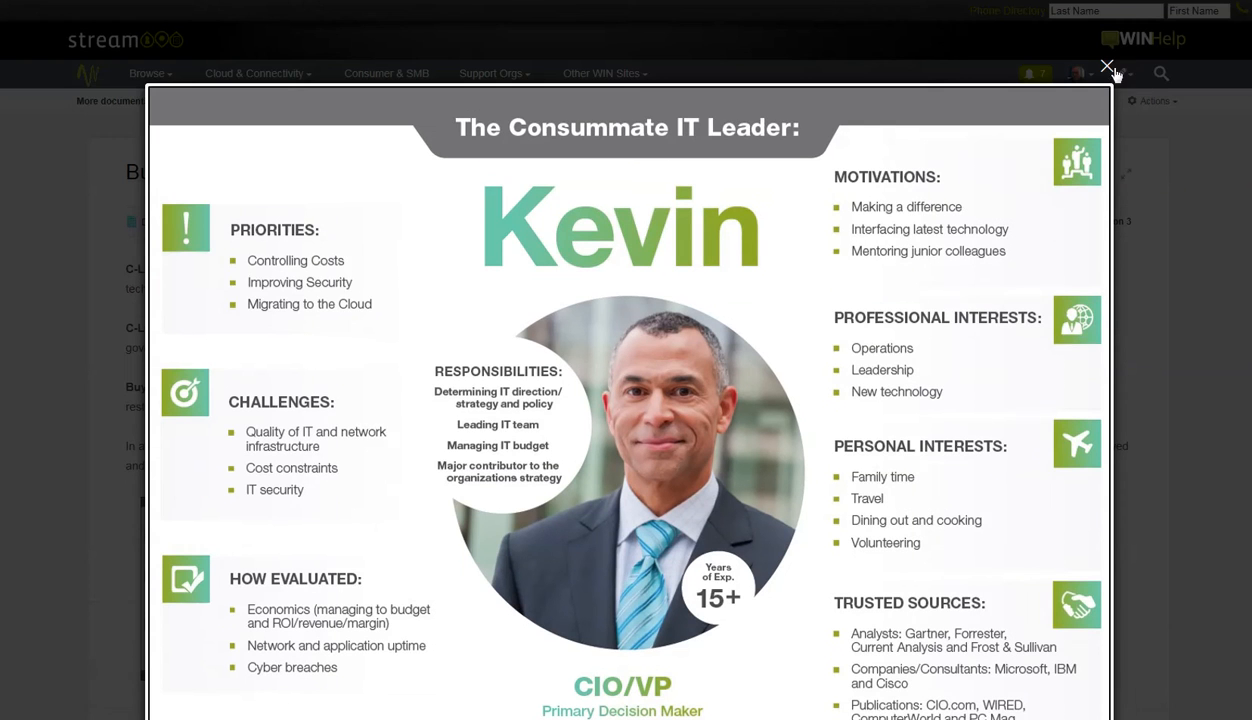
click(1107, 66)
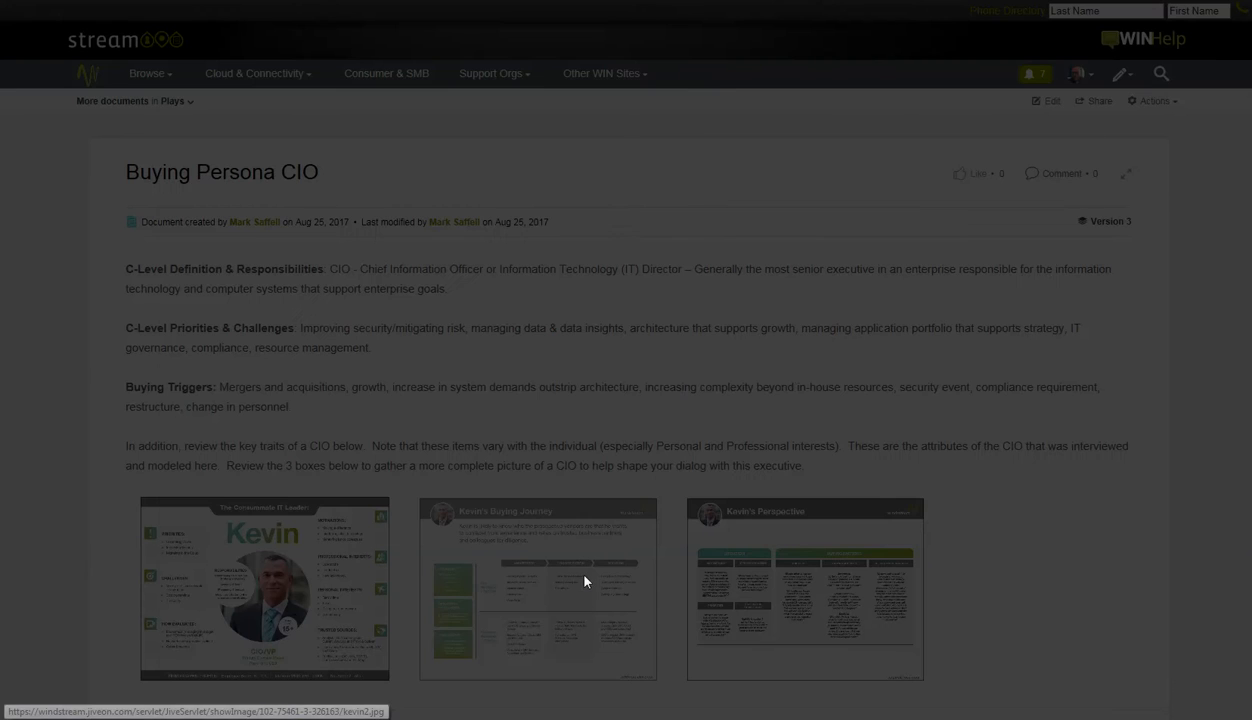
click(537, 587)
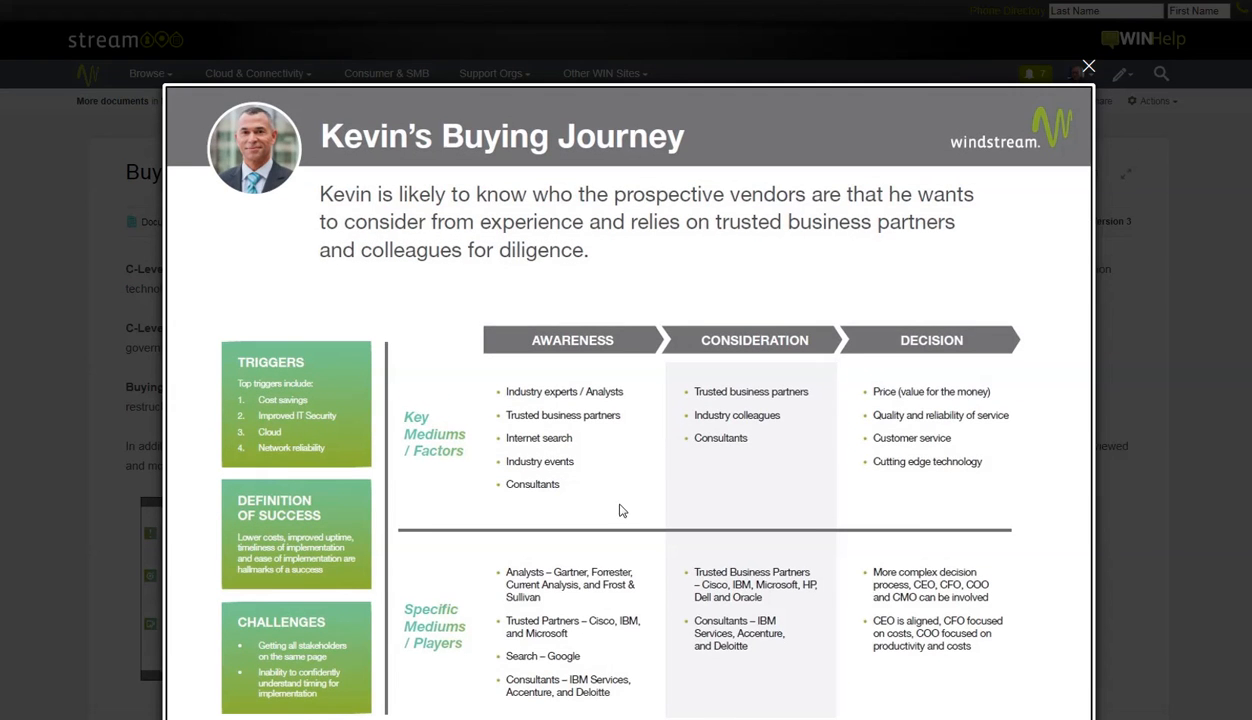
click(1089, 66)
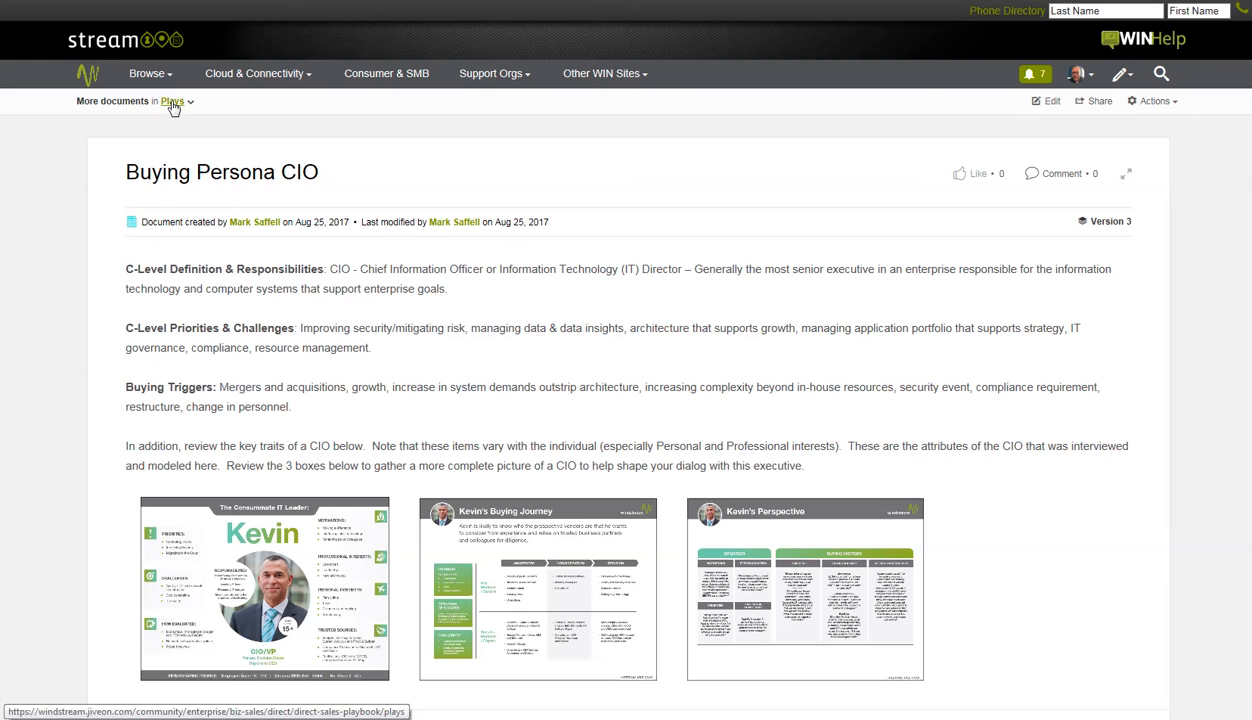
click(172, 101)
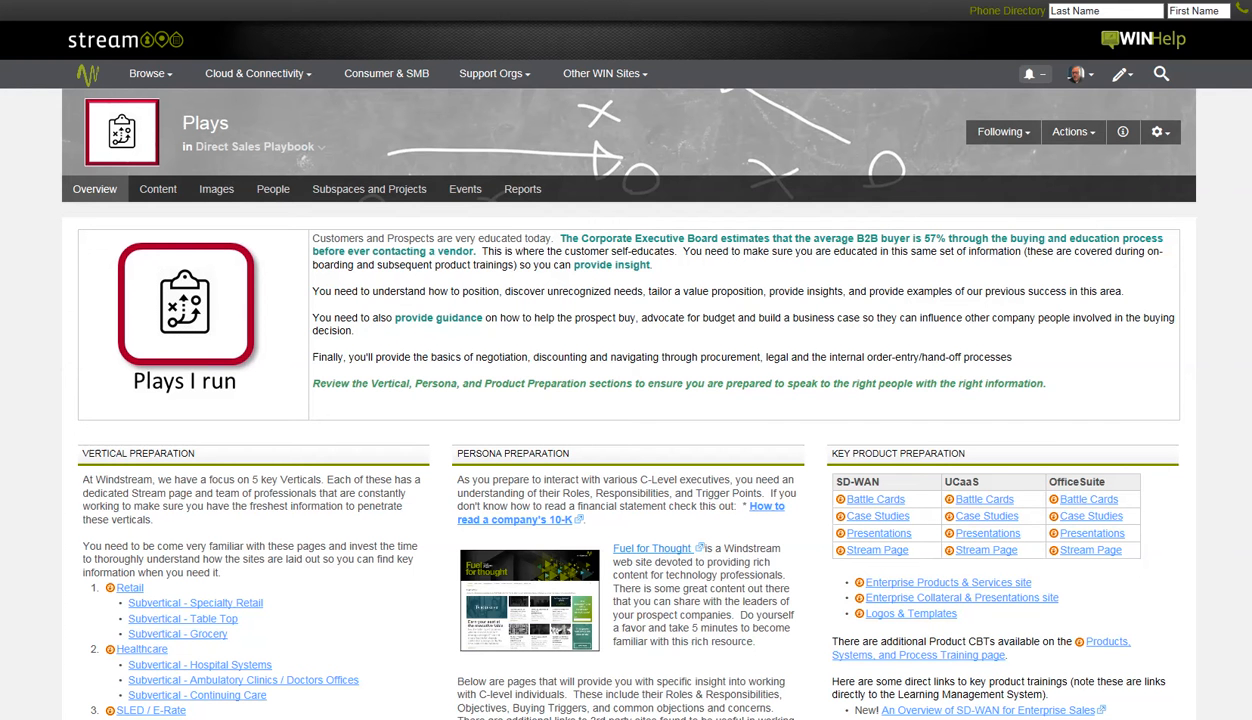
Step: Scroll the Plays page and go back to the Direct Sales Playbook home
scroll(down, 3)
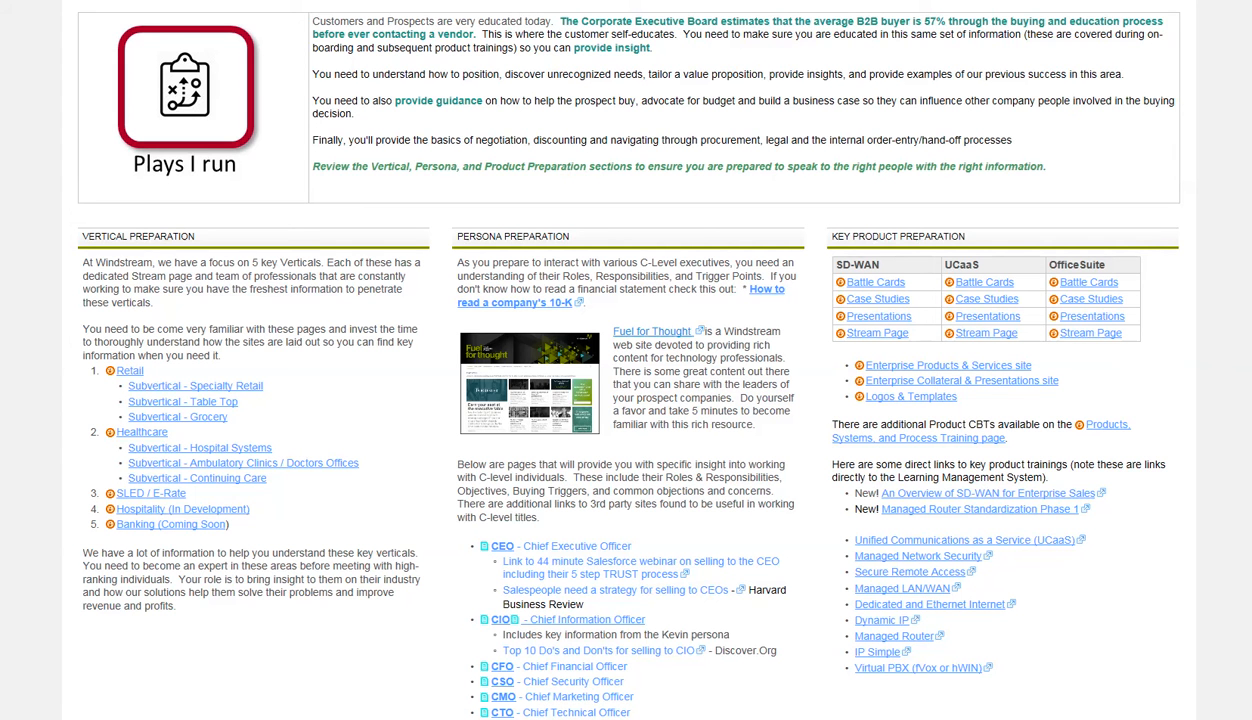
mouse_move(1159, 456)
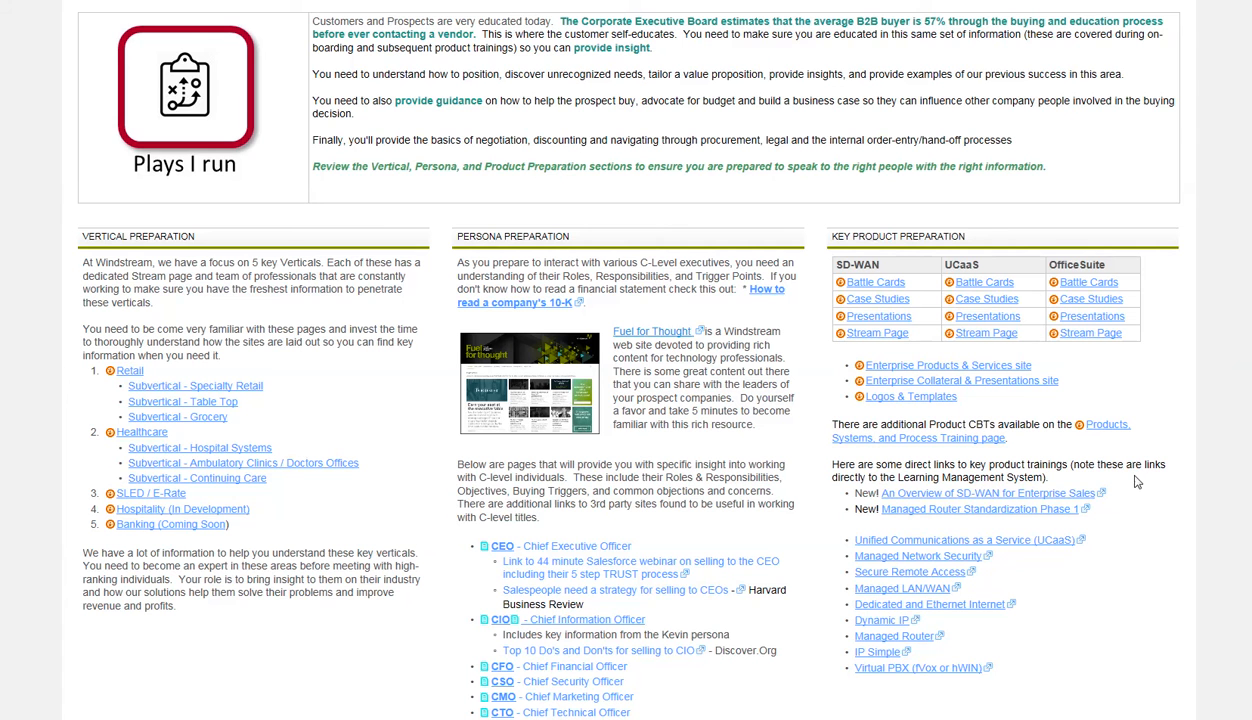
mouse_move(1127, 472)
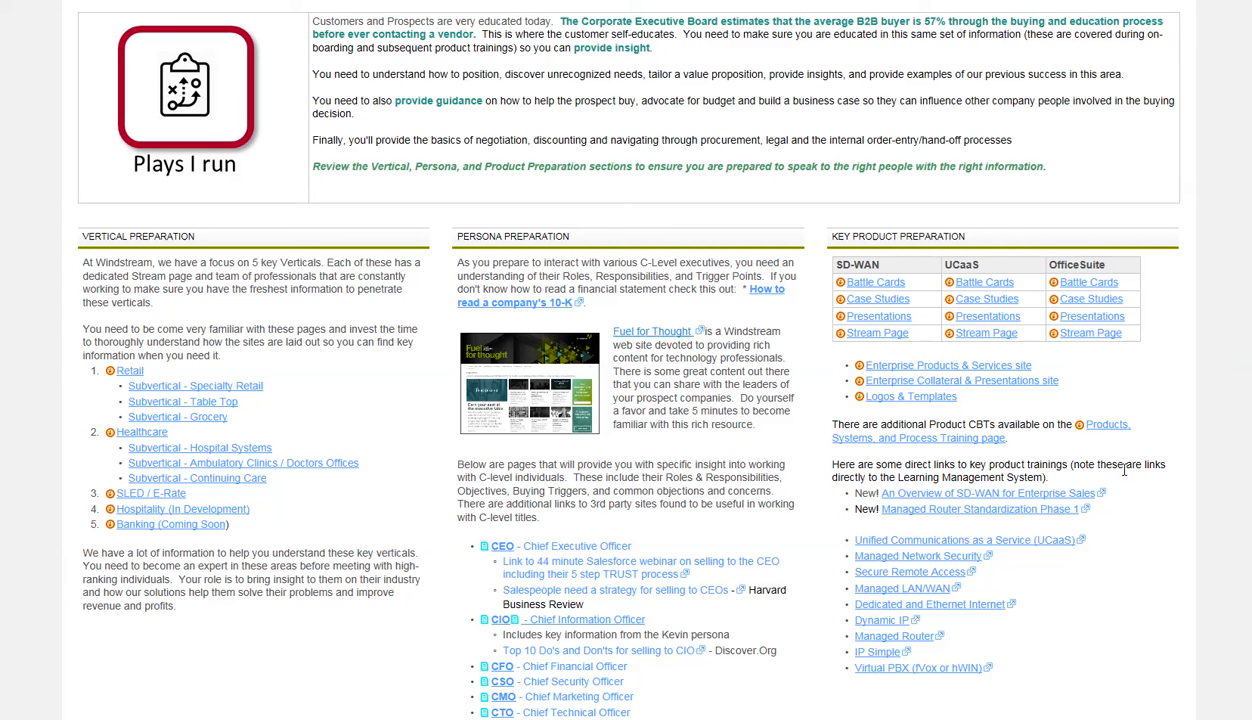
mouse_move(1134, 403)
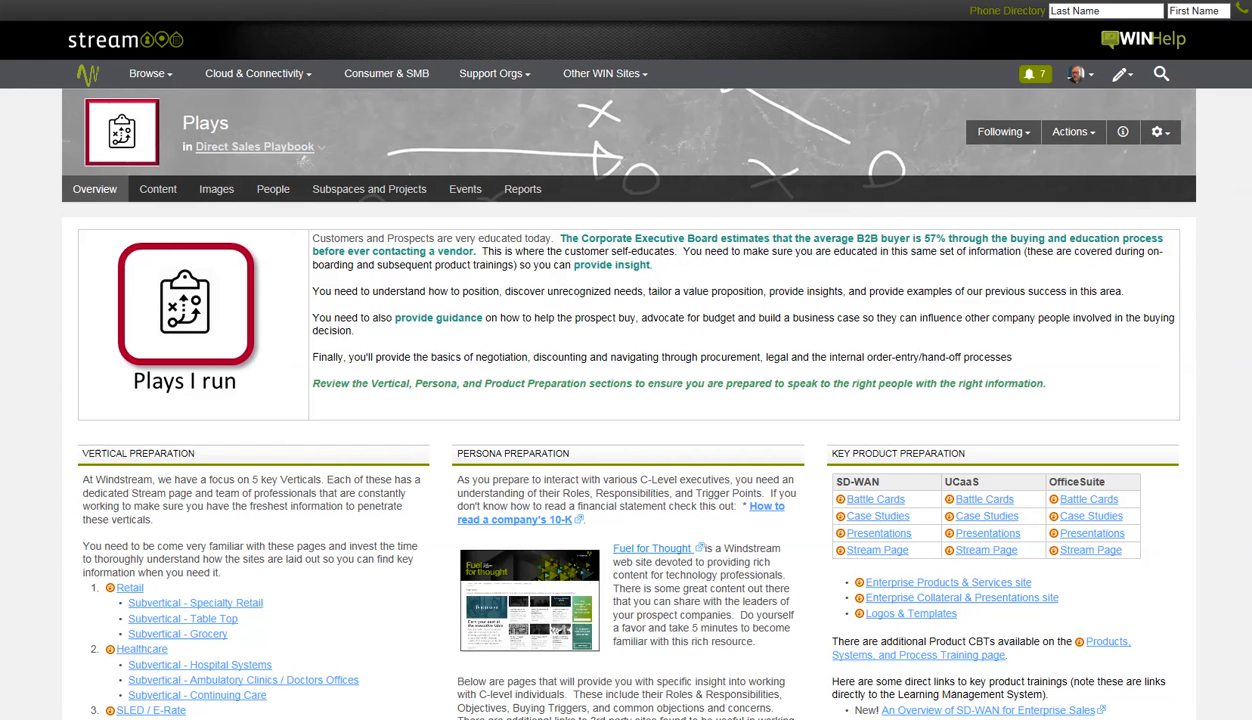
click(254, 146)
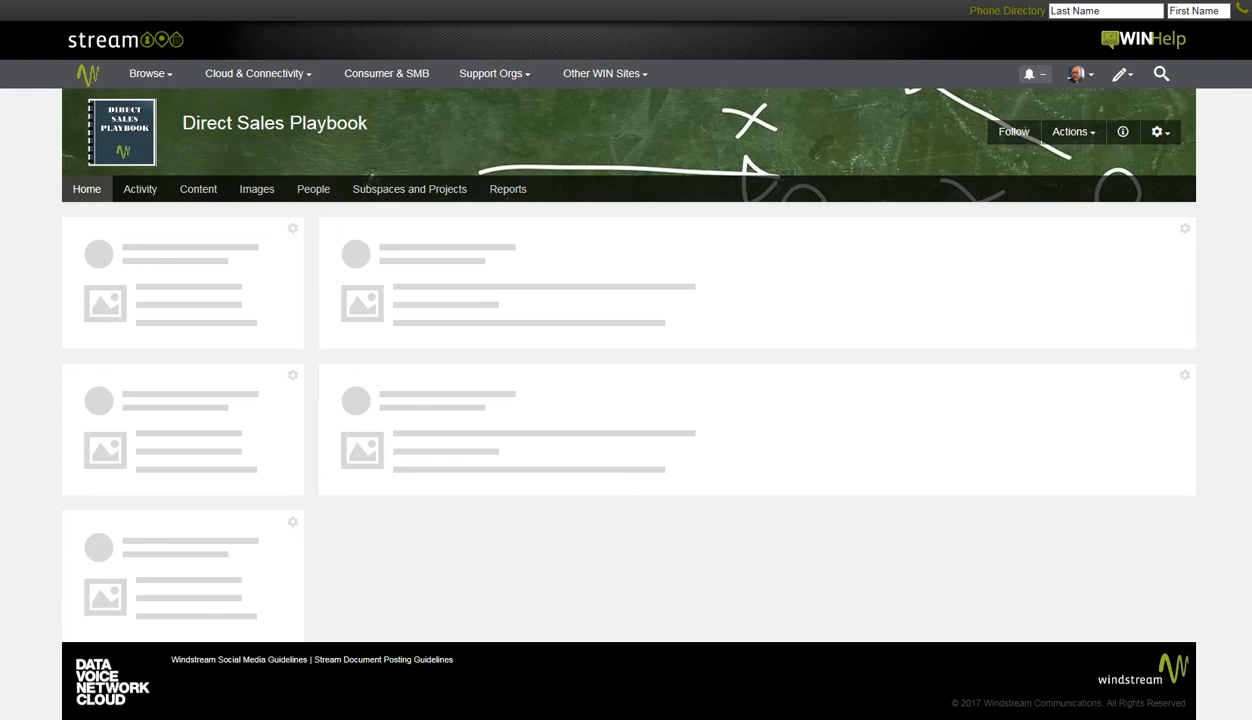